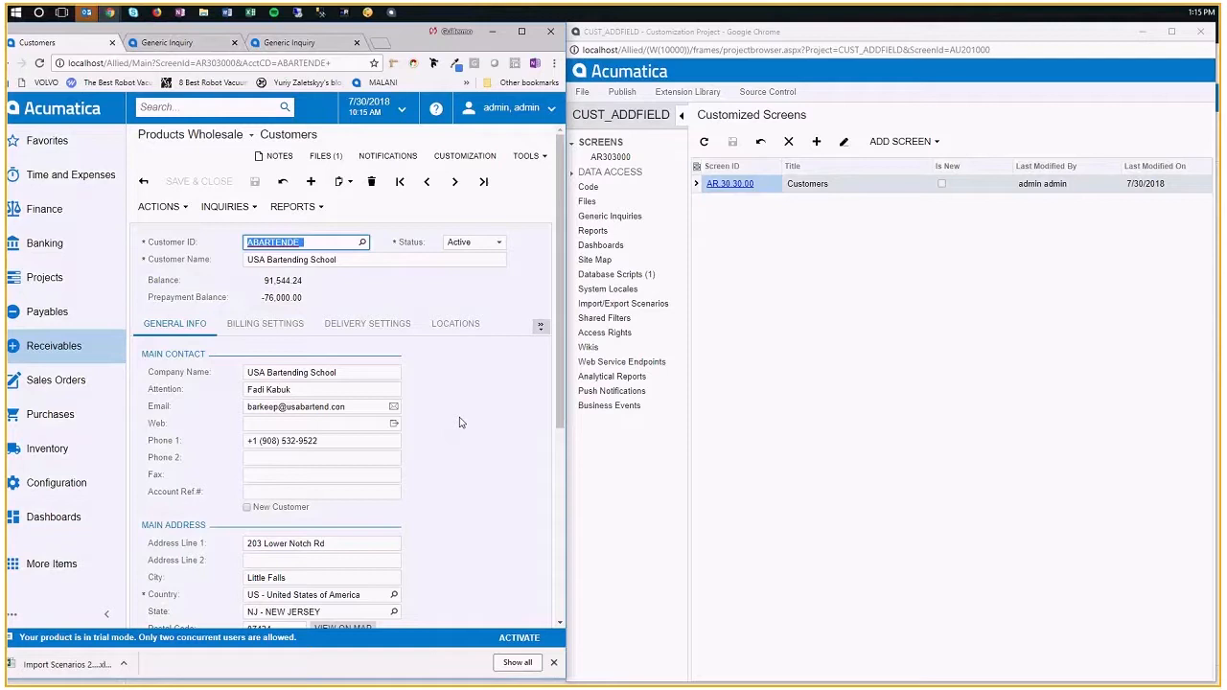
mouse_move(470, 383)
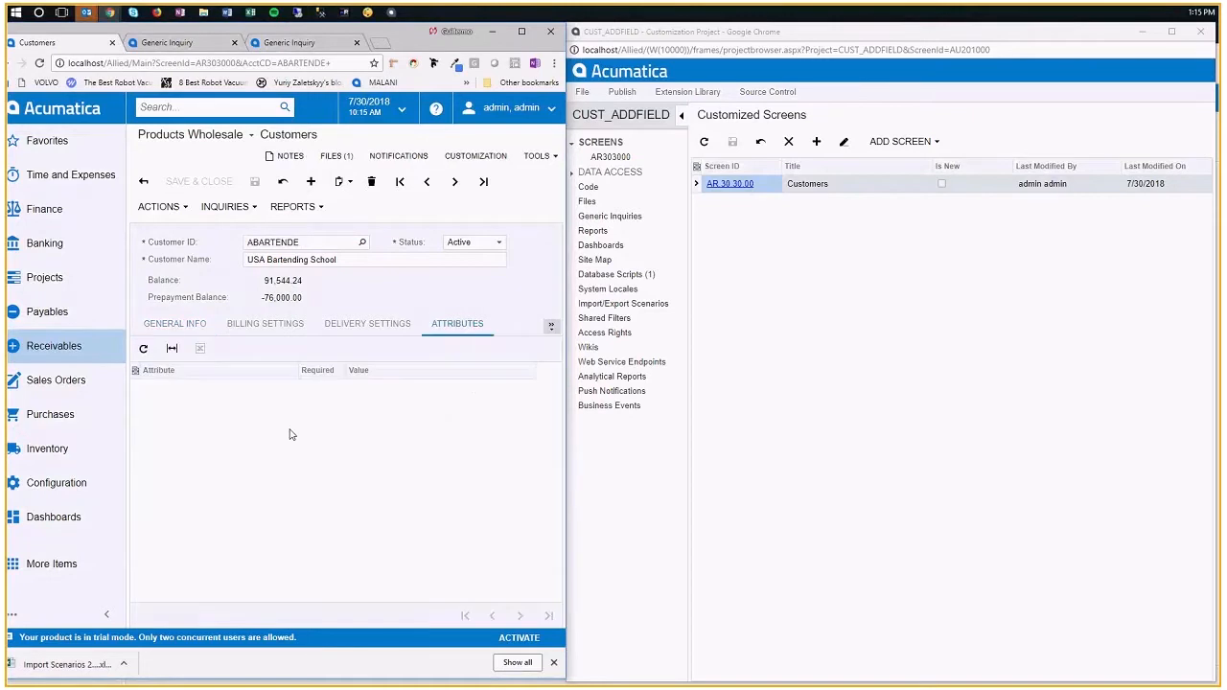
mouse_move(267, 439)
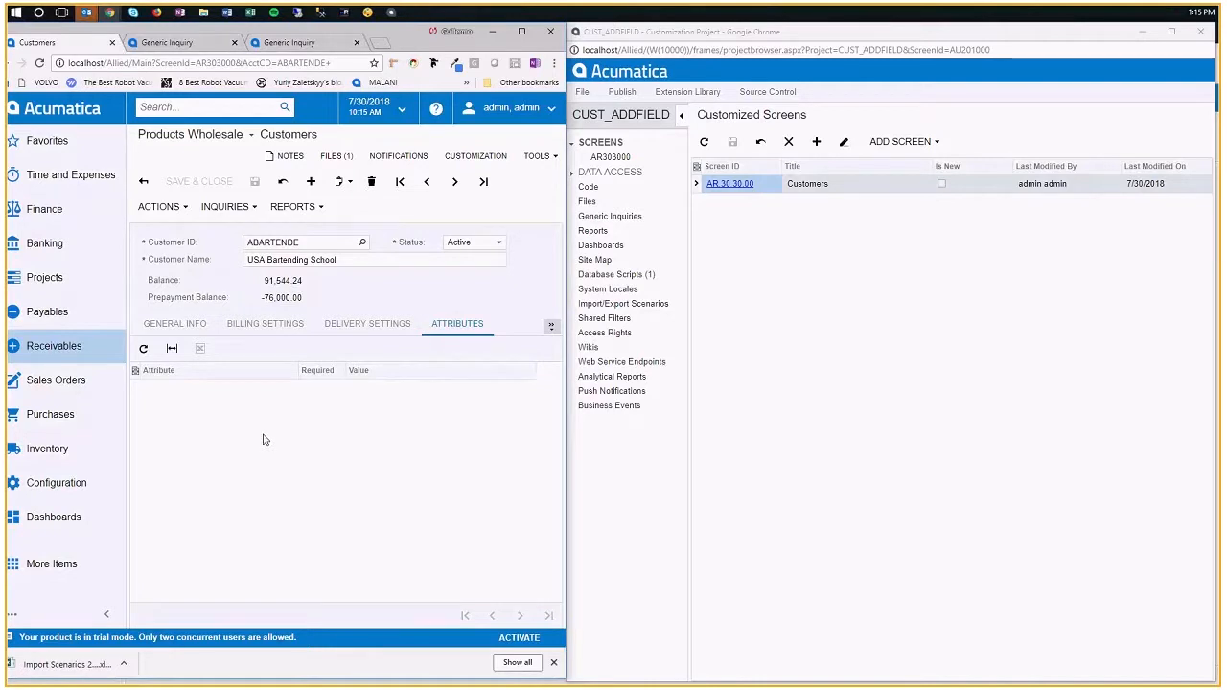
mouse_move(241, 410)
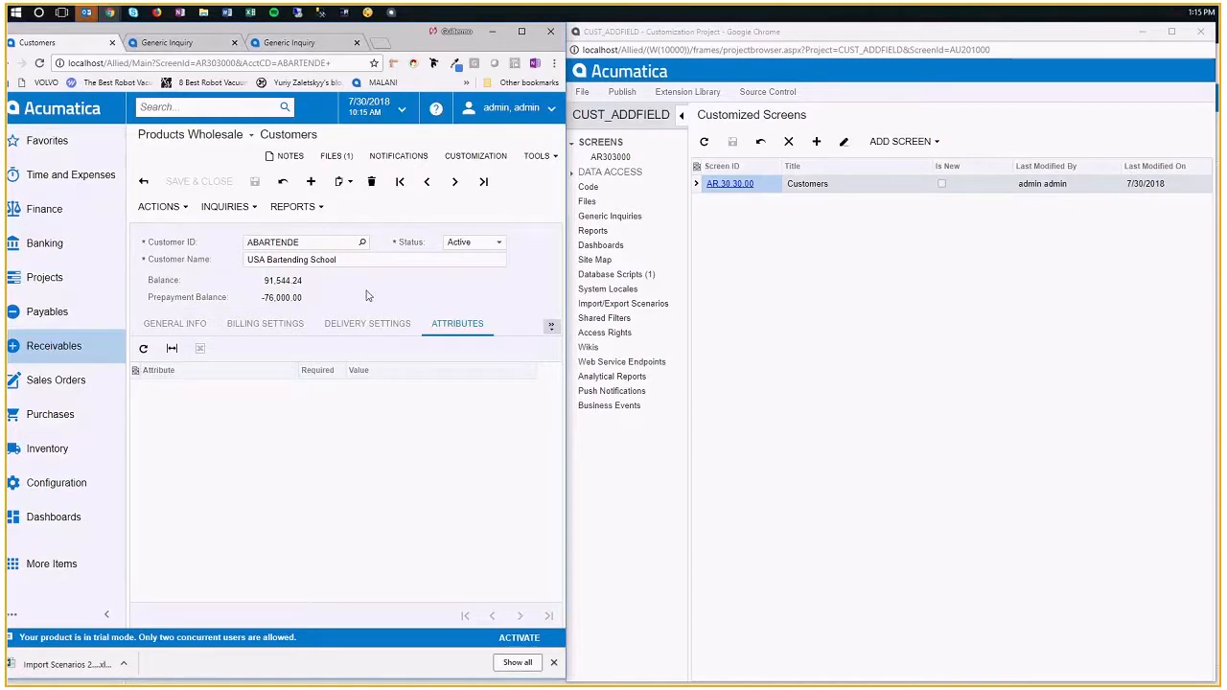
mouse_move(445, 330)
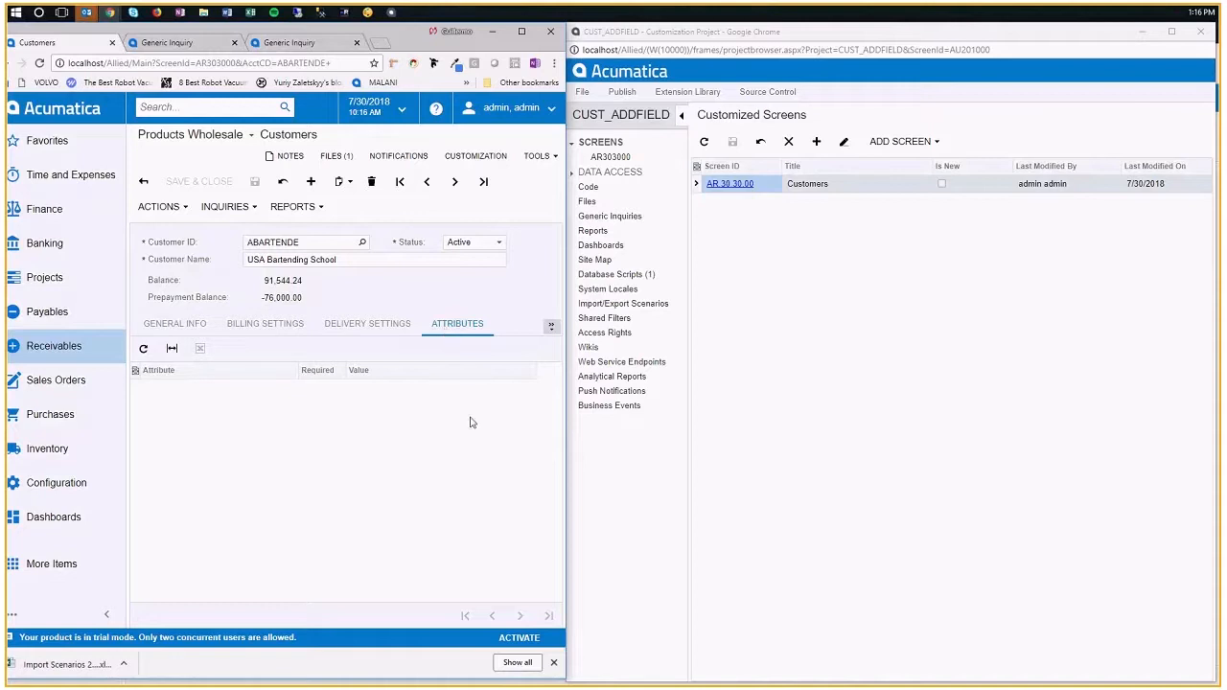
mouse_move(460, 411)
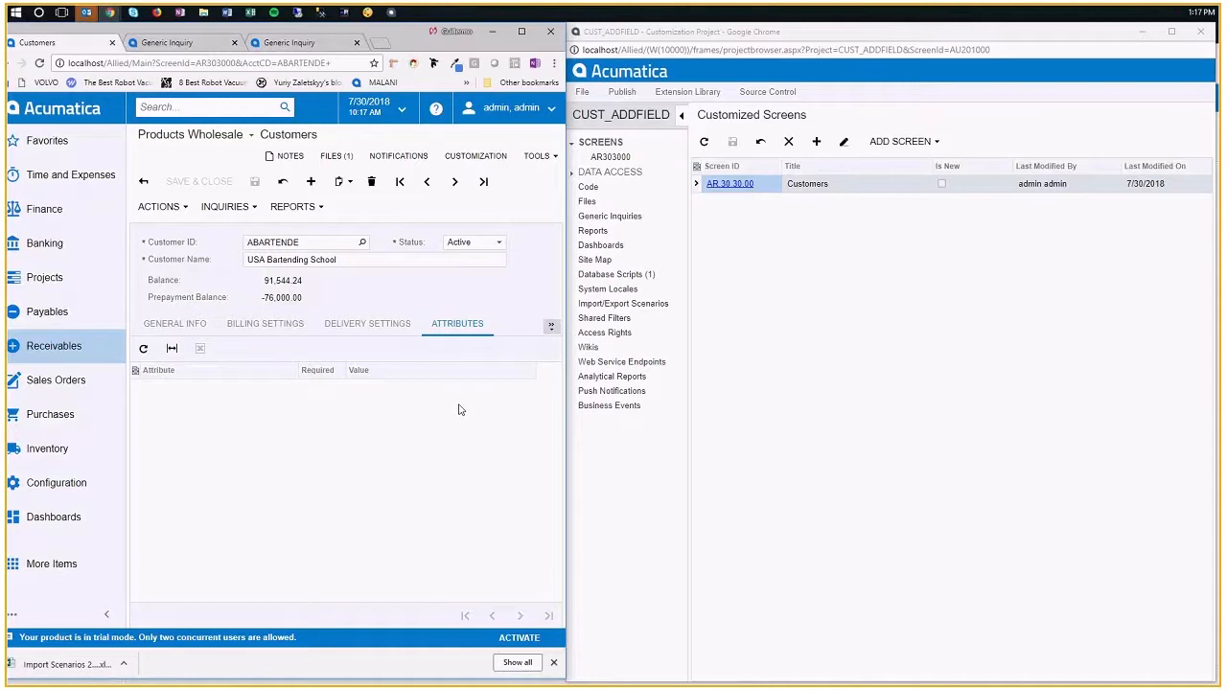
mouse_move(445, 424)
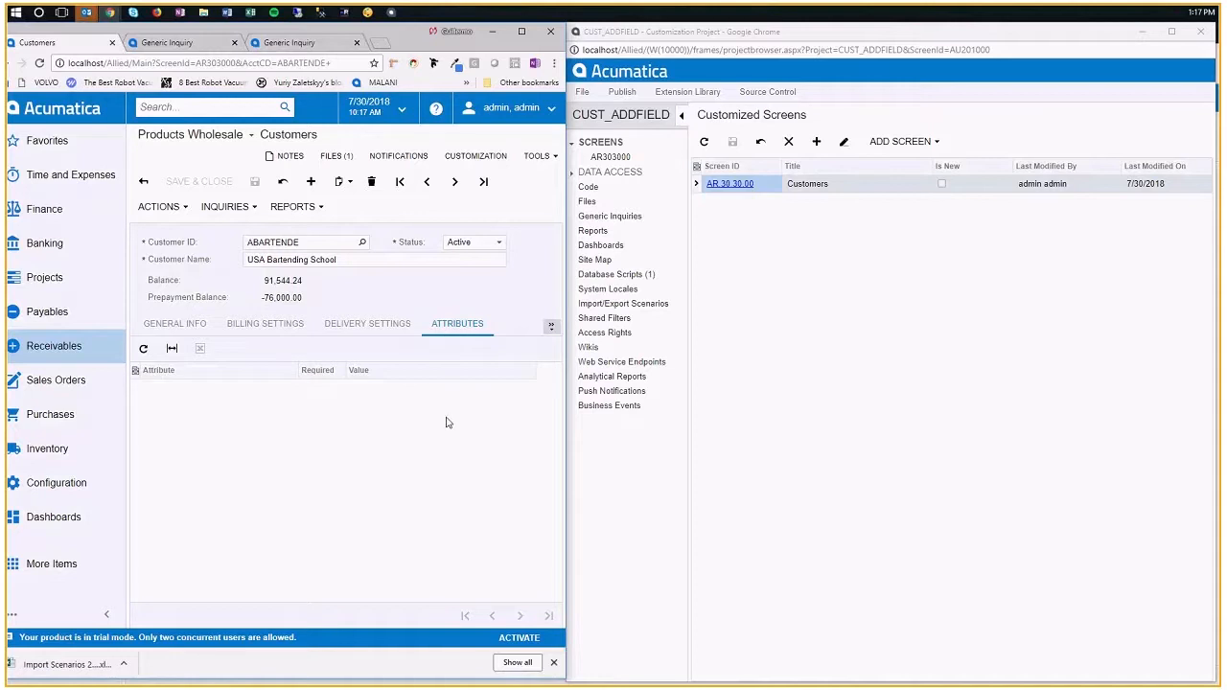
mouse_move(264, 323)
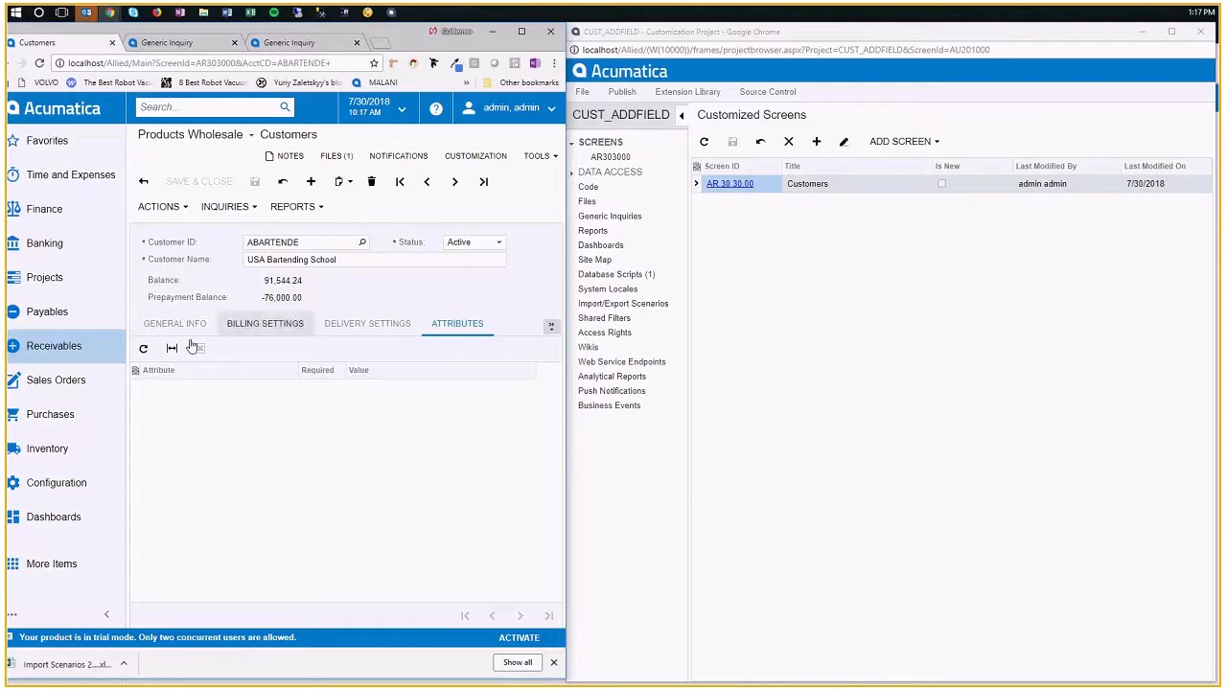
On customer ABARTENDE's General Info, leave the New Customer checkbox ticked below Account Ref.#
left_click(174, 323)
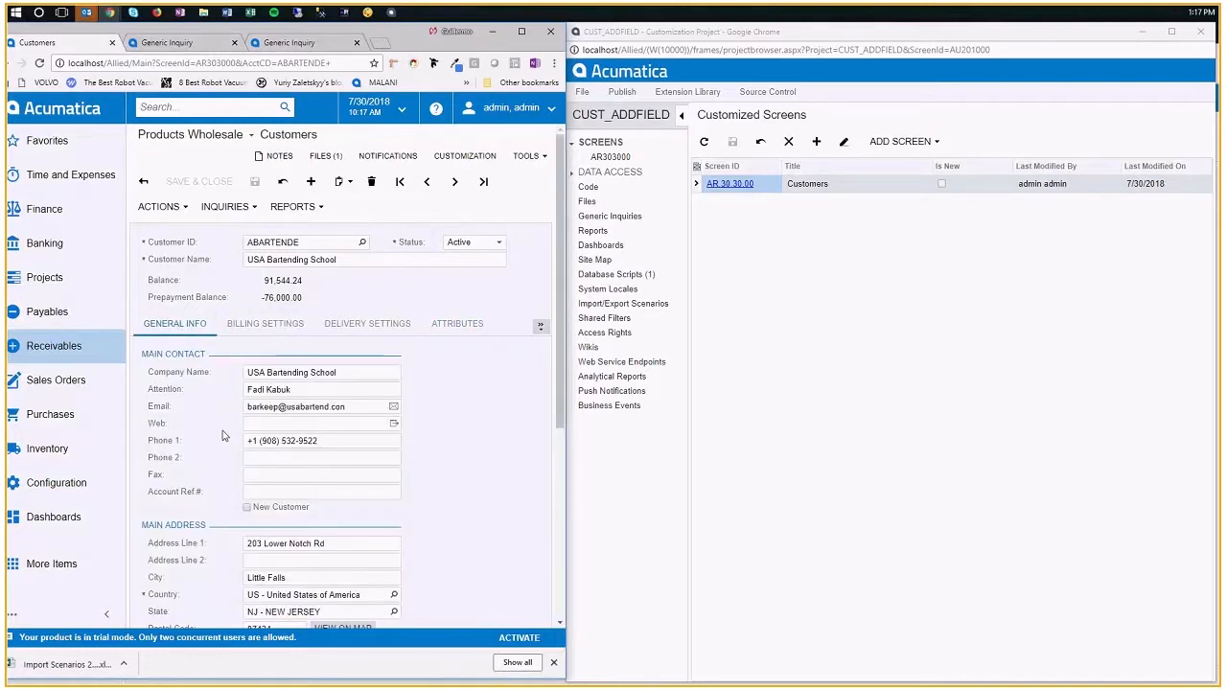
mouse_move(372, 305)
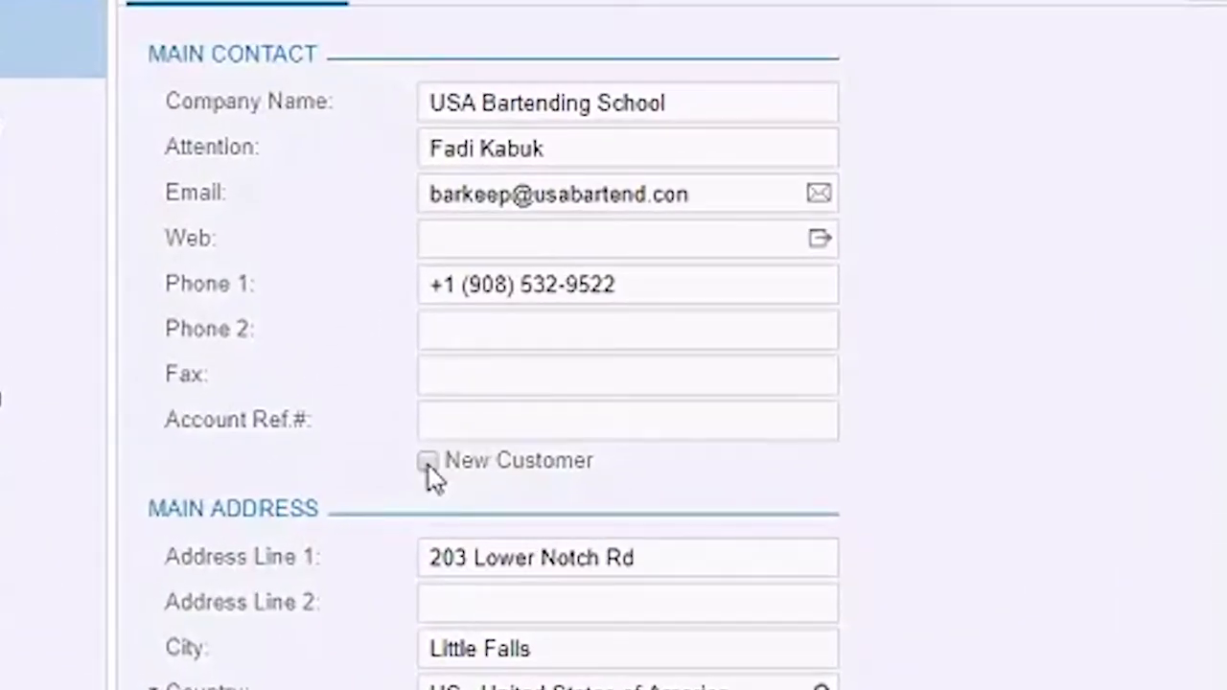
left_click(430, 461)
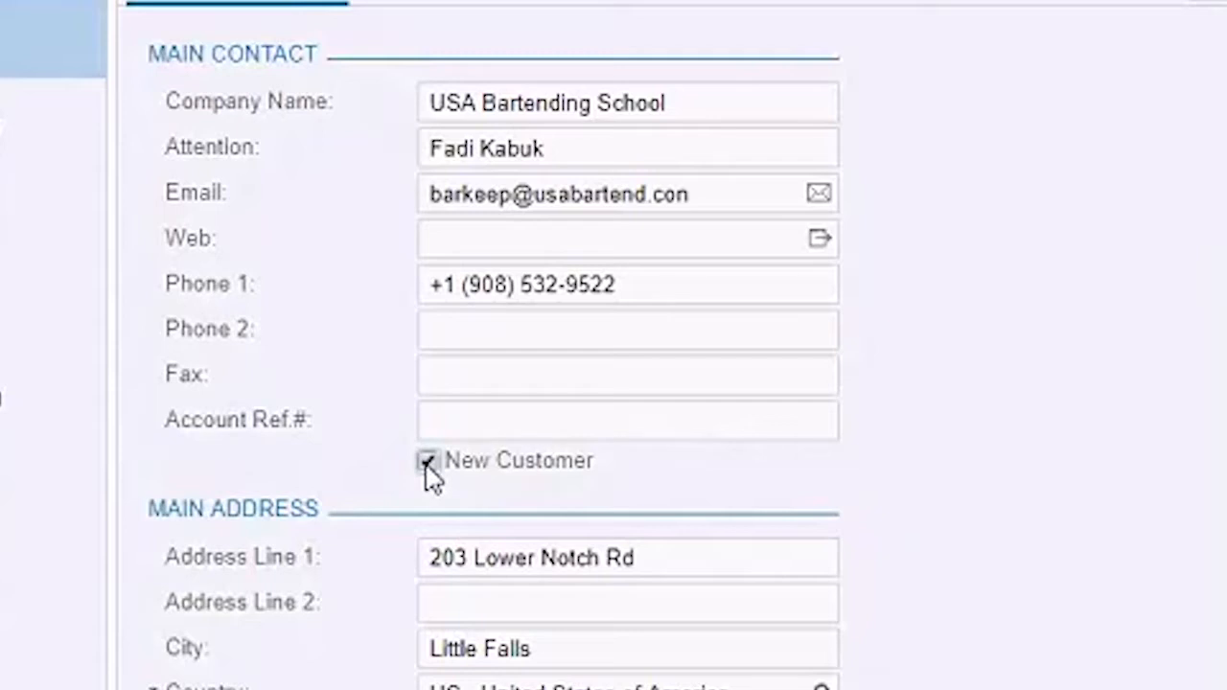
left_click(429, 460)
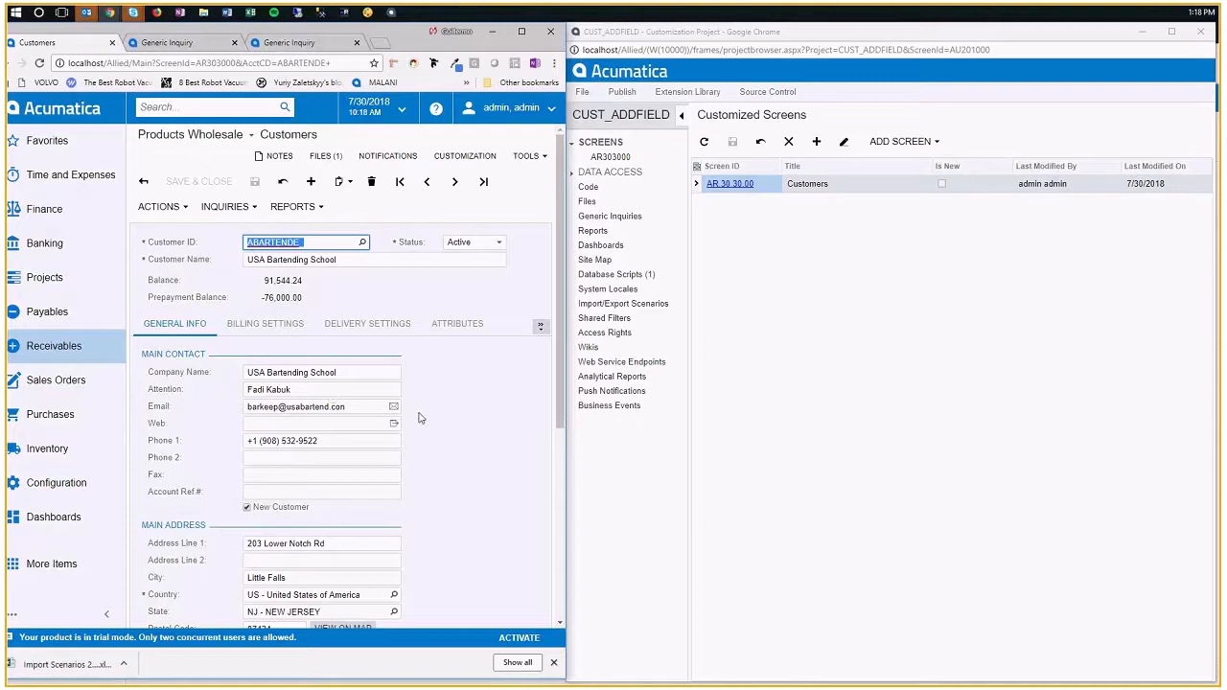
mouse_move(281, 512)
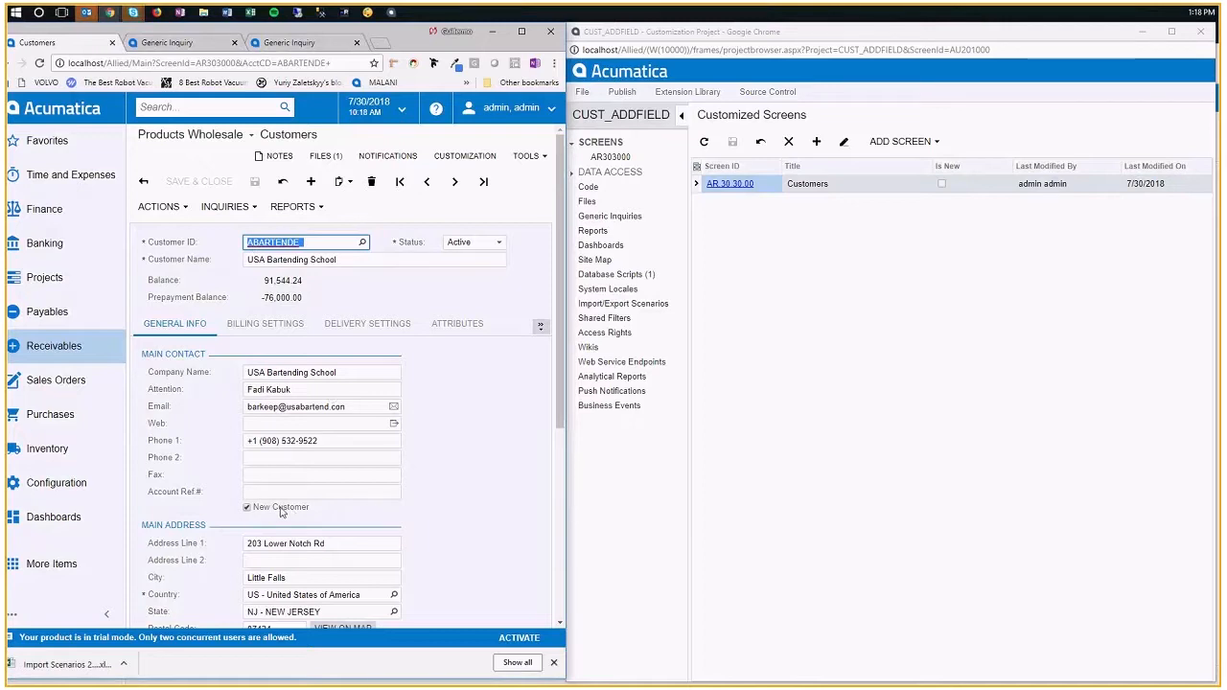
mouse_move(273, 517)
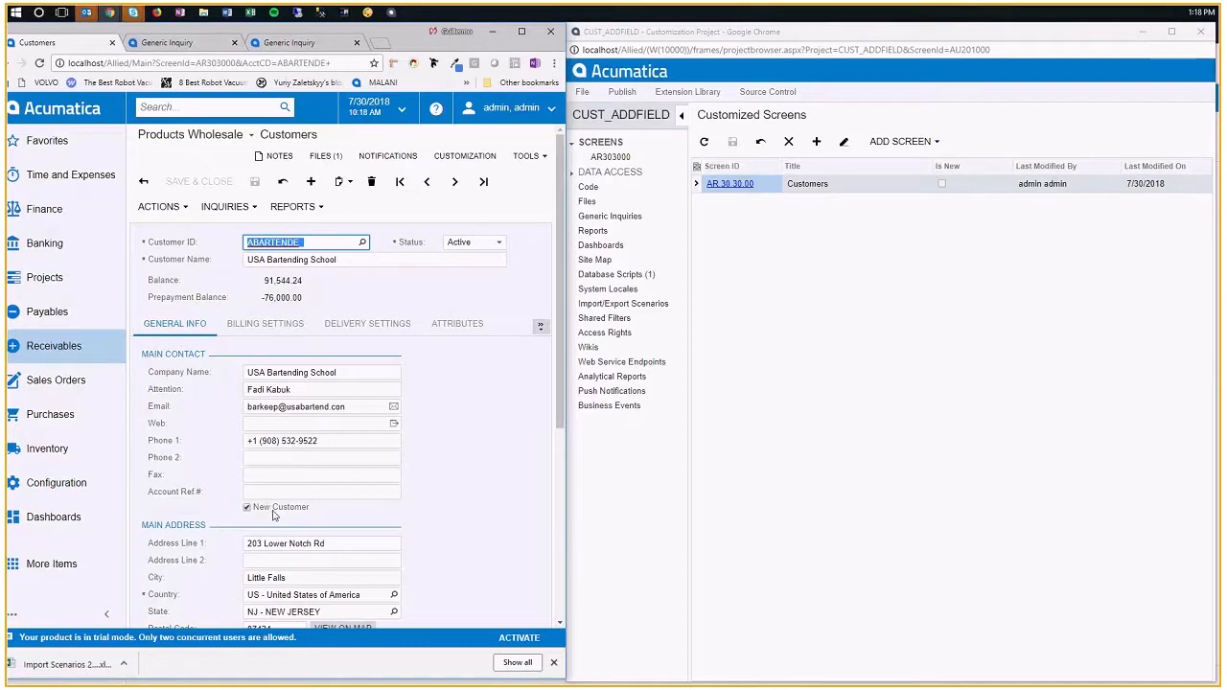
mouse_move(276, 514)
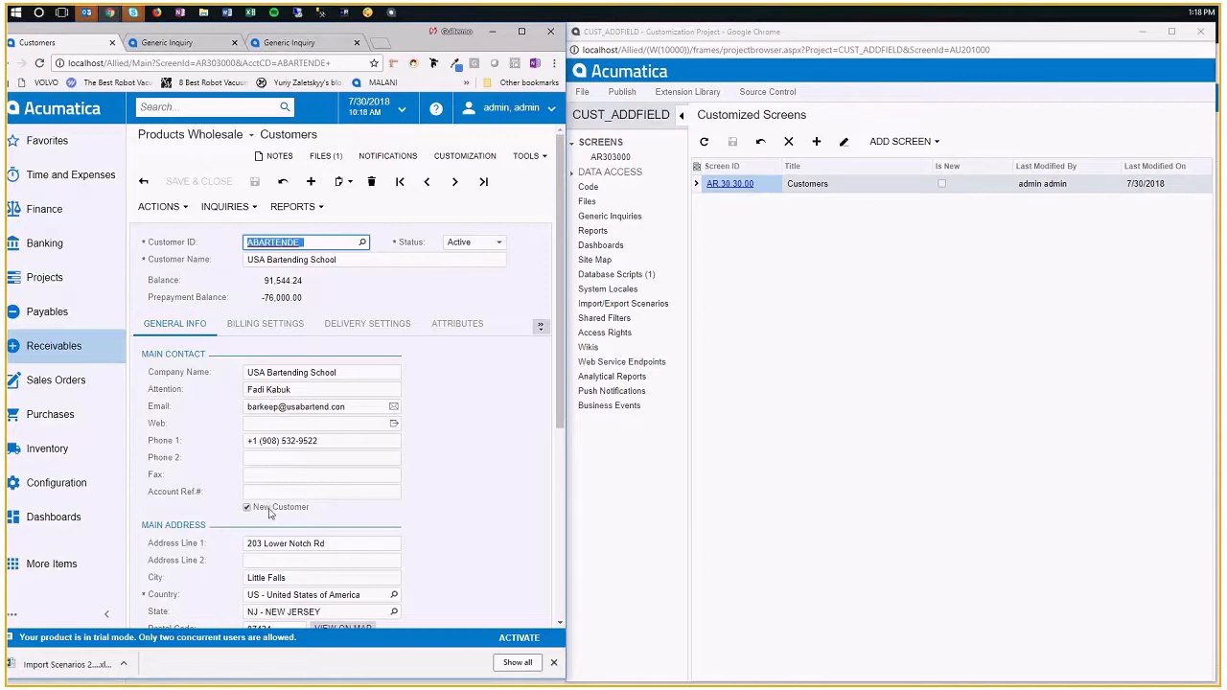
mouse_move(273, 514)
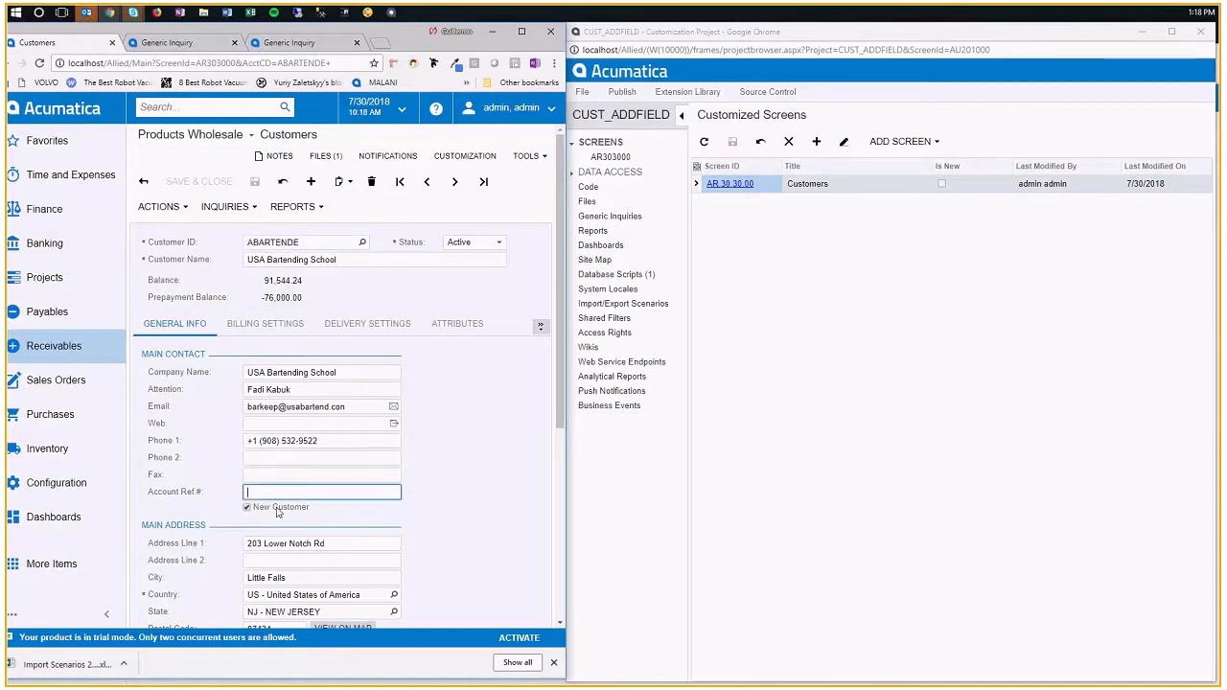
left_click(245, 507)
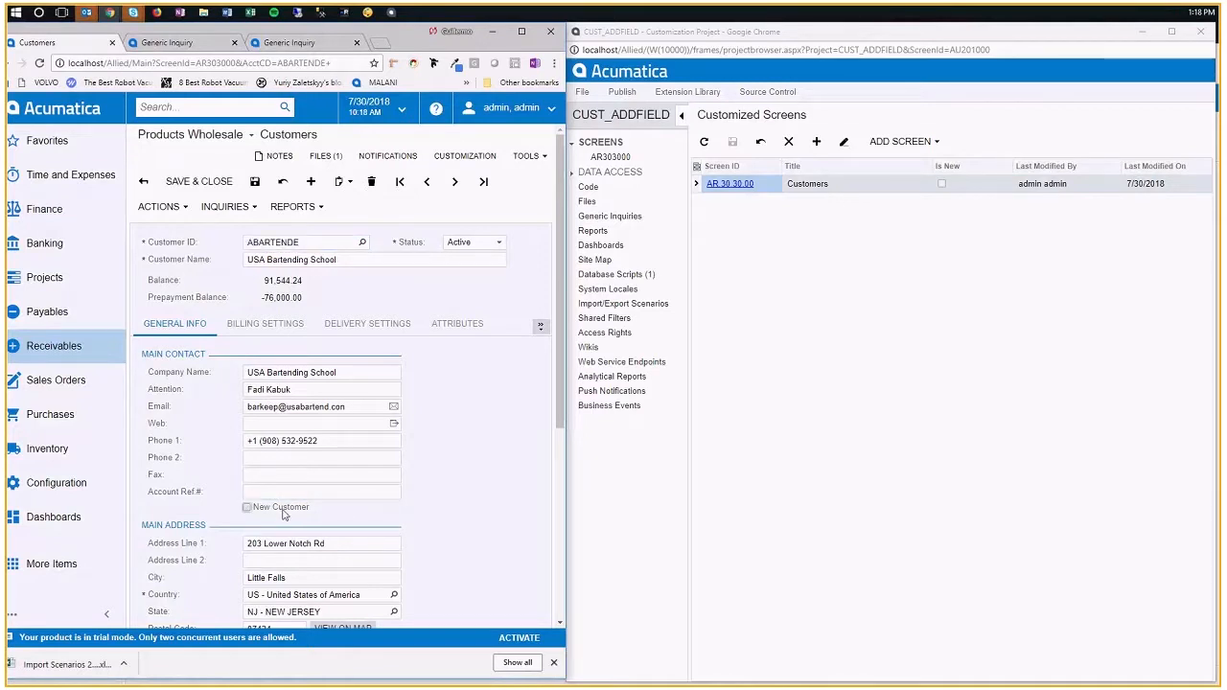
left_click(246, 506)
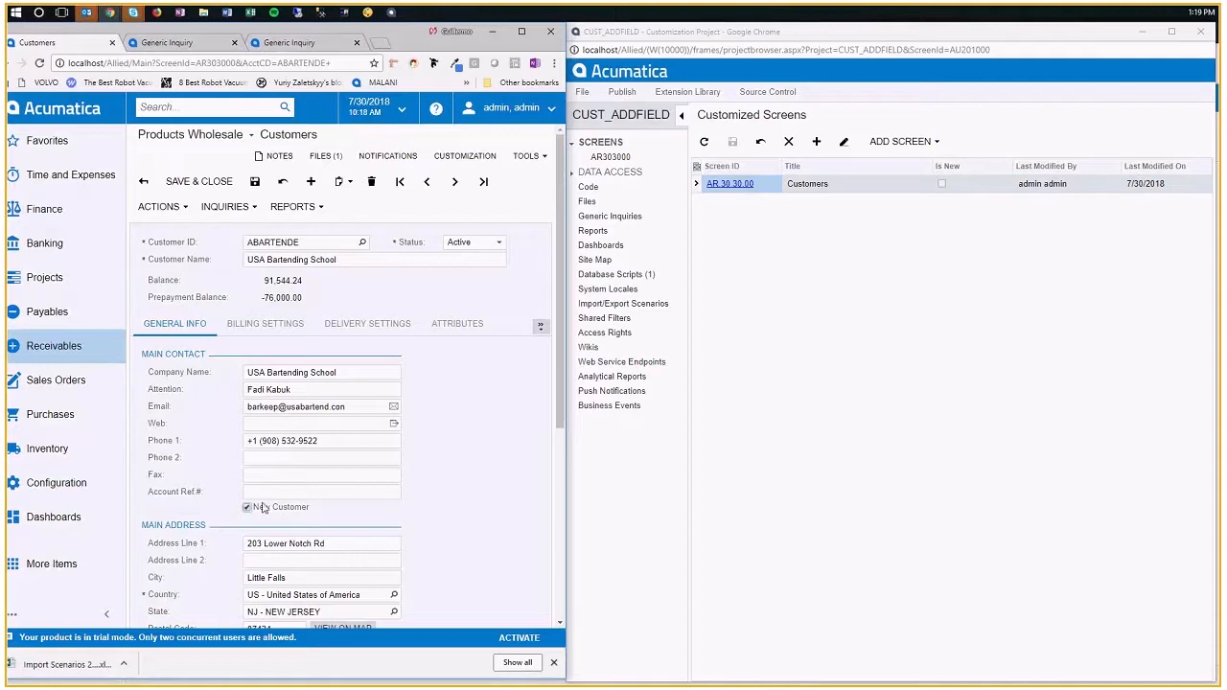
mouse_move(268, 518)
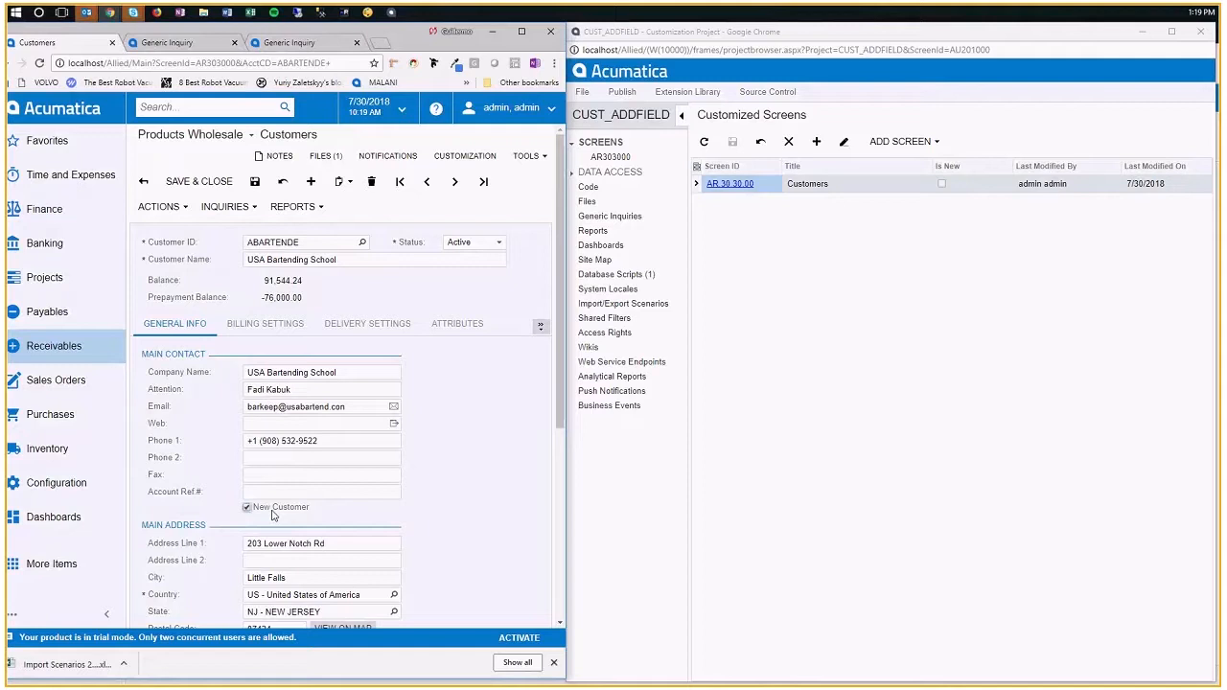
mouse_move(272, 514)
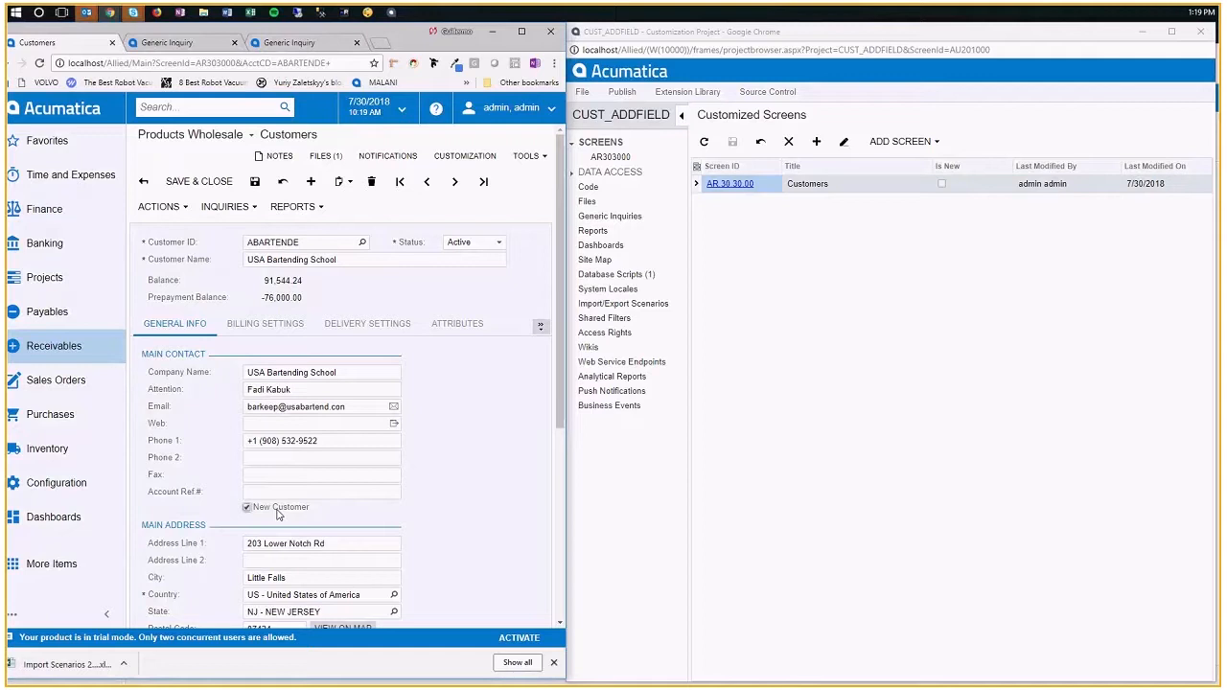
mouse_move(295, 514)
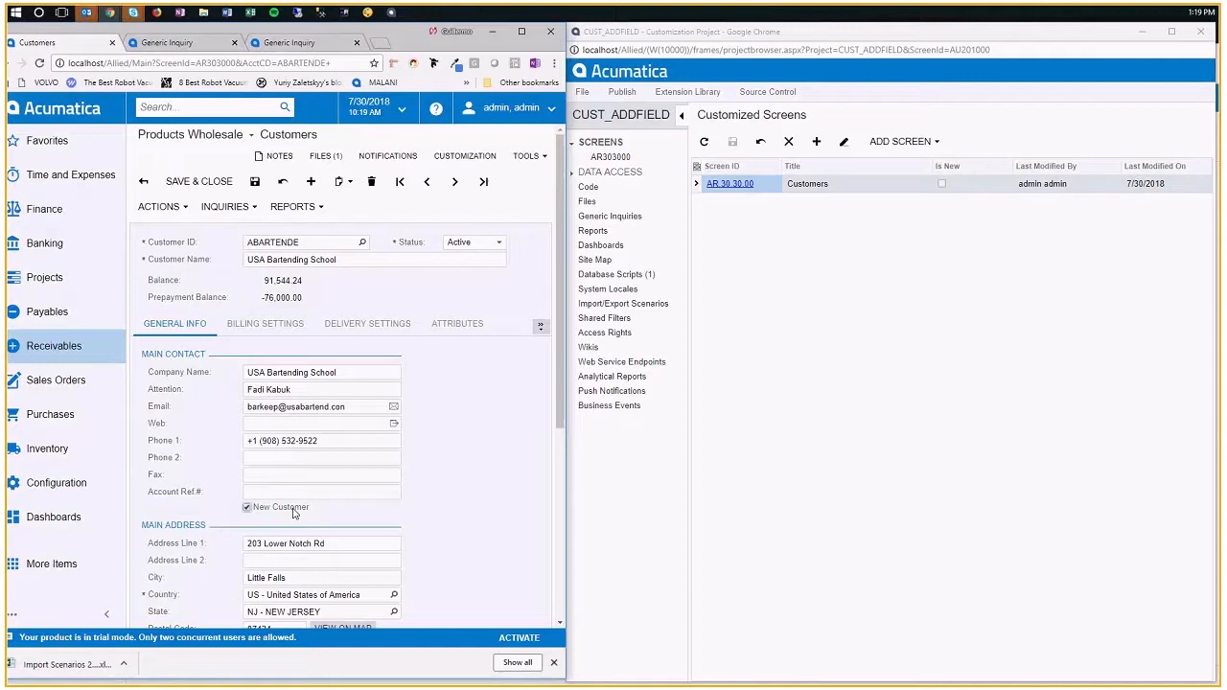
mouse_move(311, 512)
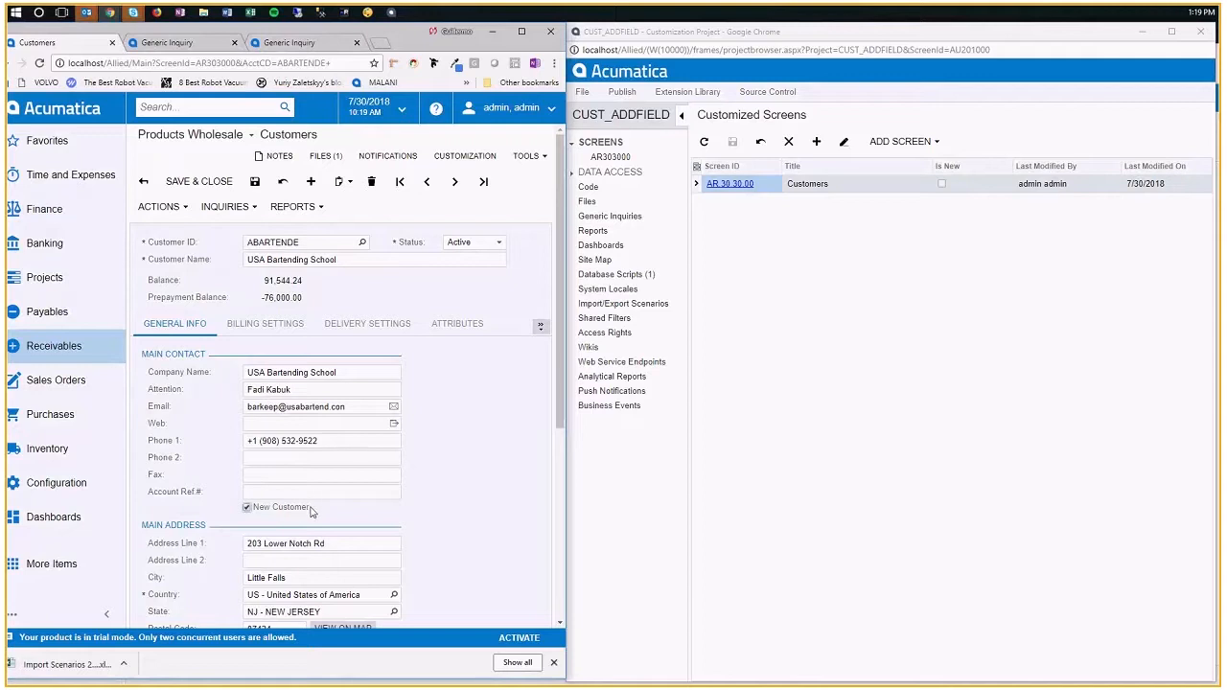
mouse_move(437, 468)
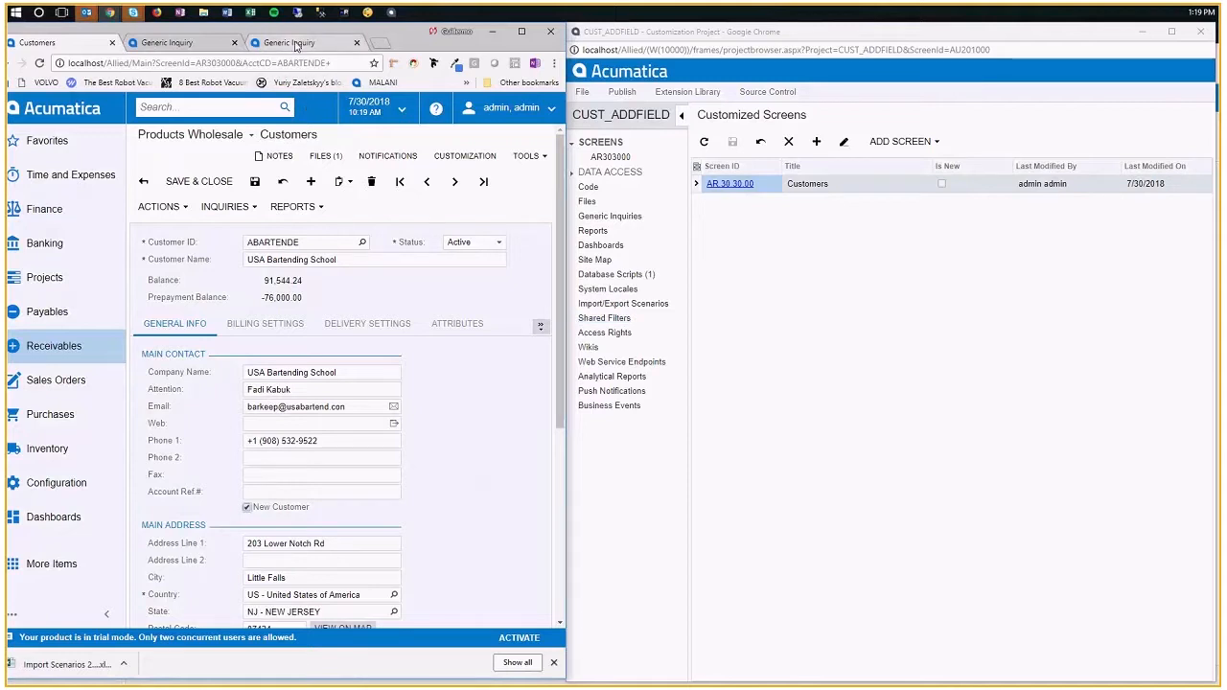
From Customization Projects, add project VEND_ADDFIELD and open it for editing
left_click(287, 42)
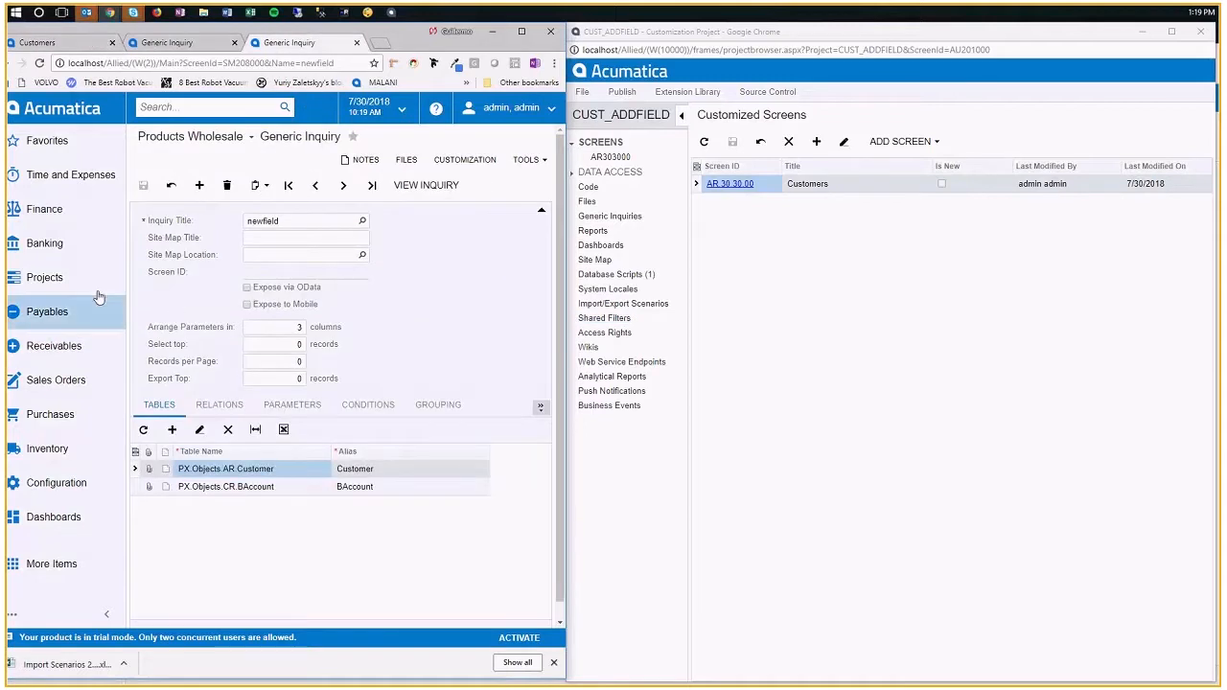
type("customiz")
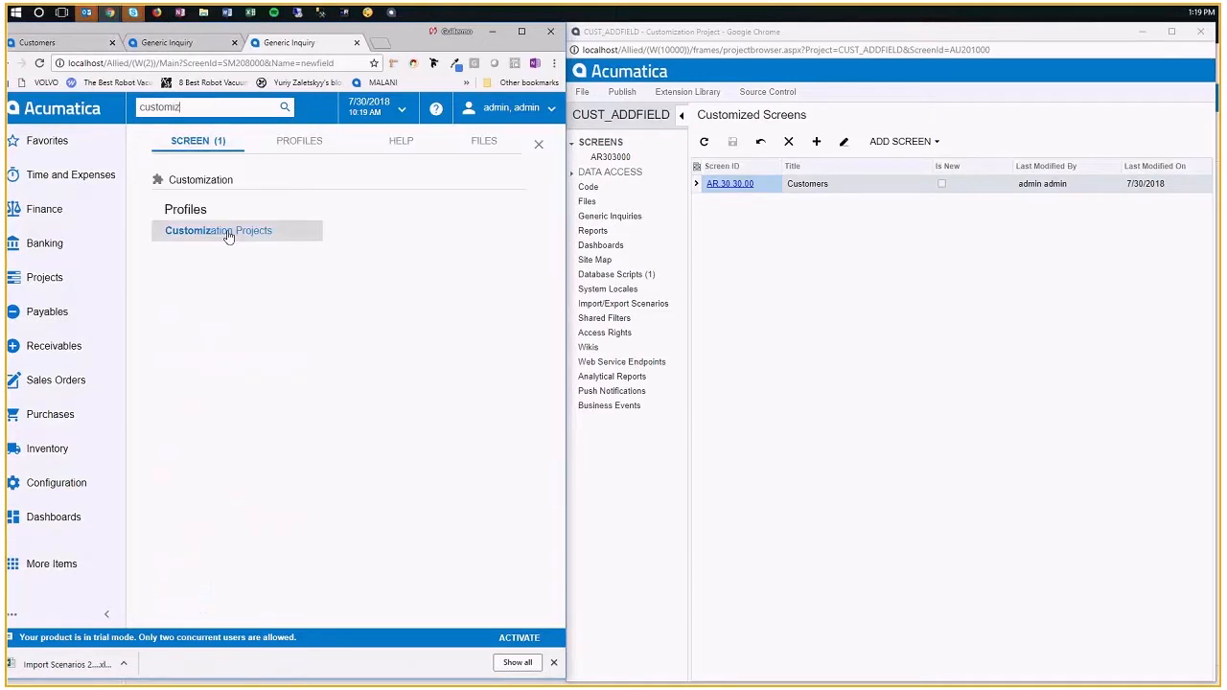
left_click(218, 230)
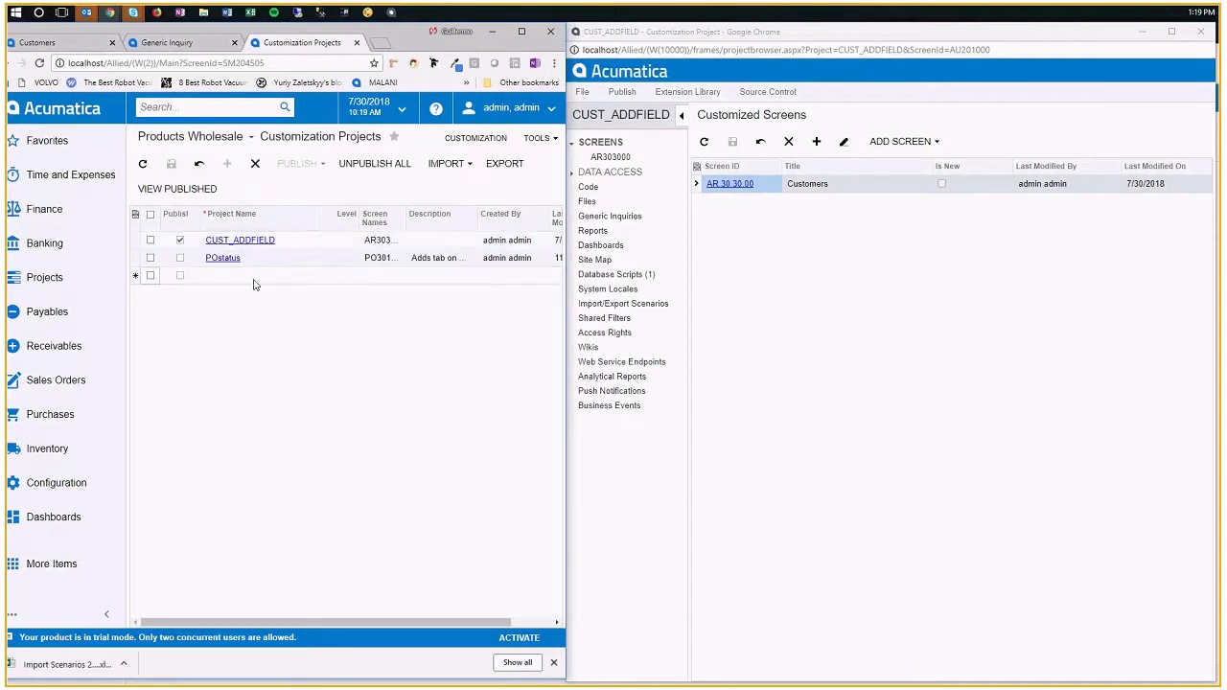
type("VEND_ADDFIELD")
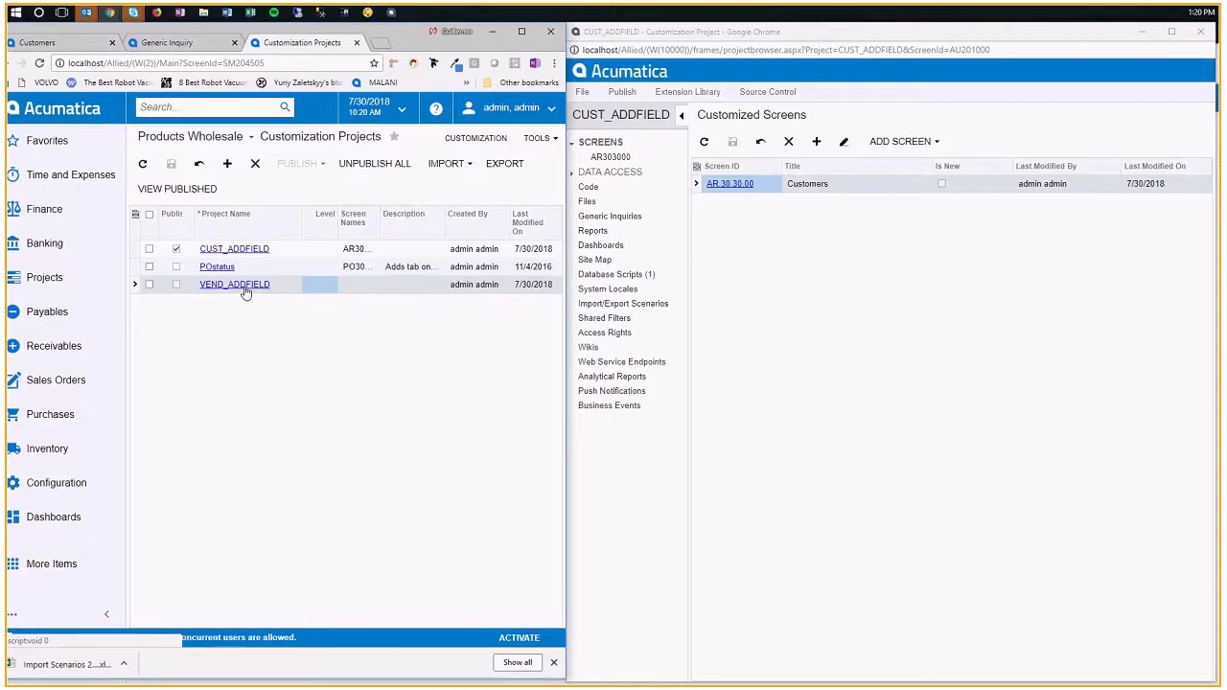
left_click(234, 284)
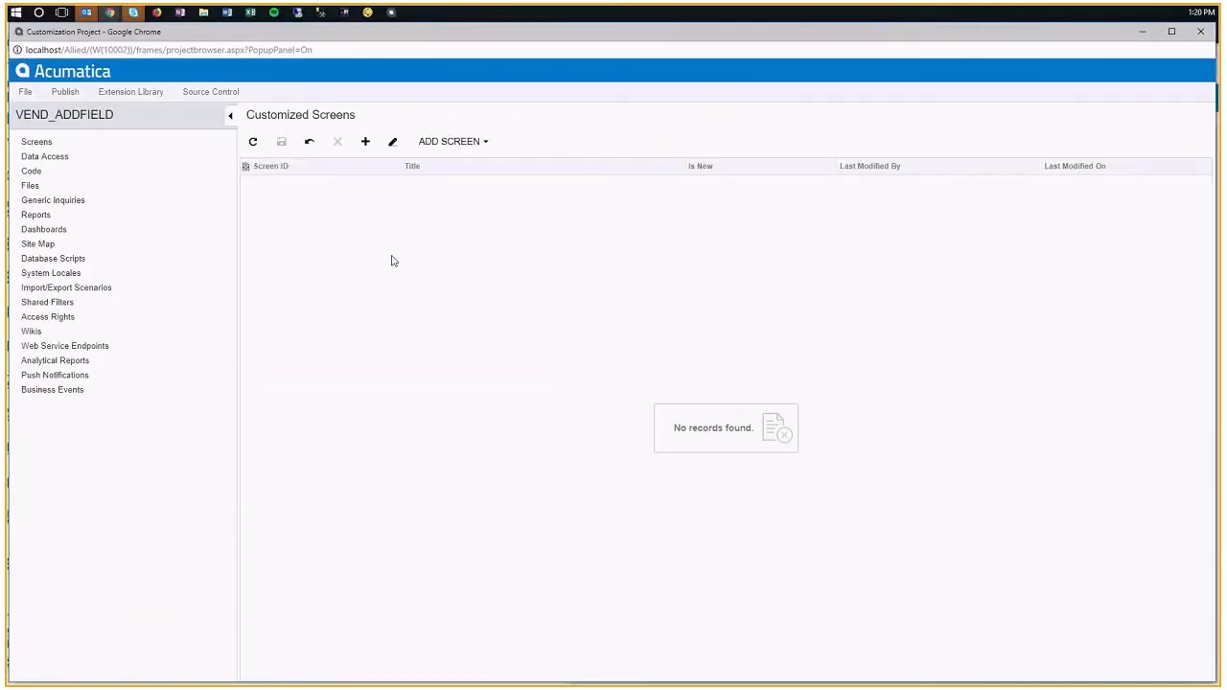
mouse_move(250, 222)
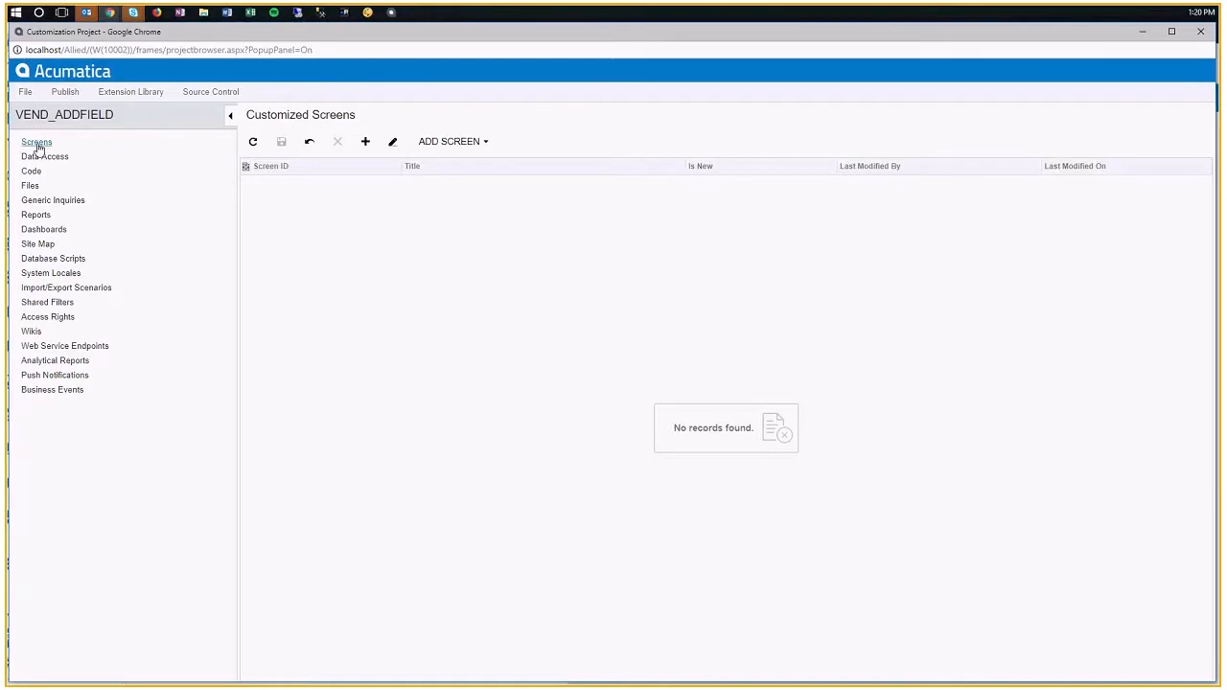
From the project's Screens list, start Customize Existing Screen via ADD SCREEN
left_click(36, 142)
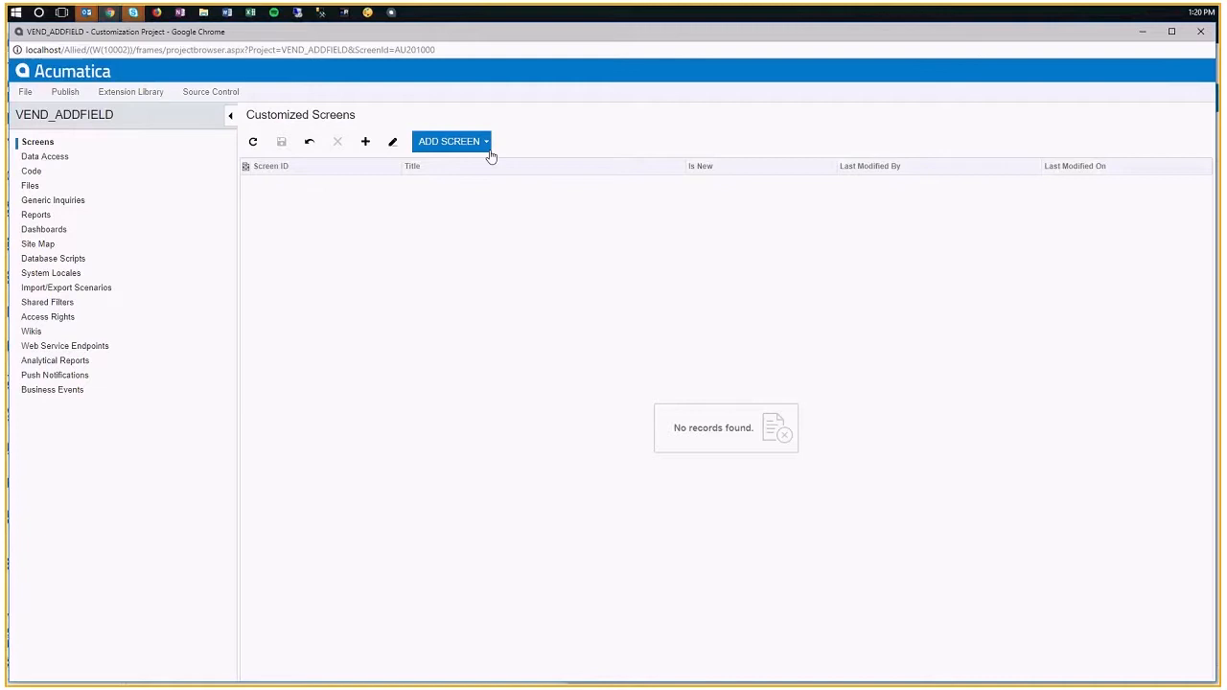
left_click(450, 142)
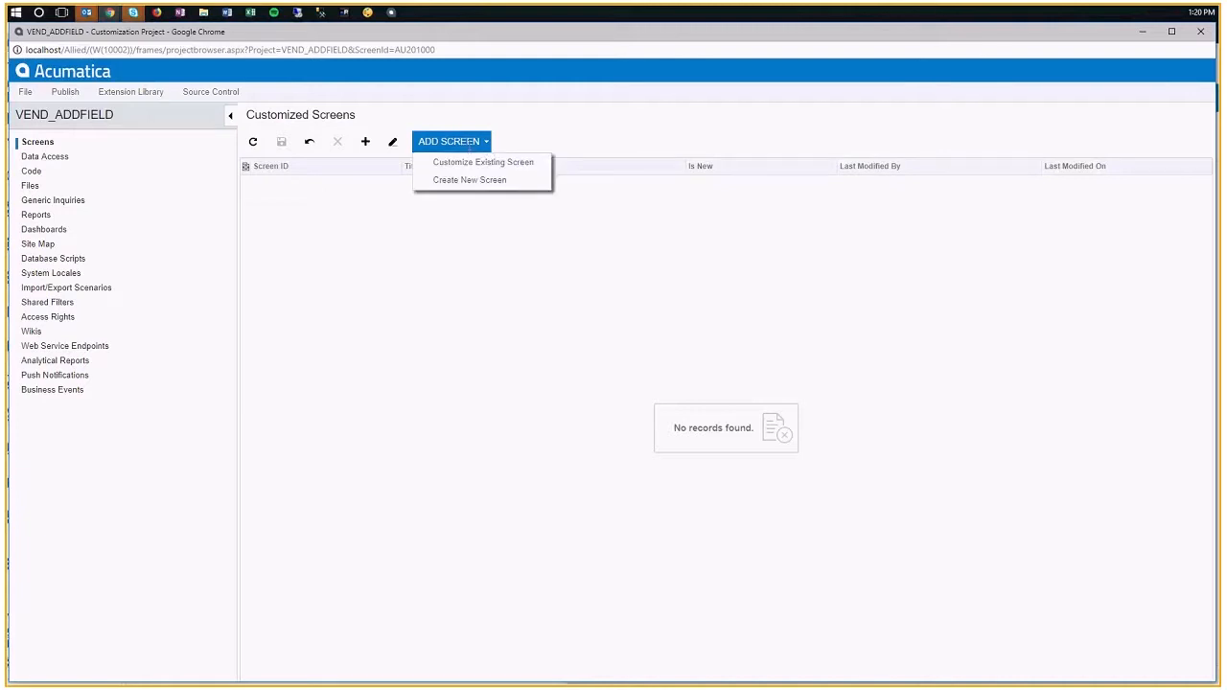
mouse_move(484, 161)
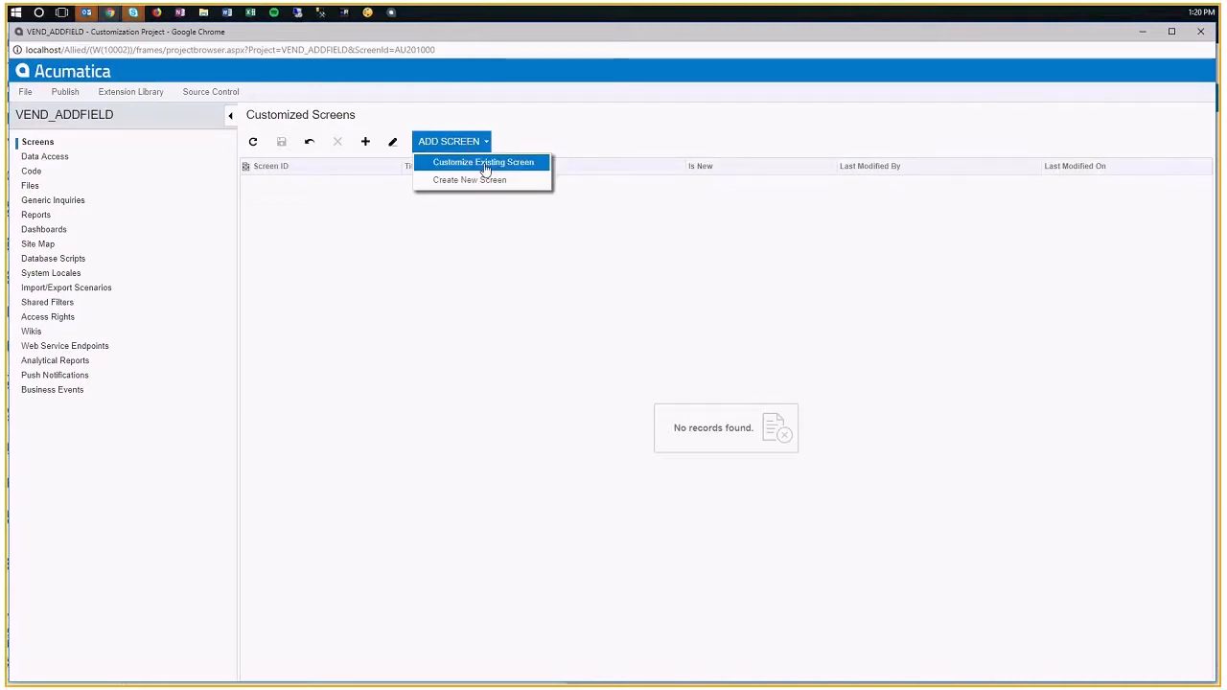
mouse_move(484, 180)
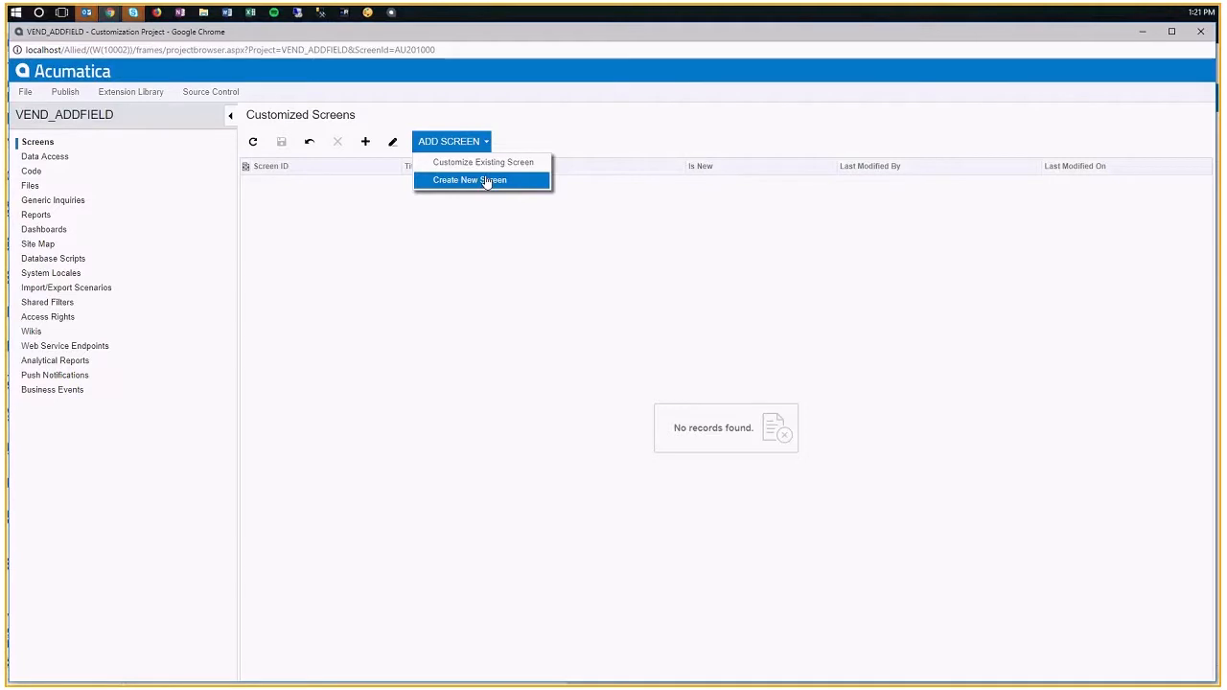
left_click(483, 161)
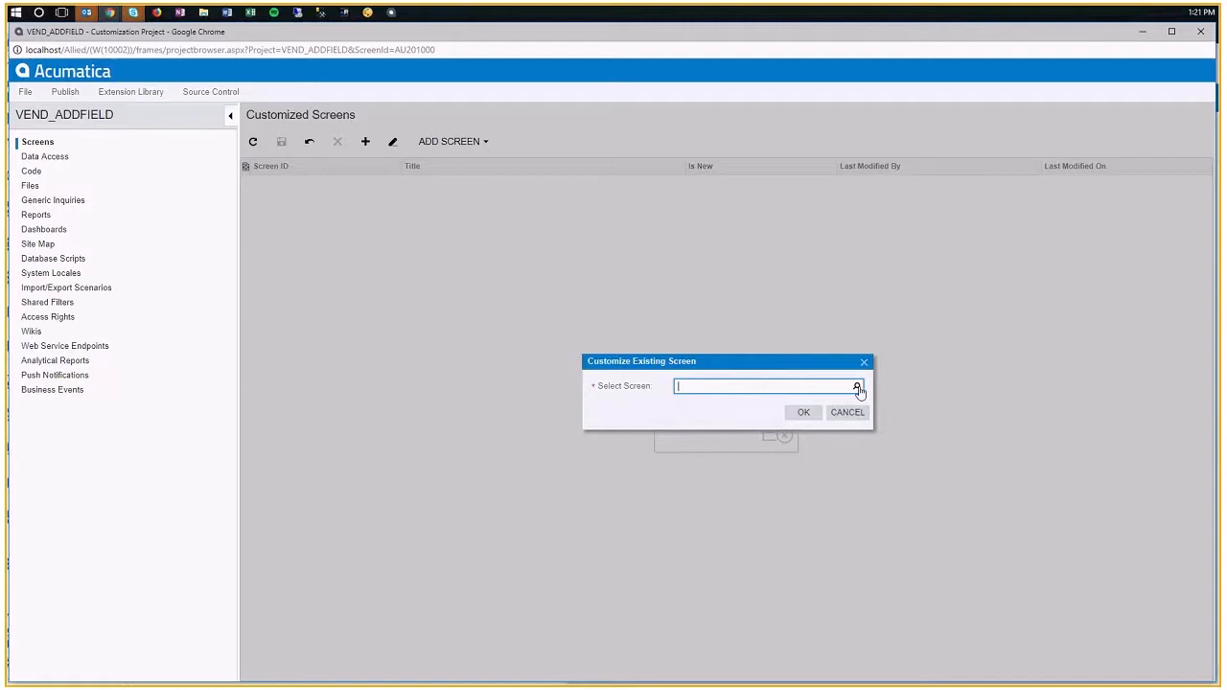
Choose Vendors under Finance > Accounts Payable in the screen tree and confirm it
left_click(855, 387)
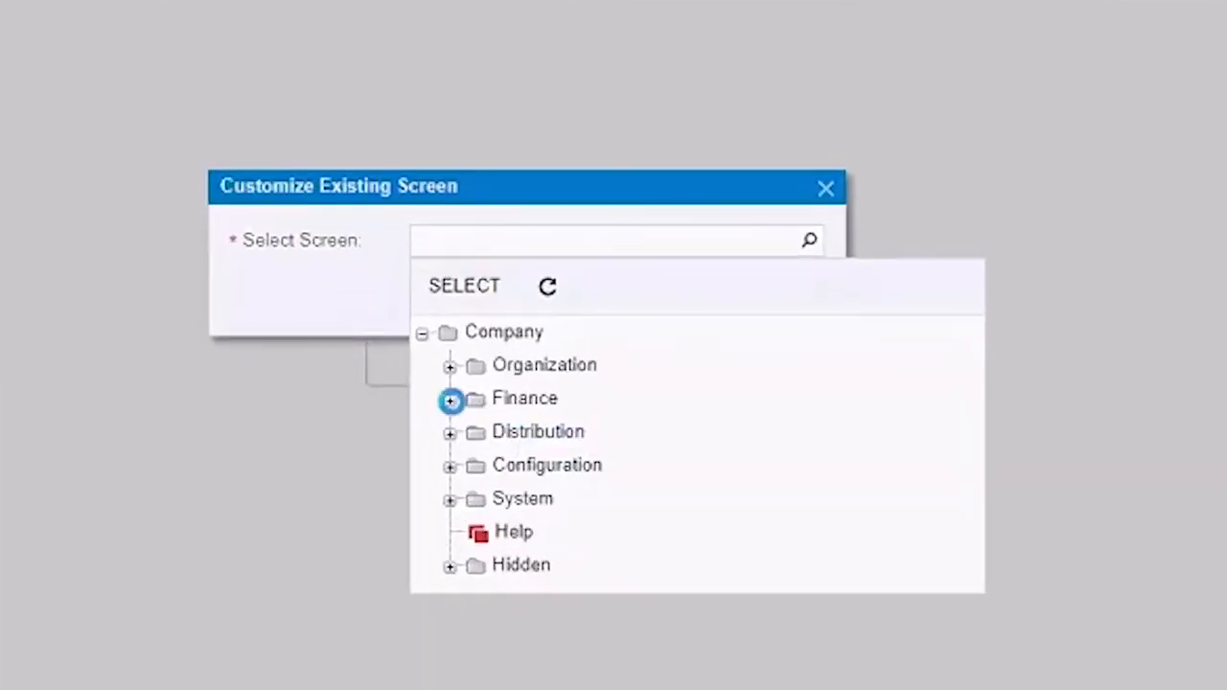
left_click(451, 400)
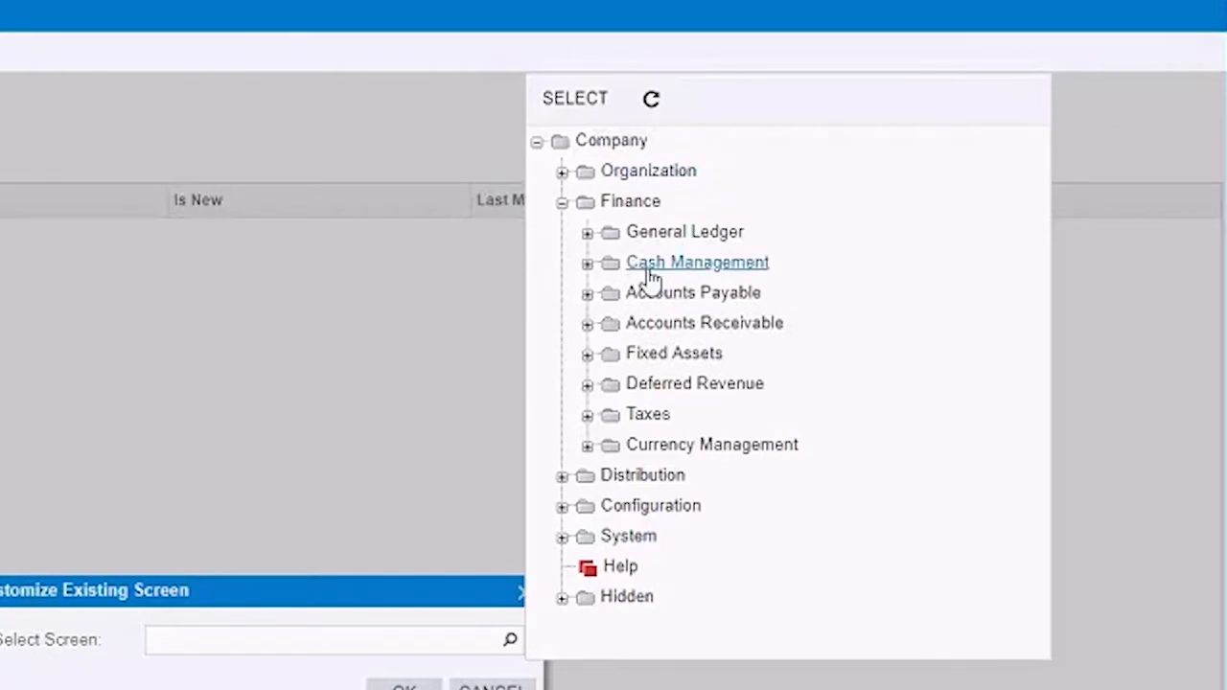
mouse_move(882, 458)
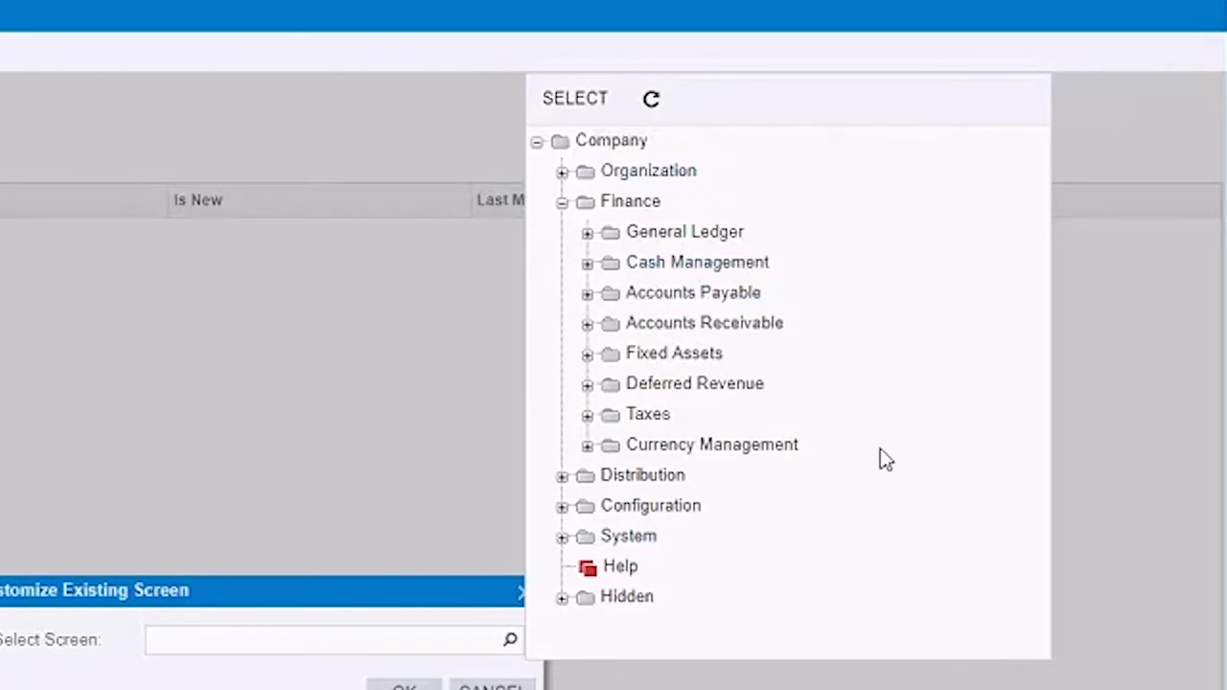
mouse_move(598, 295)
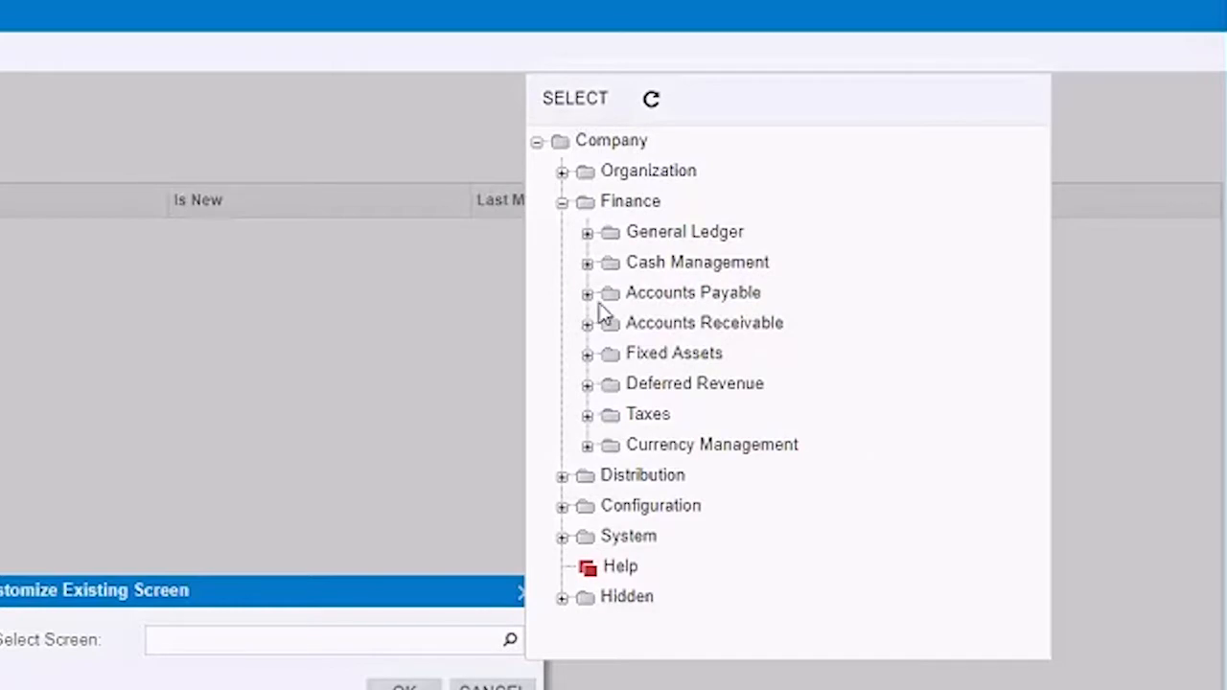
left_click(586, 292)
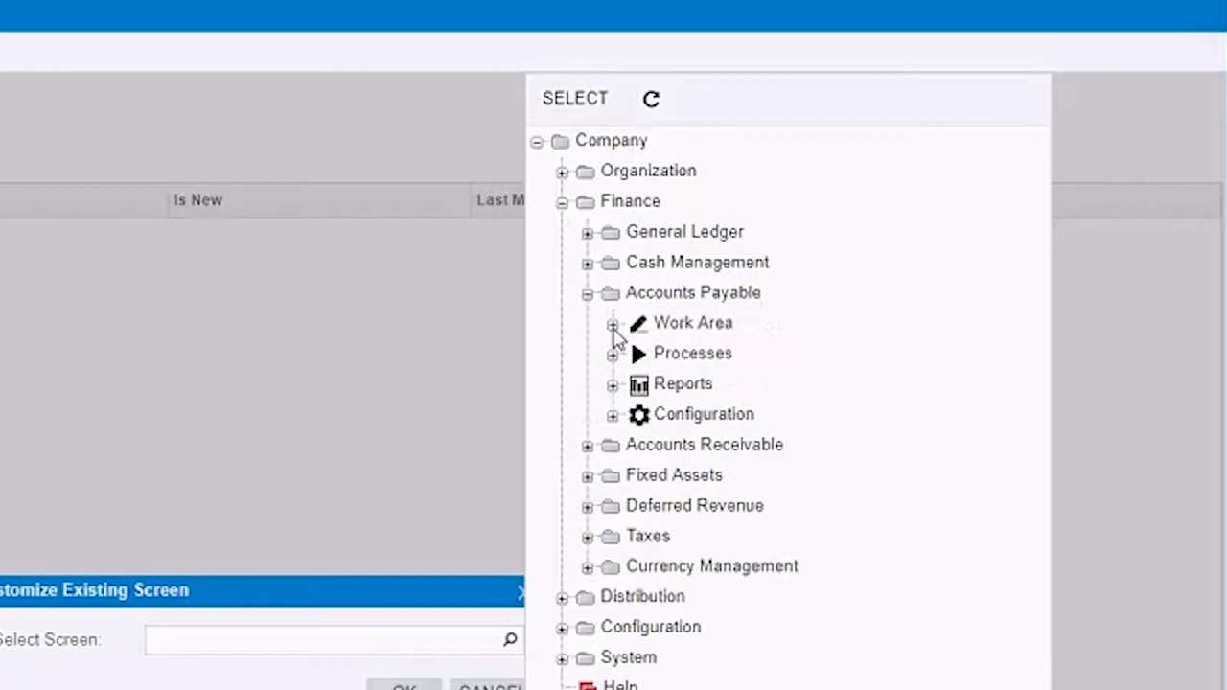
left_click(614, 322)
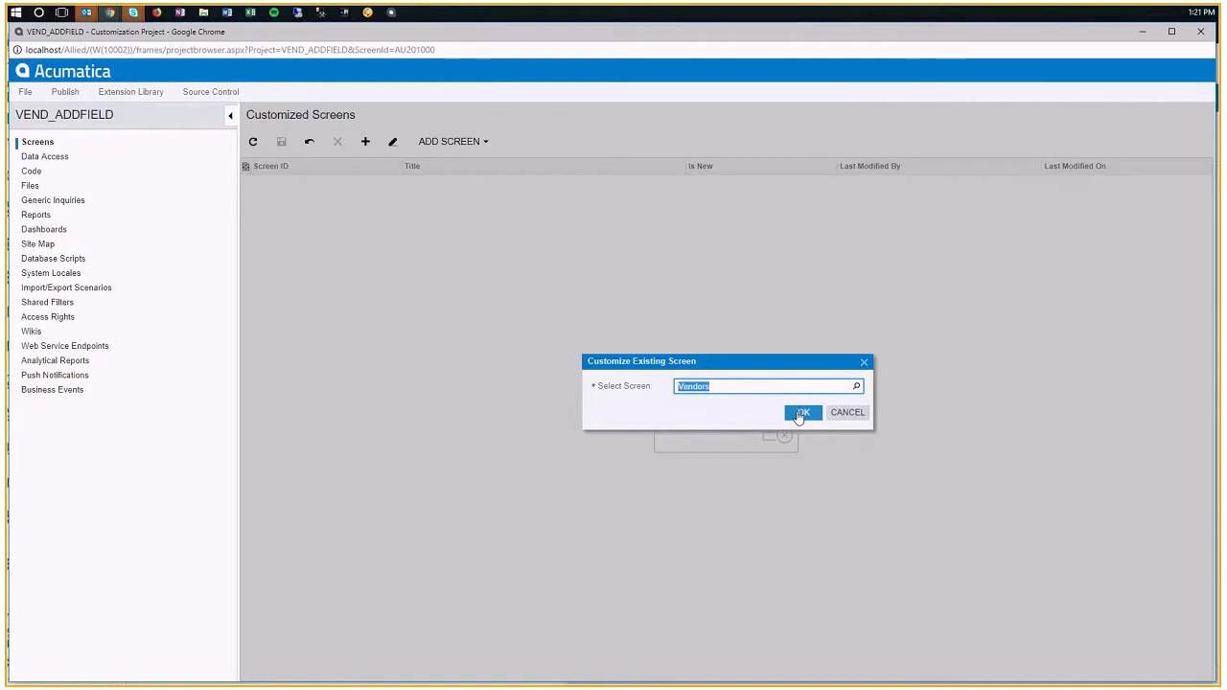
left_click(802, 412)
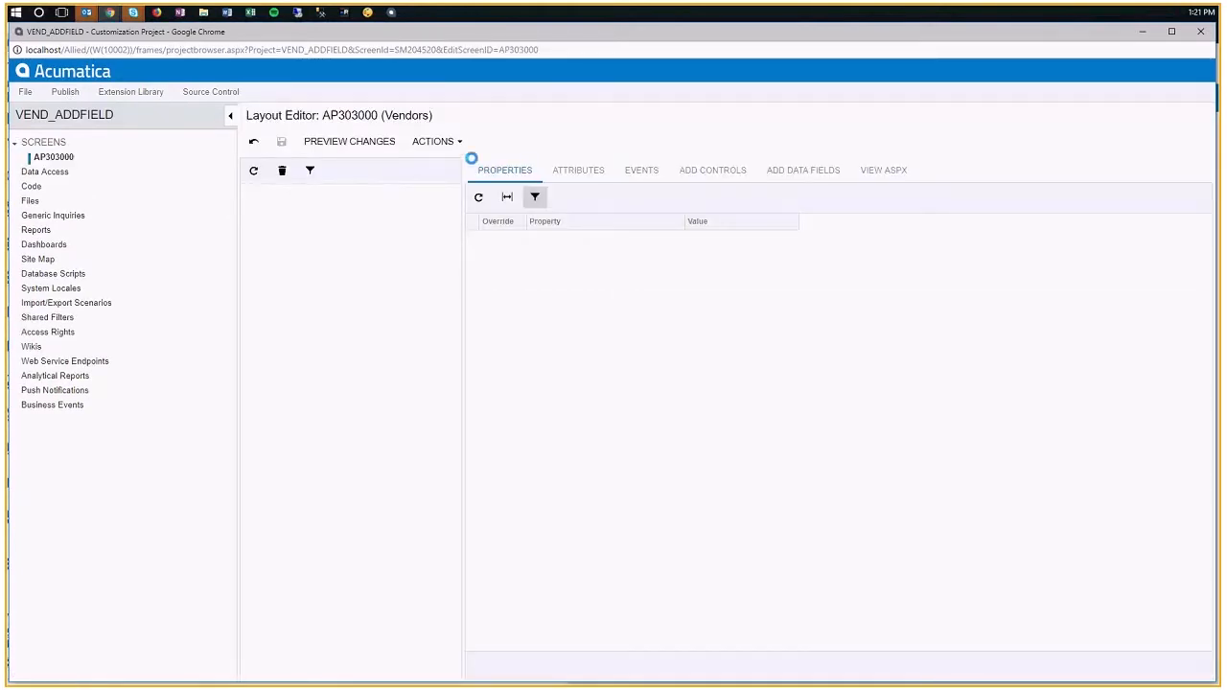
Load the AP303000 Vendors screen's layout tree in the Layout Editor
left_click(54, 157)
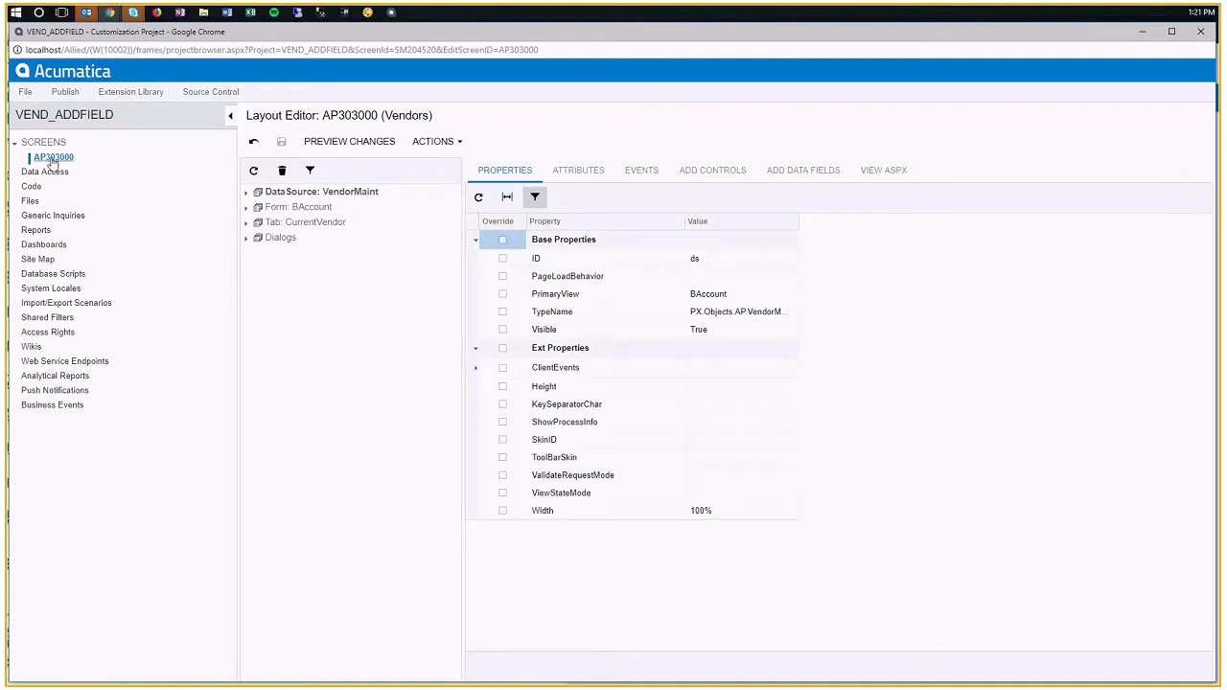
mouse_move(428, 100)
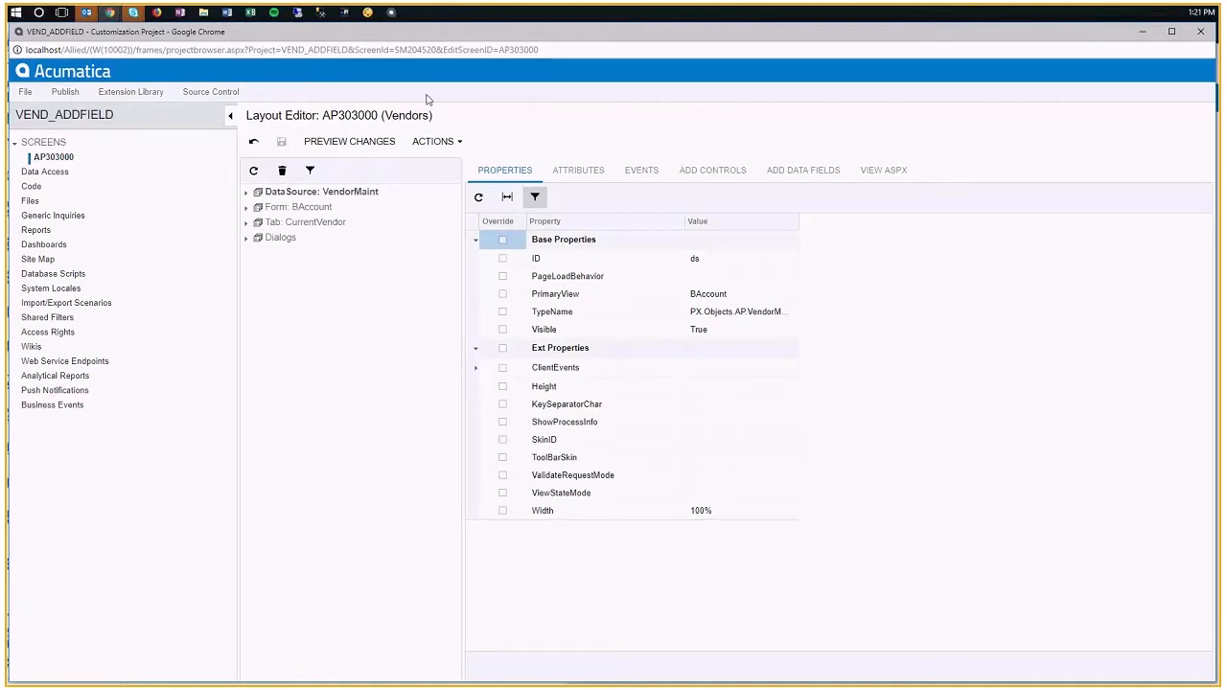
mouse_move(441, 165)
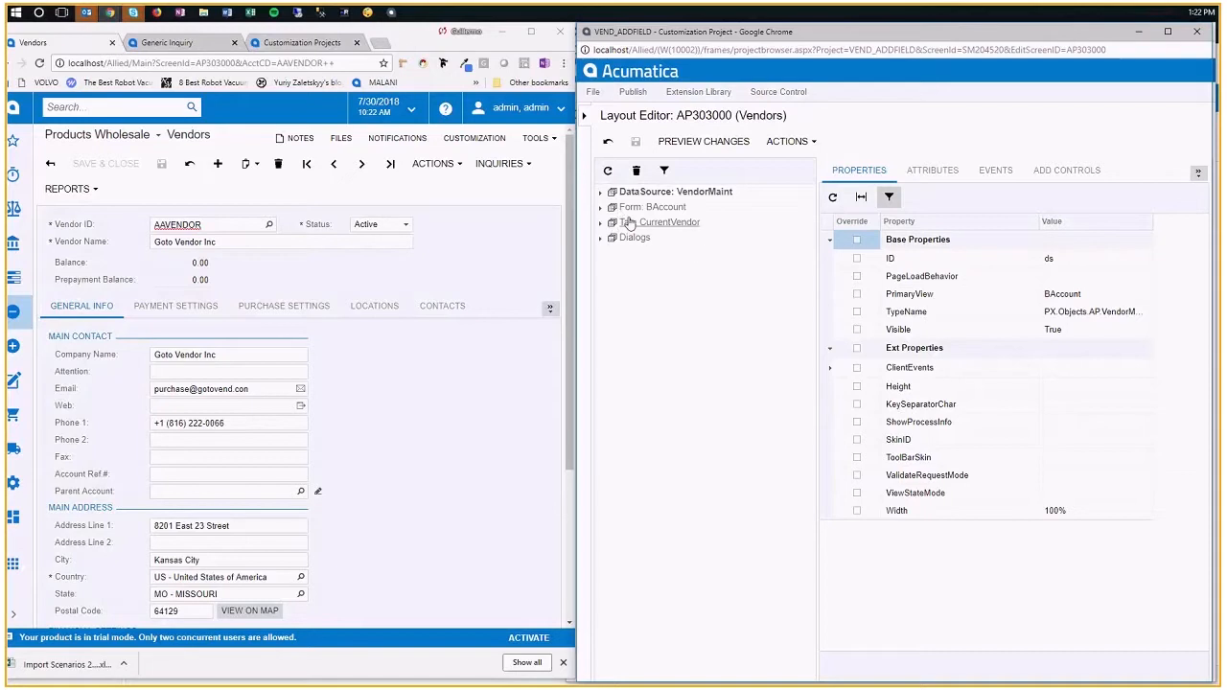
Select Form: BAccount and bring up Add Data Fields from the tab overflow menu
left_click(656, 207)
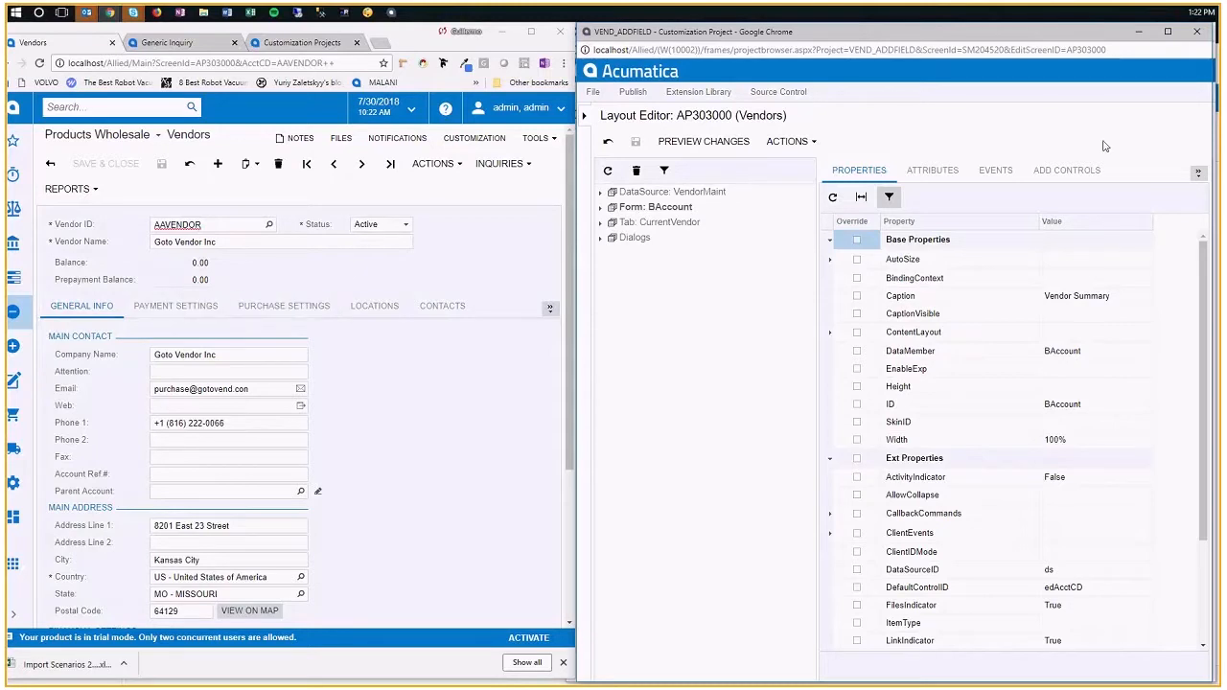
left_click(1198, 172)
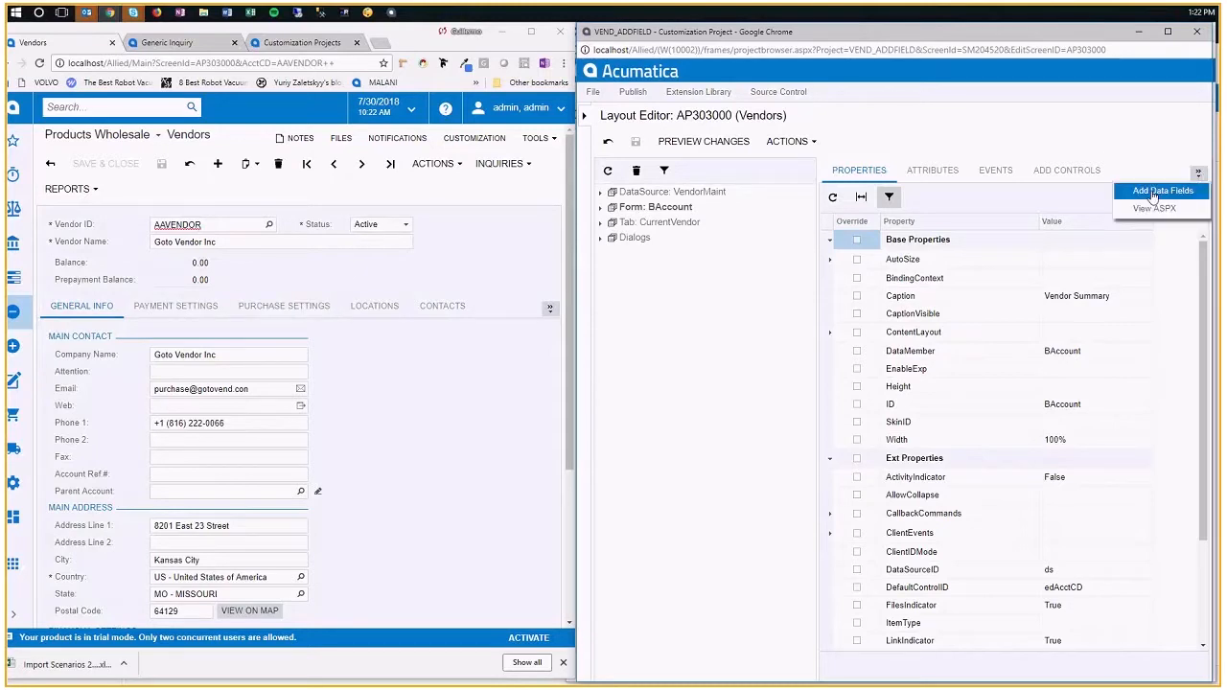
left_click(1163, 190)
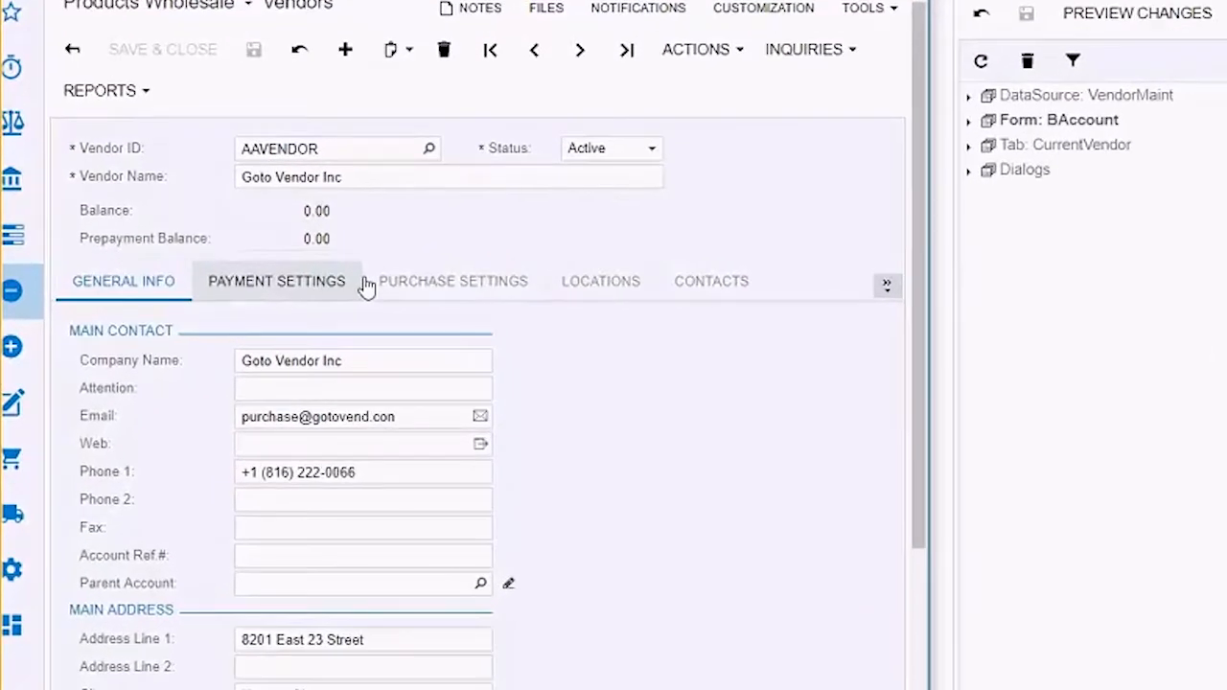
mouse_move(489, 324)
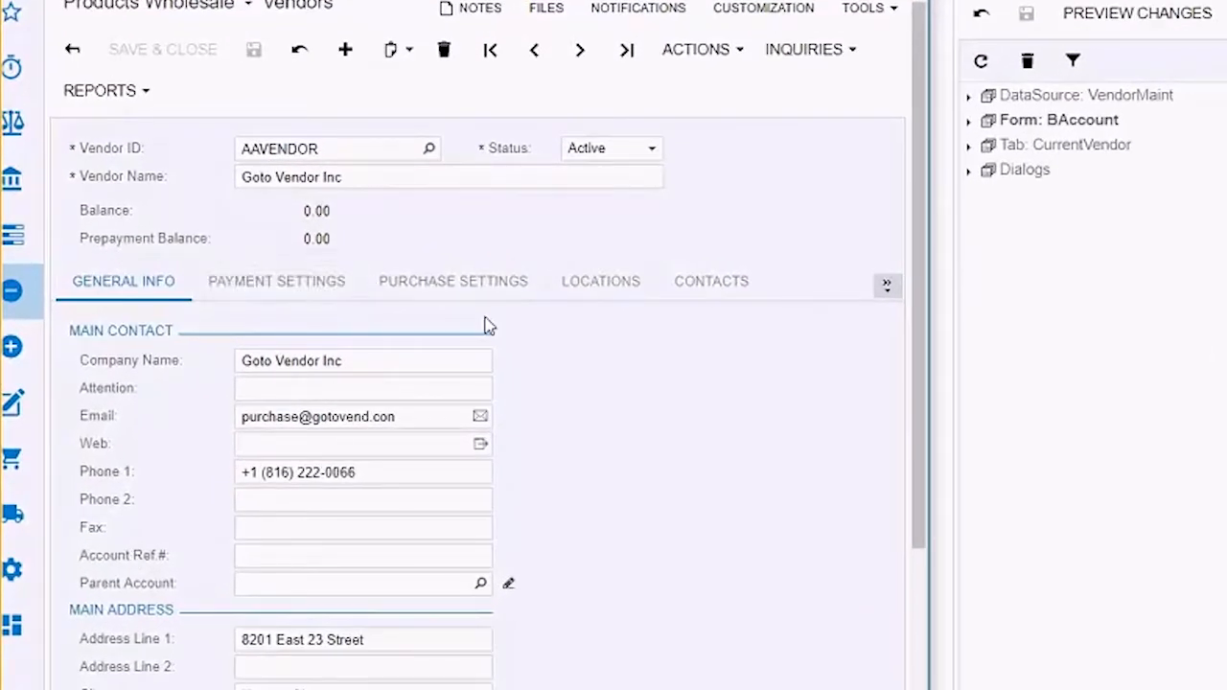
left_click(276, 280)
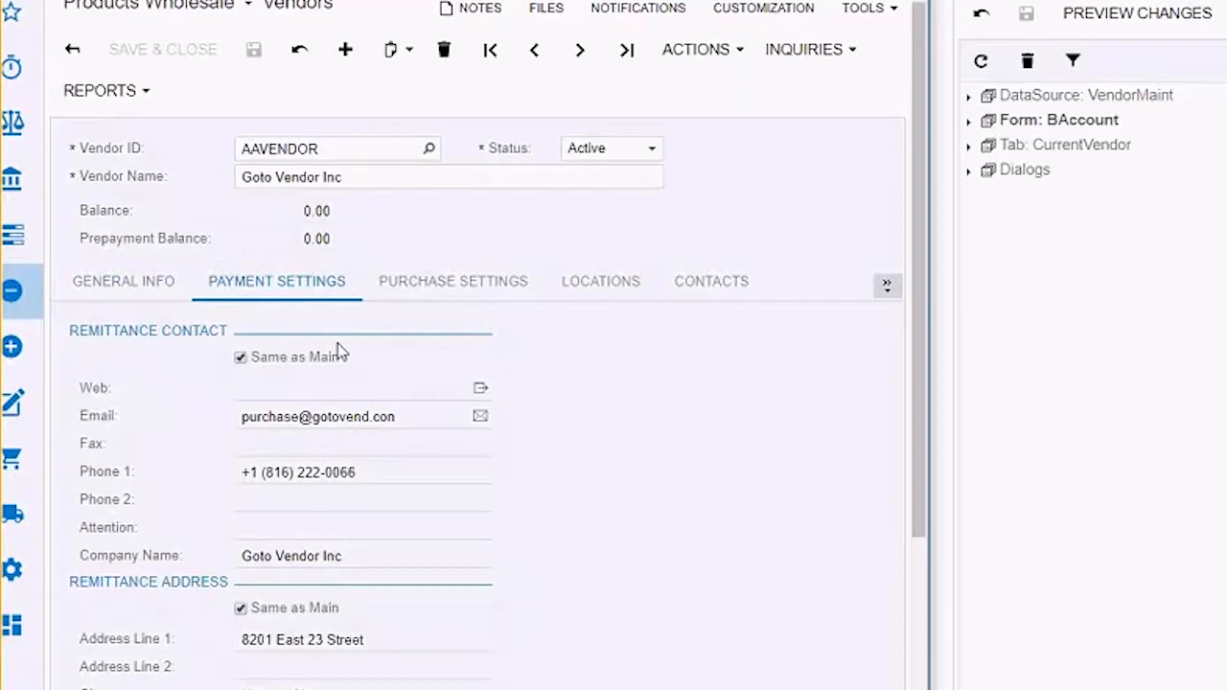
left_click(453, 280)
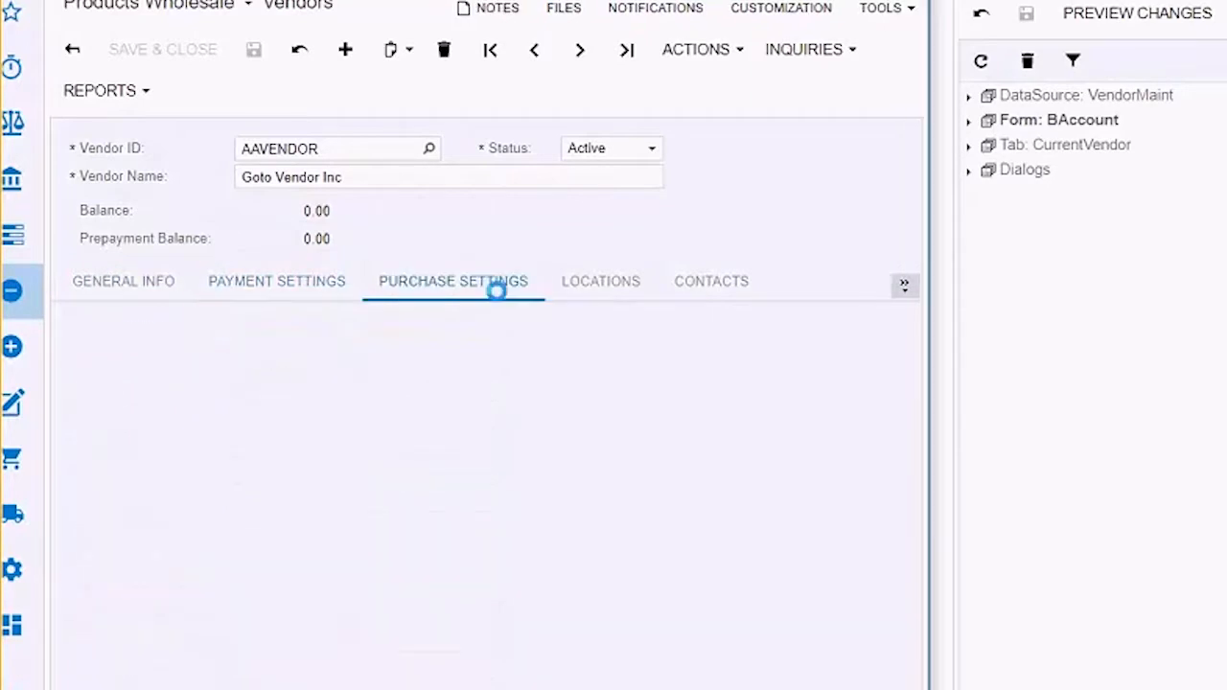
left_click(453, 280)
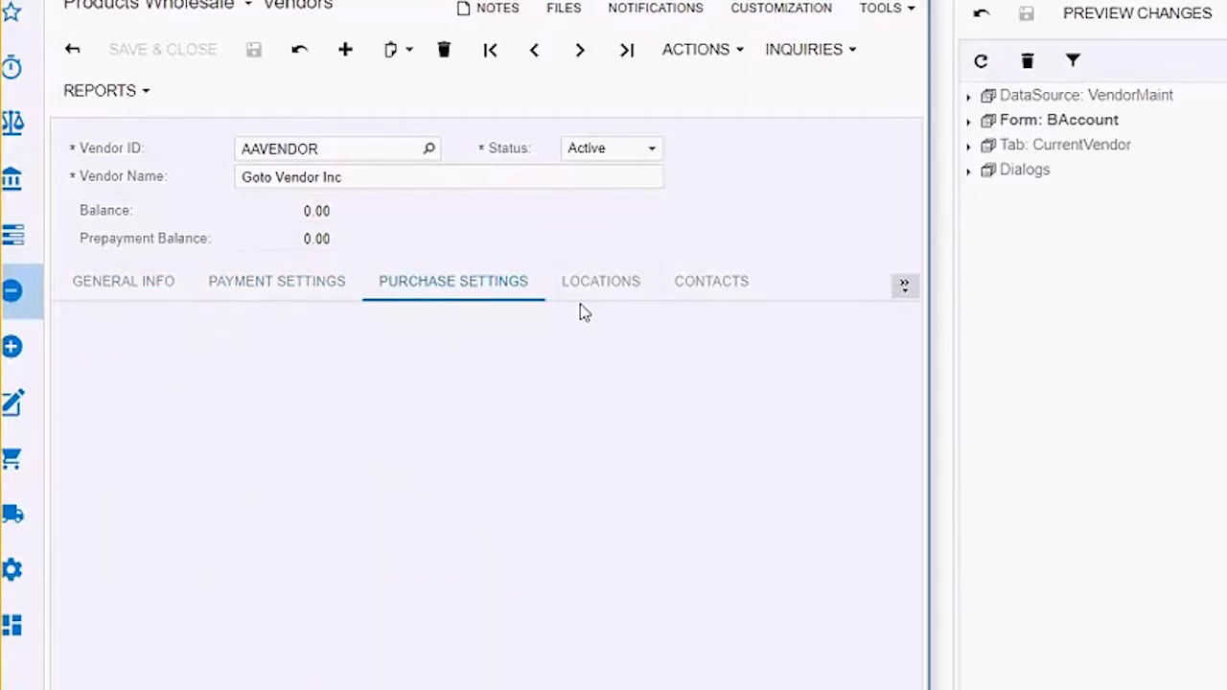
left_click(600, 280)
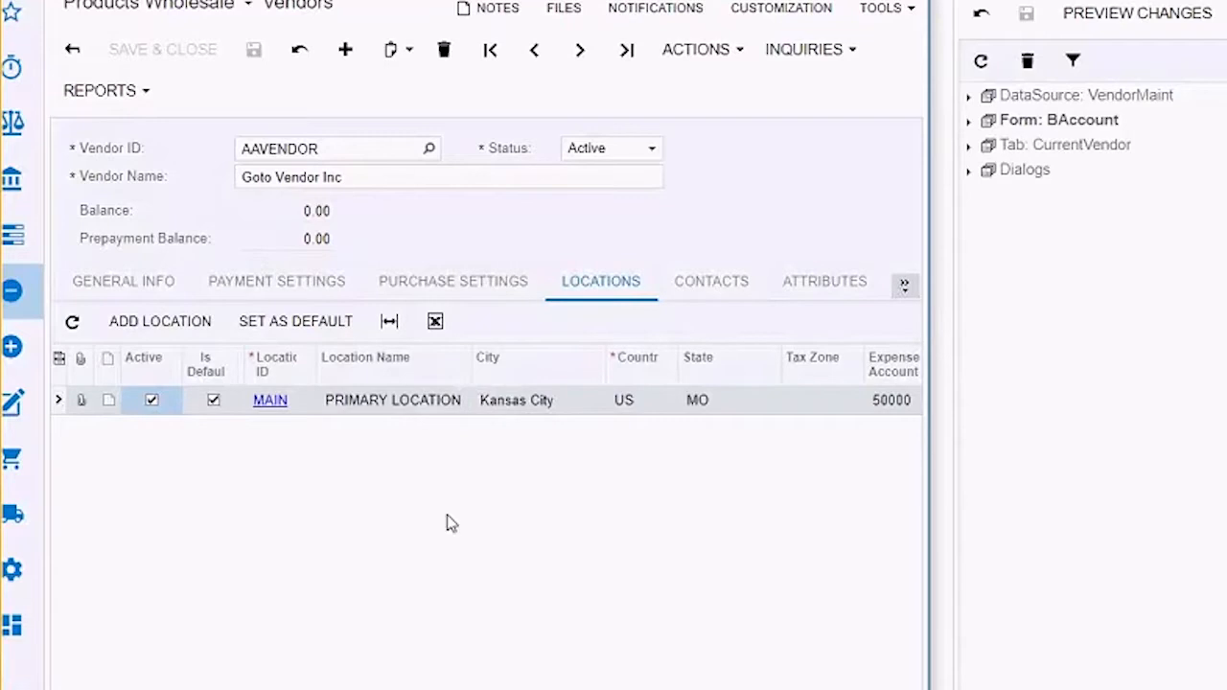
left_click(123, 280)
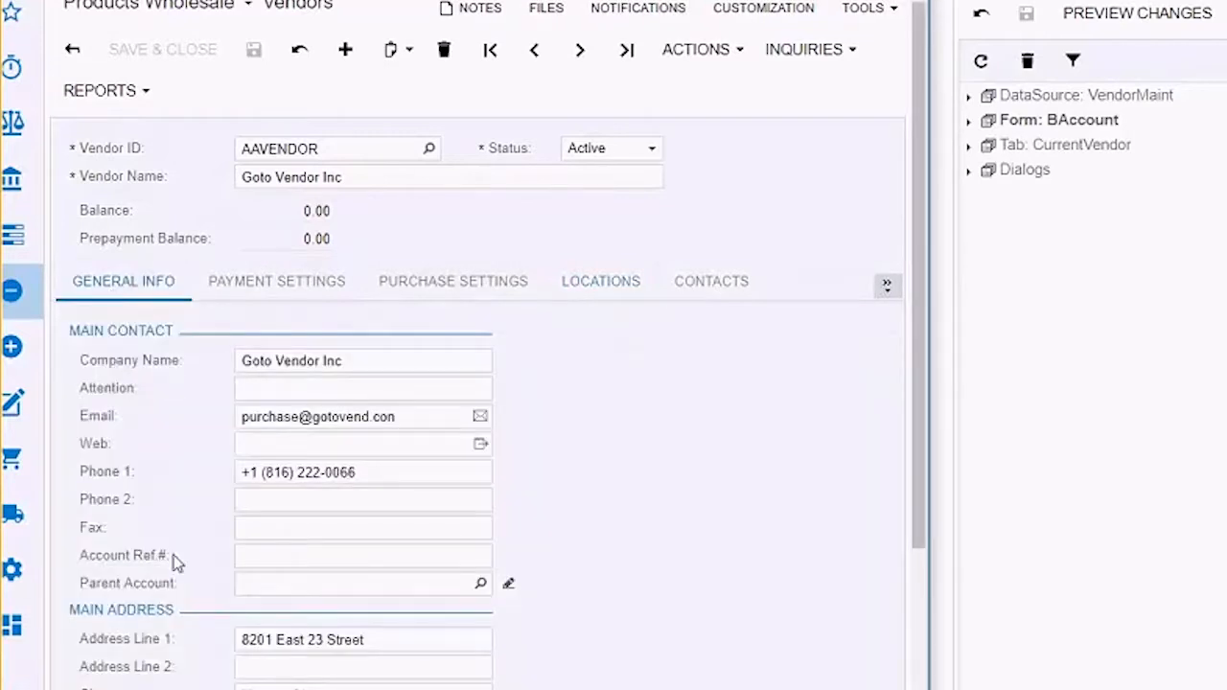
mouse_move(169, 589)
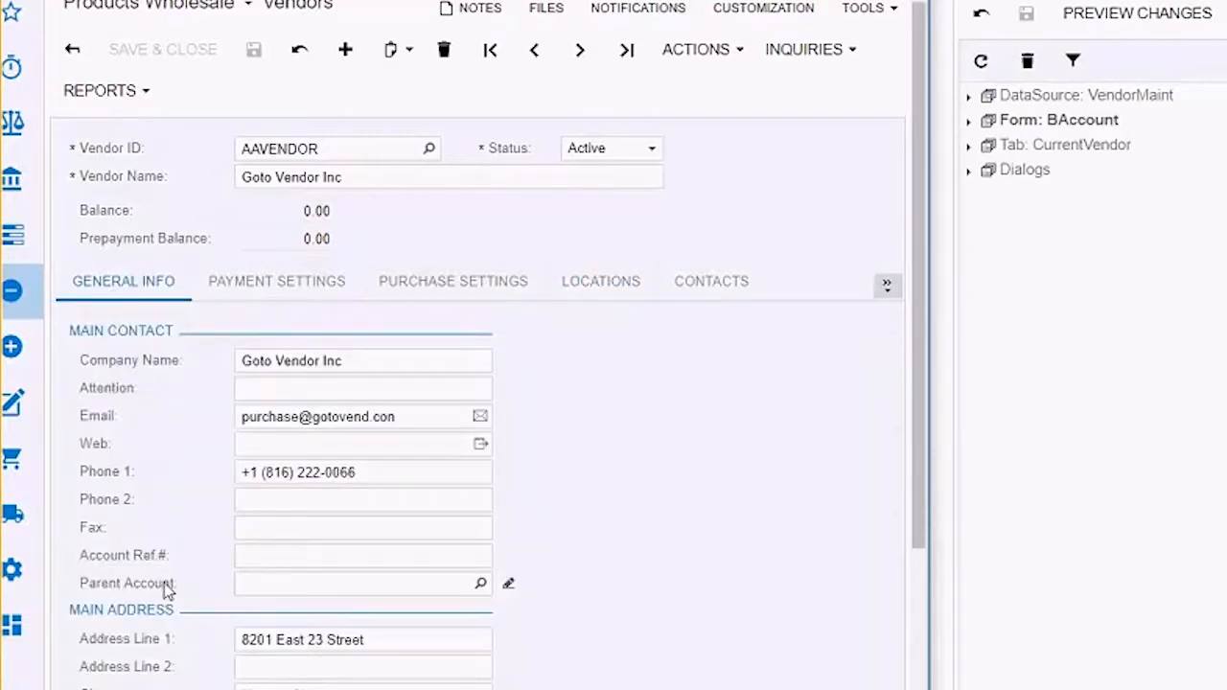
left_click(362, 584)
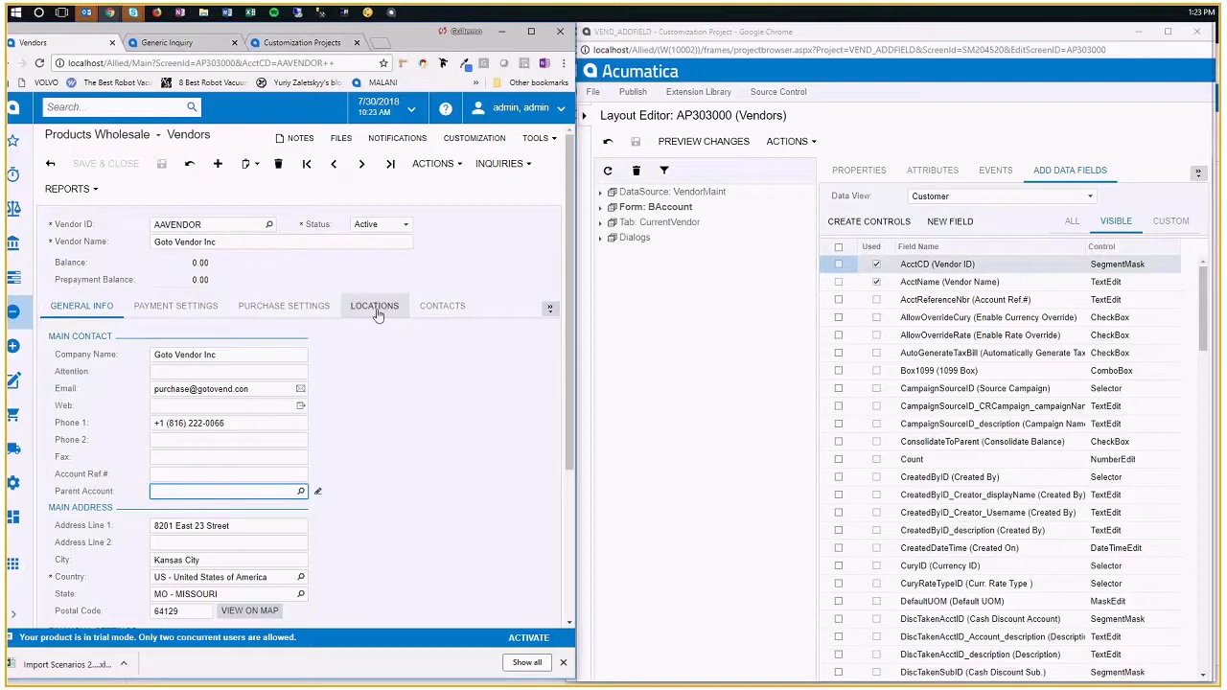
left_click(374, 305)
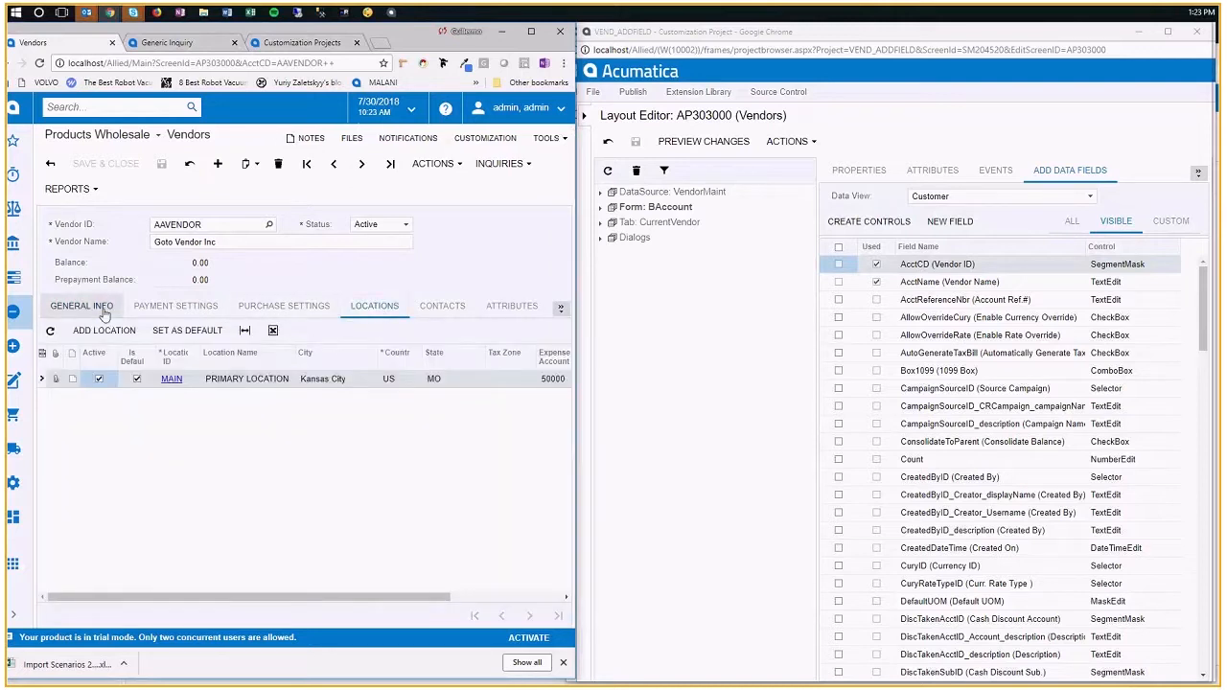
left_click(80, 307)
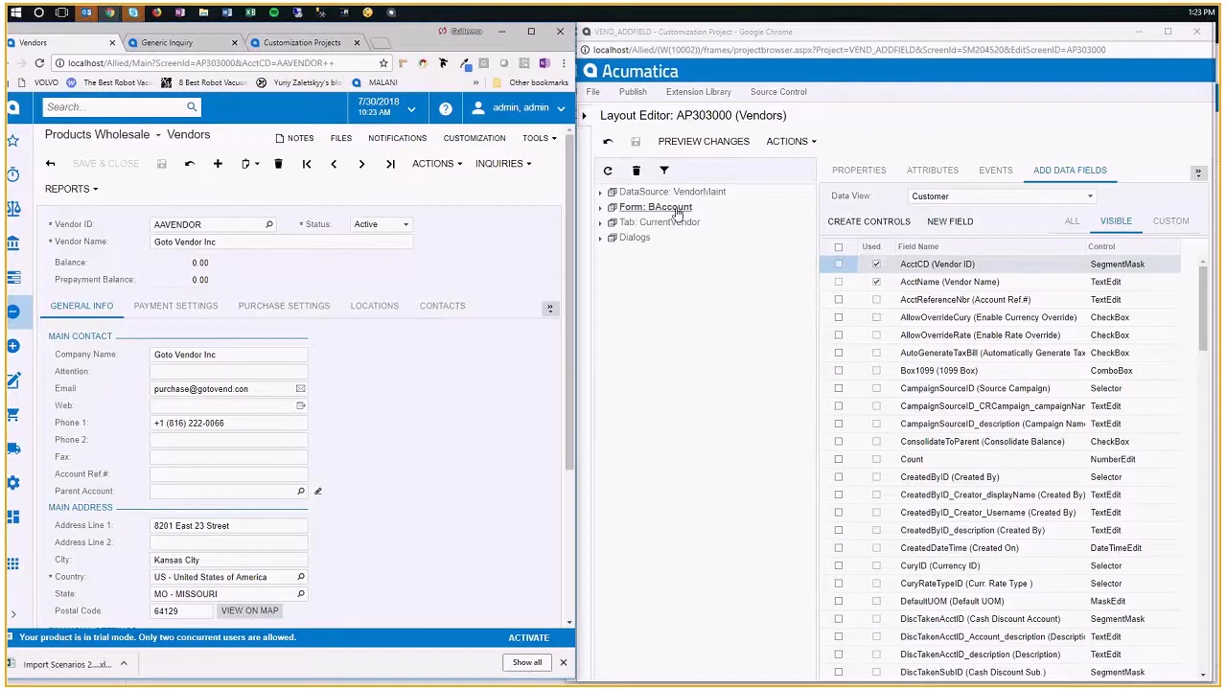
mouse_move(675, 211)
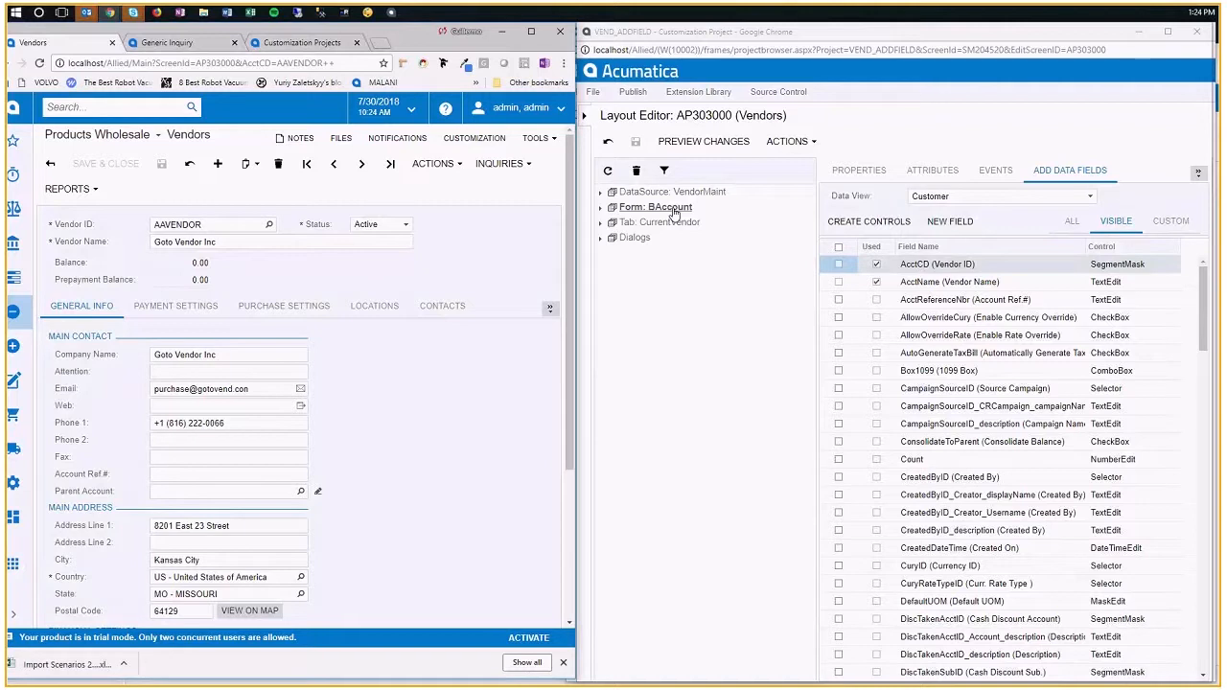
mouse_move(681, 223)
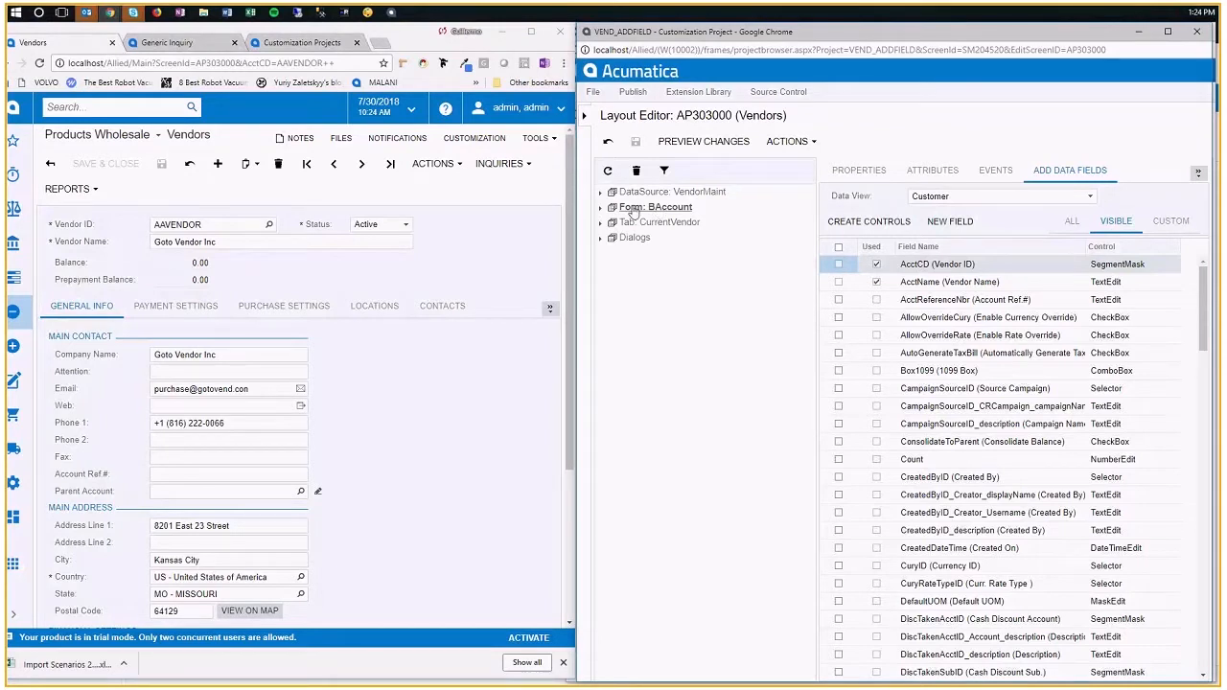
mouse_move(752, 221)
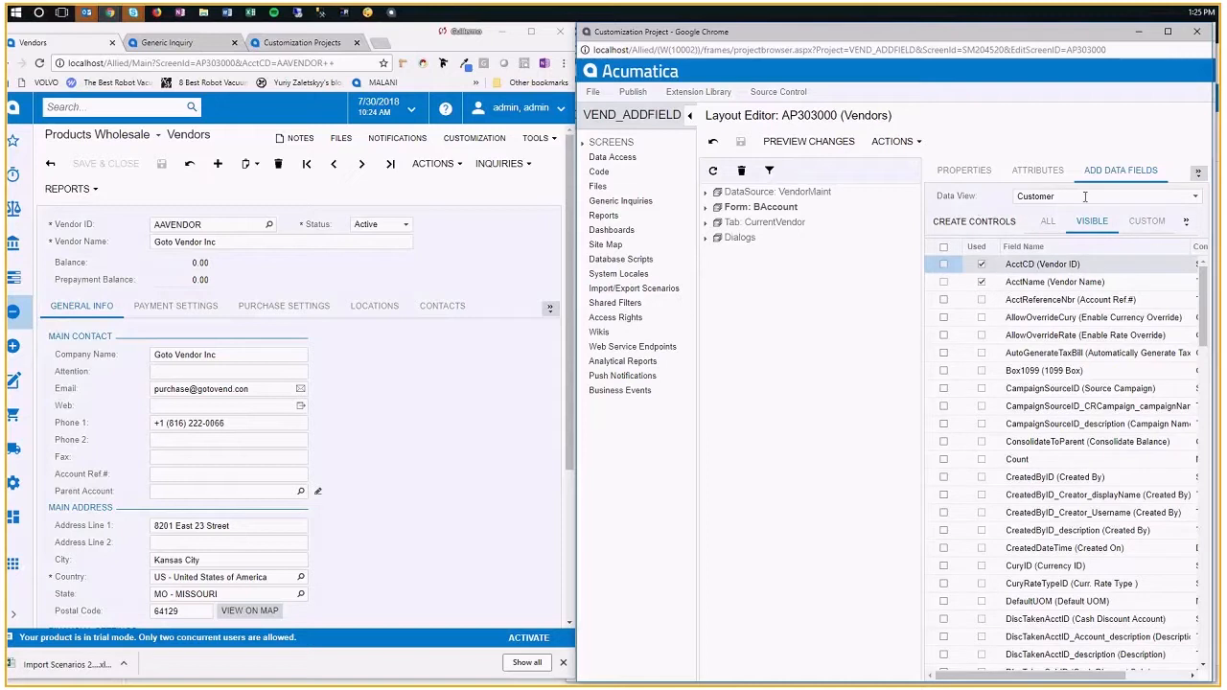
left_click(1103, 196)
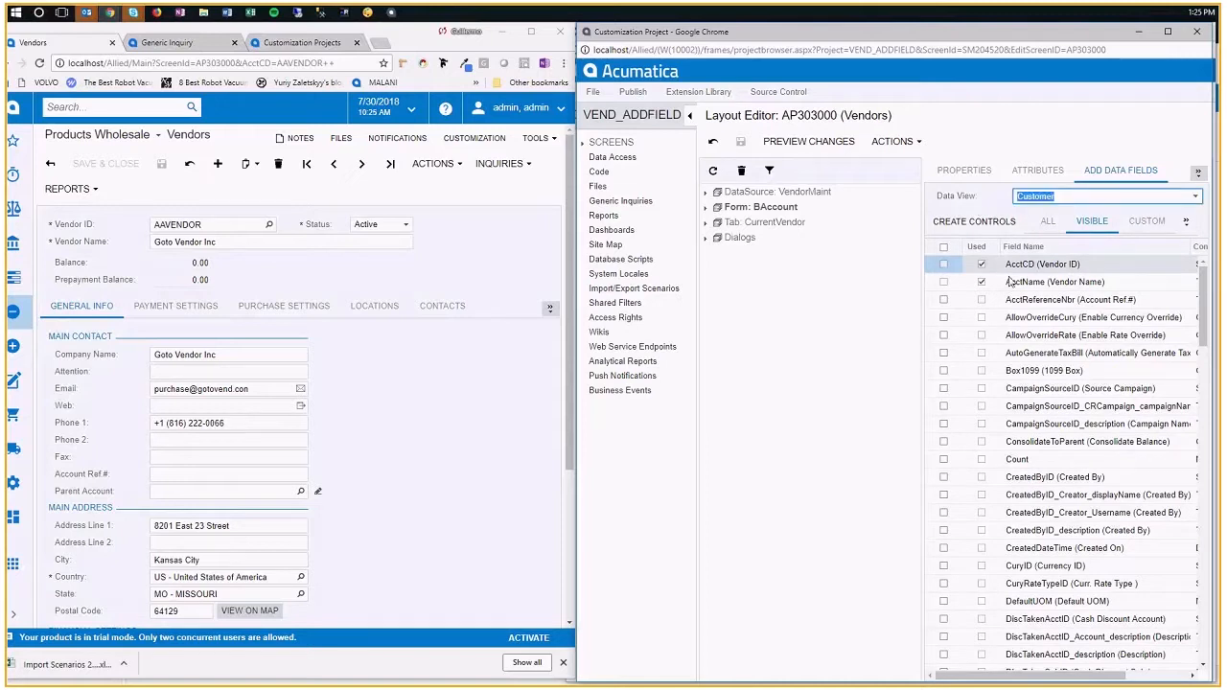
left_click(1055, 280)
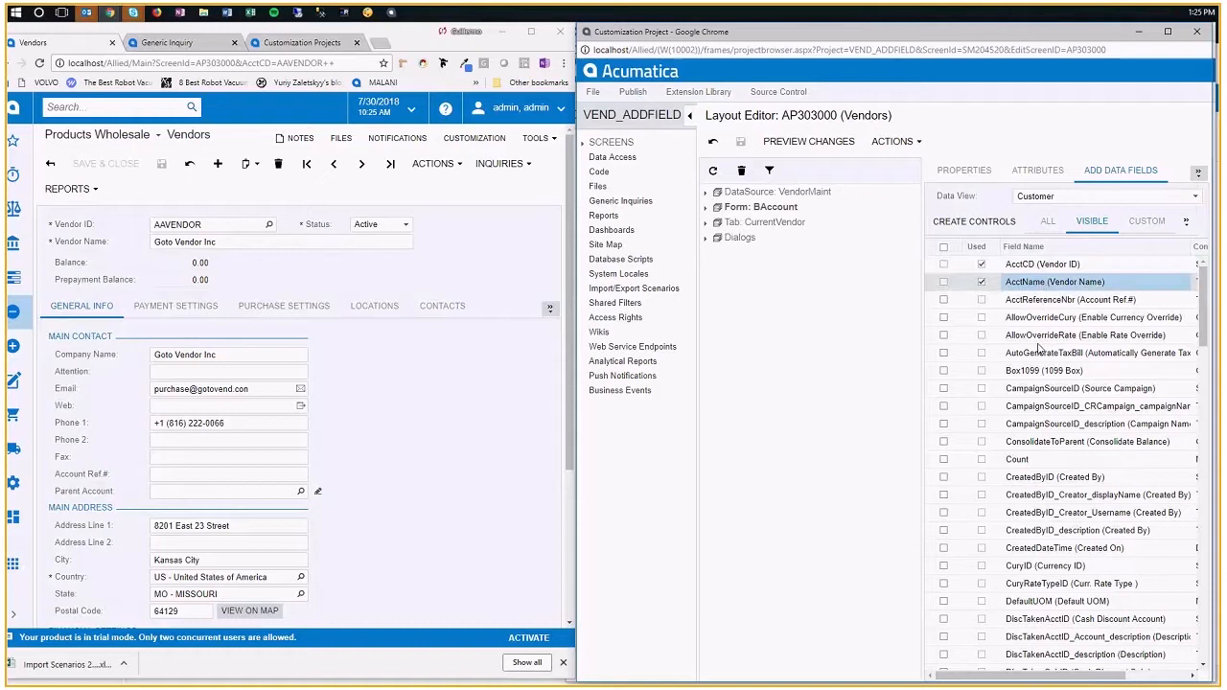
mouse_move(1020, 460)
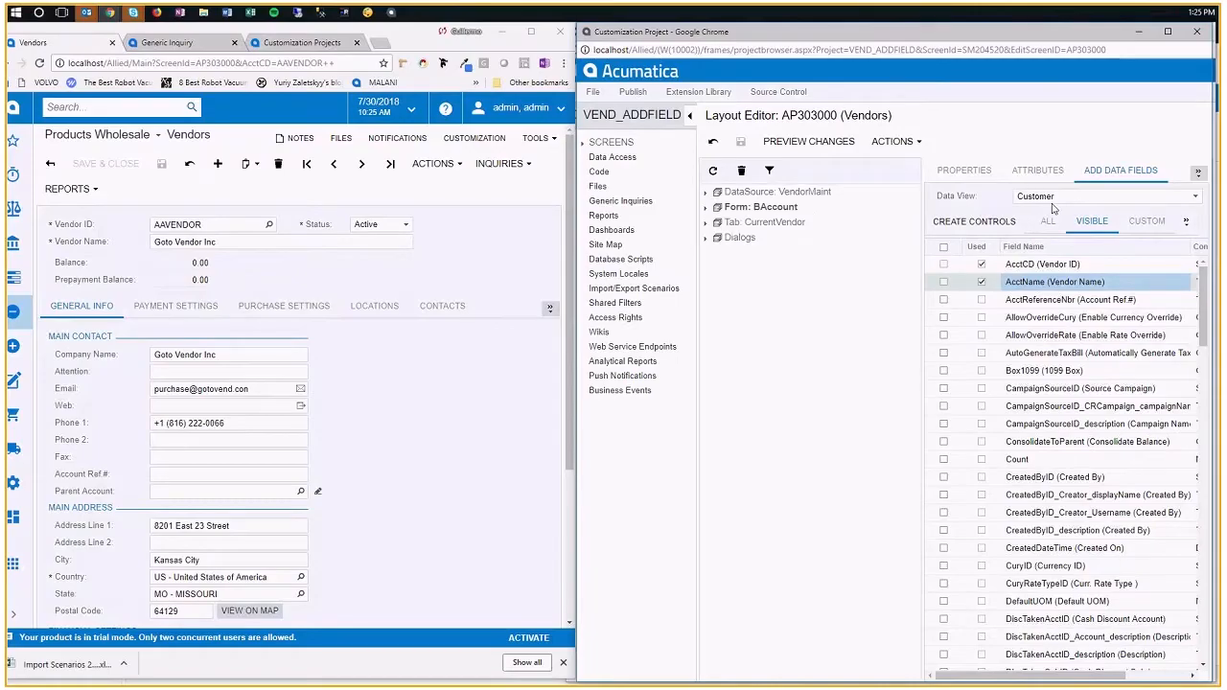
mouse_move(1065, 345)
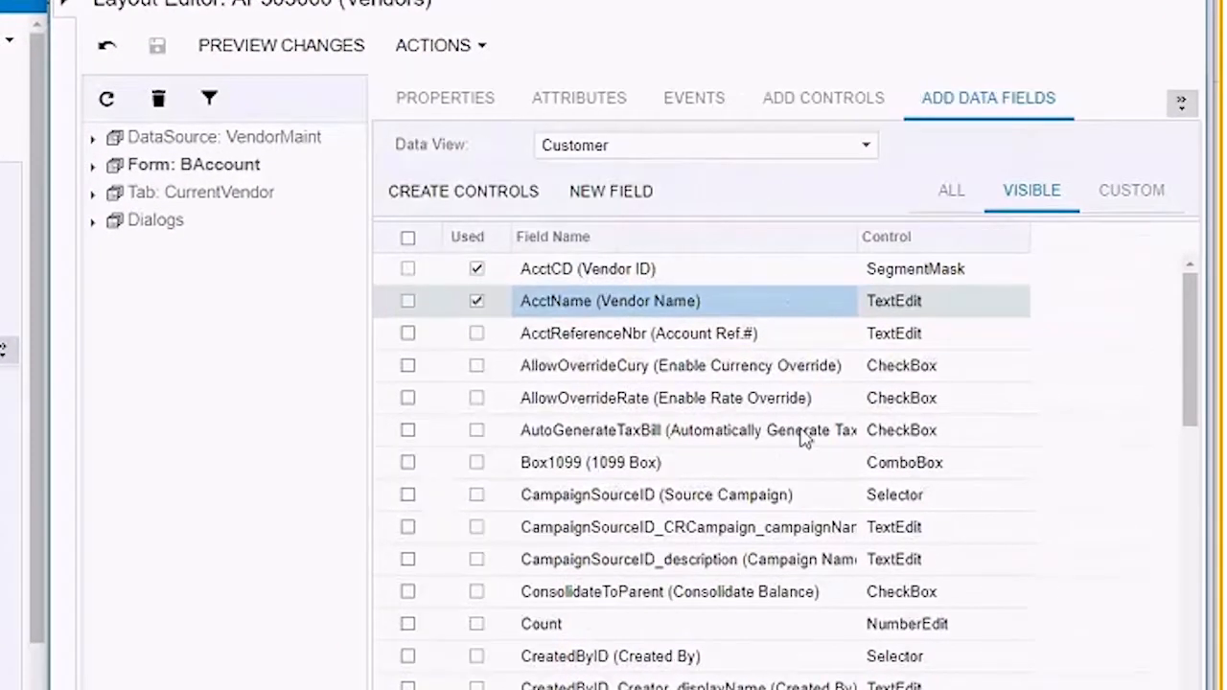
mouse_move(928, 152)
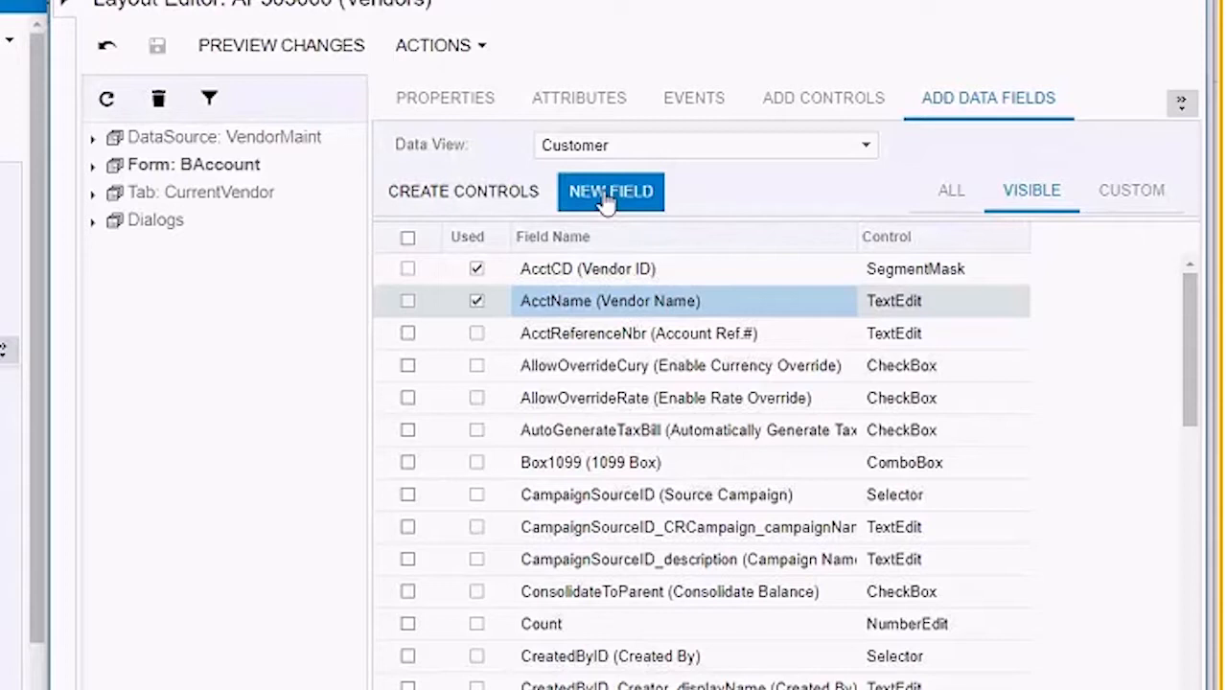
Create custom field NewVendor with display name New Vendor and bool data type, and confirm
left_click(610, 192)
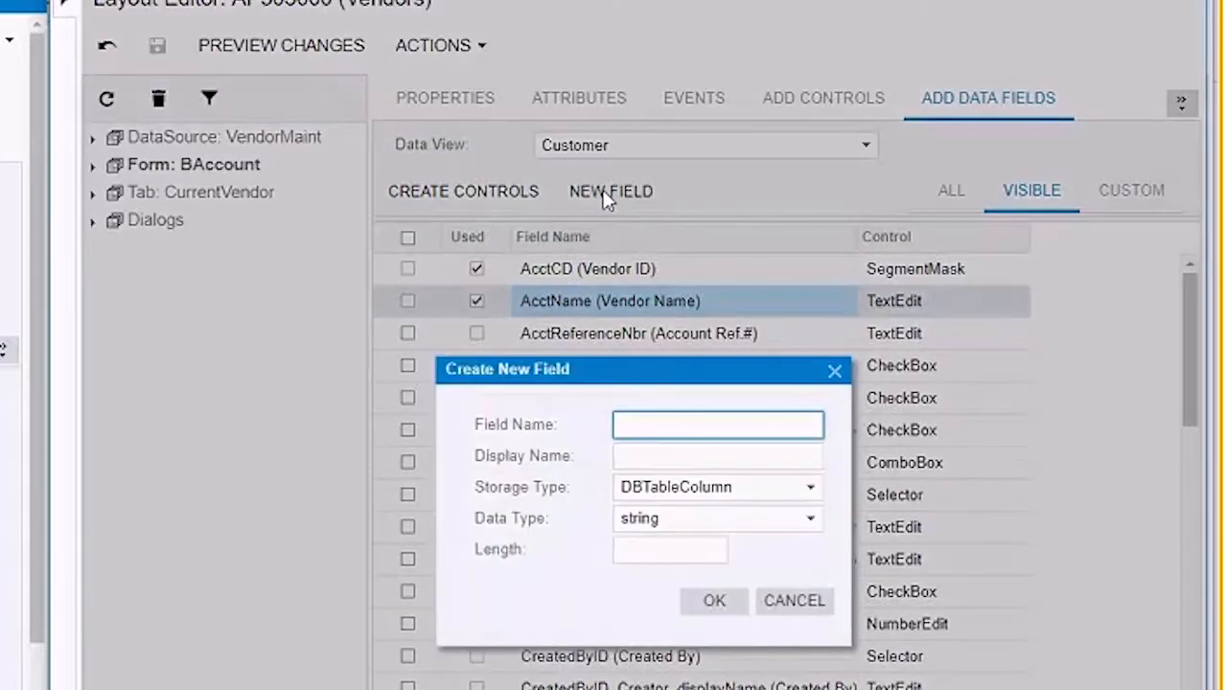
type("NewVnedor")
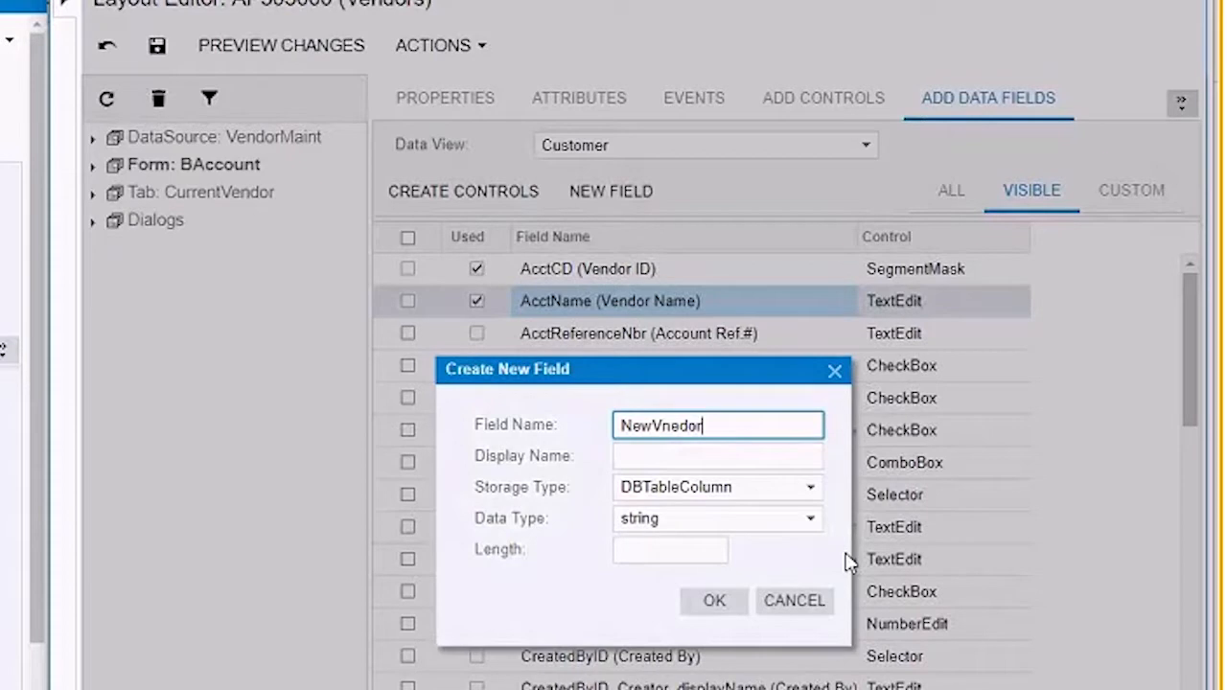
type("NewVendor")
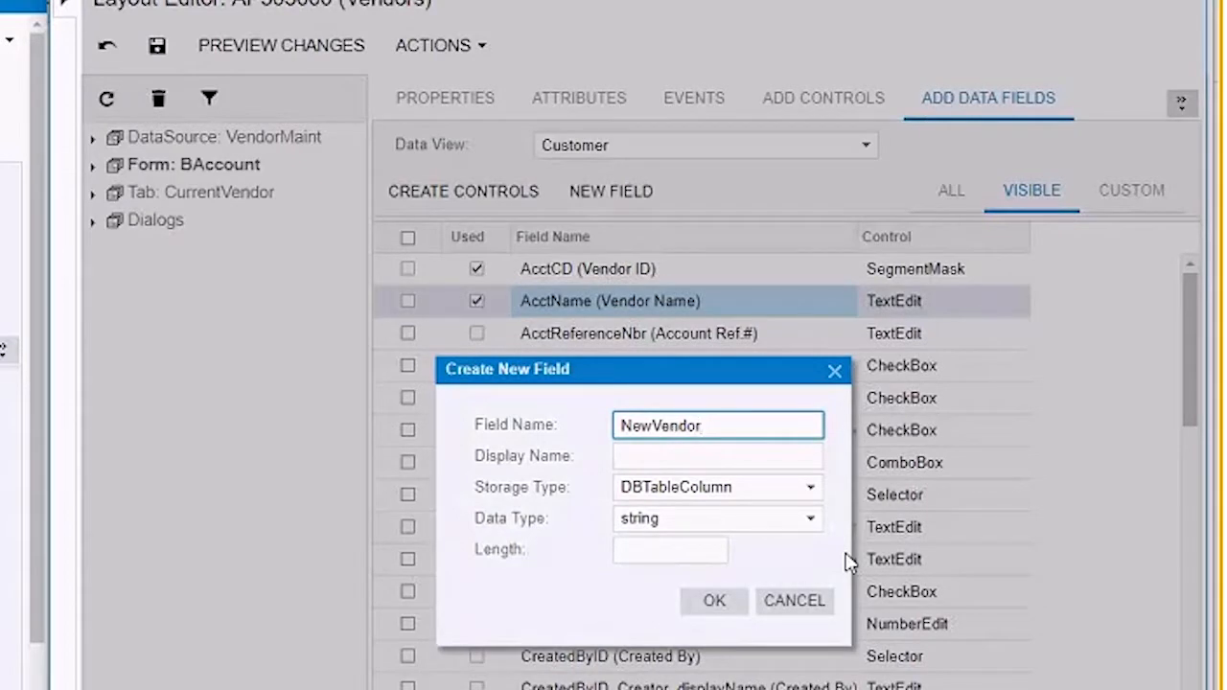
left_click(717, 456)
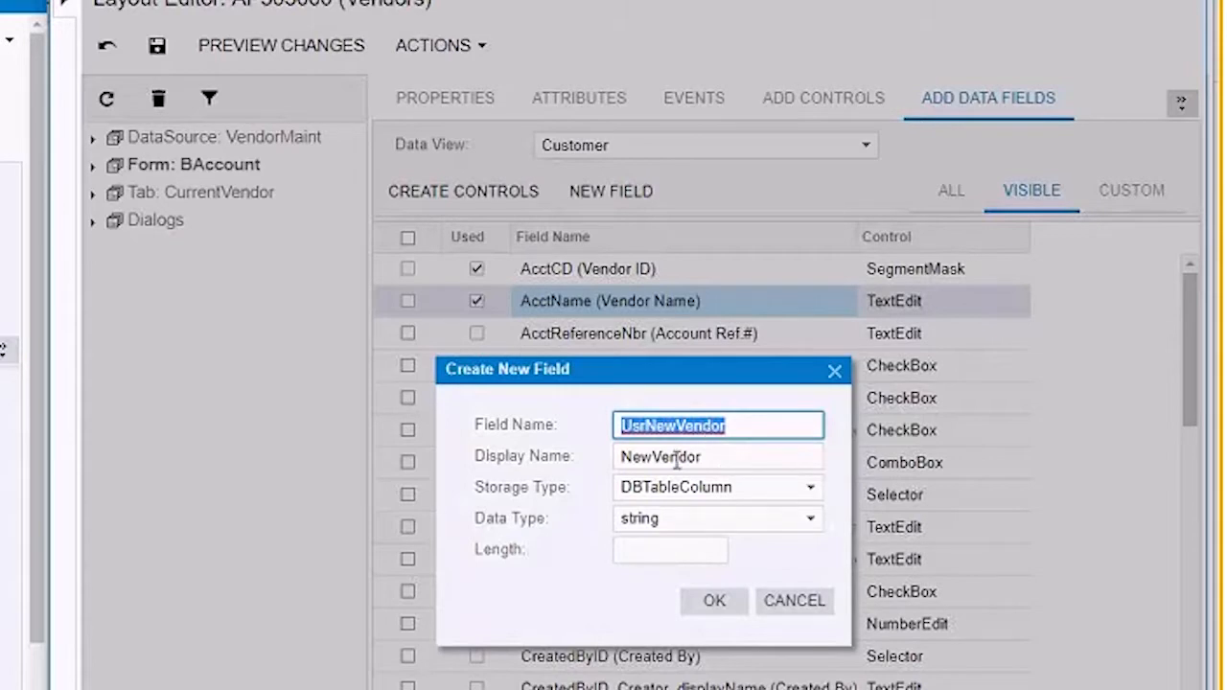
left_click(717, 456)
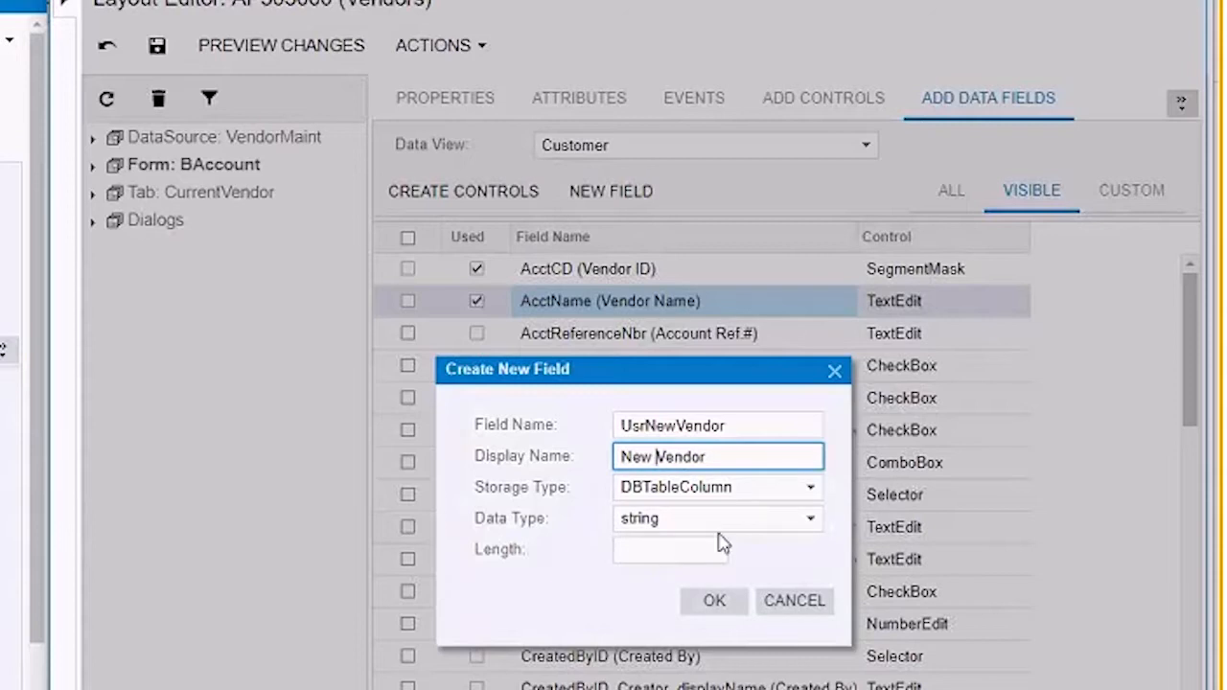
mouse_move(709, 502)
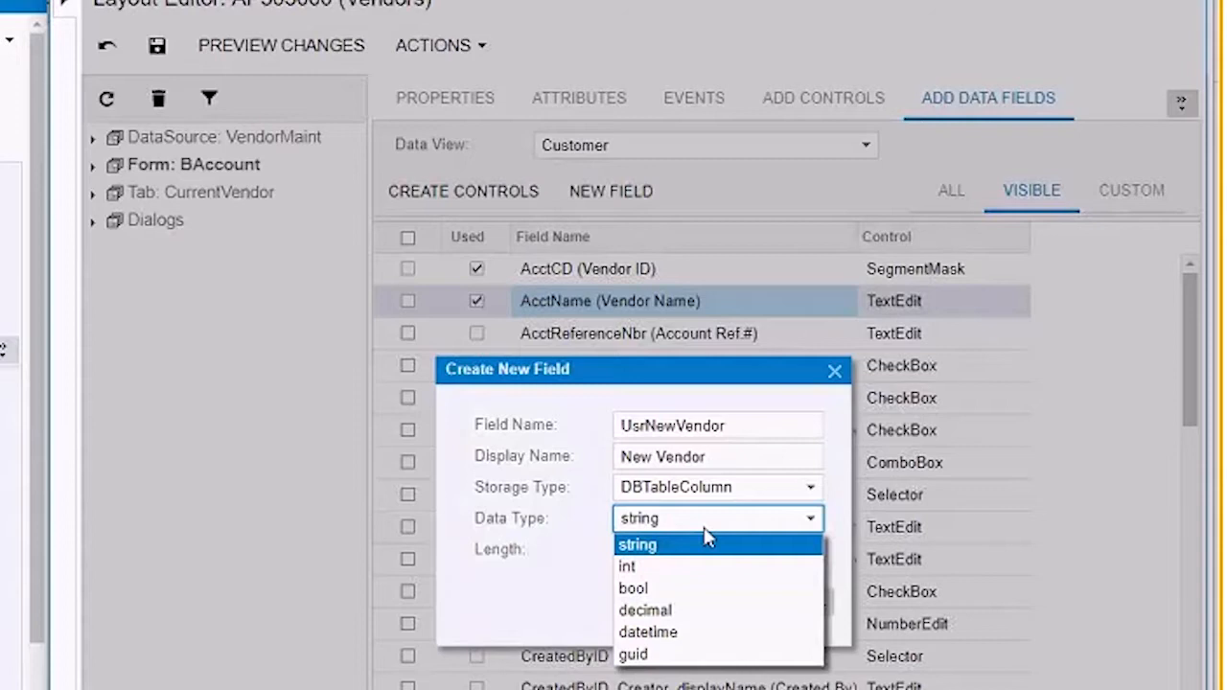
mouse_move(628, 566)
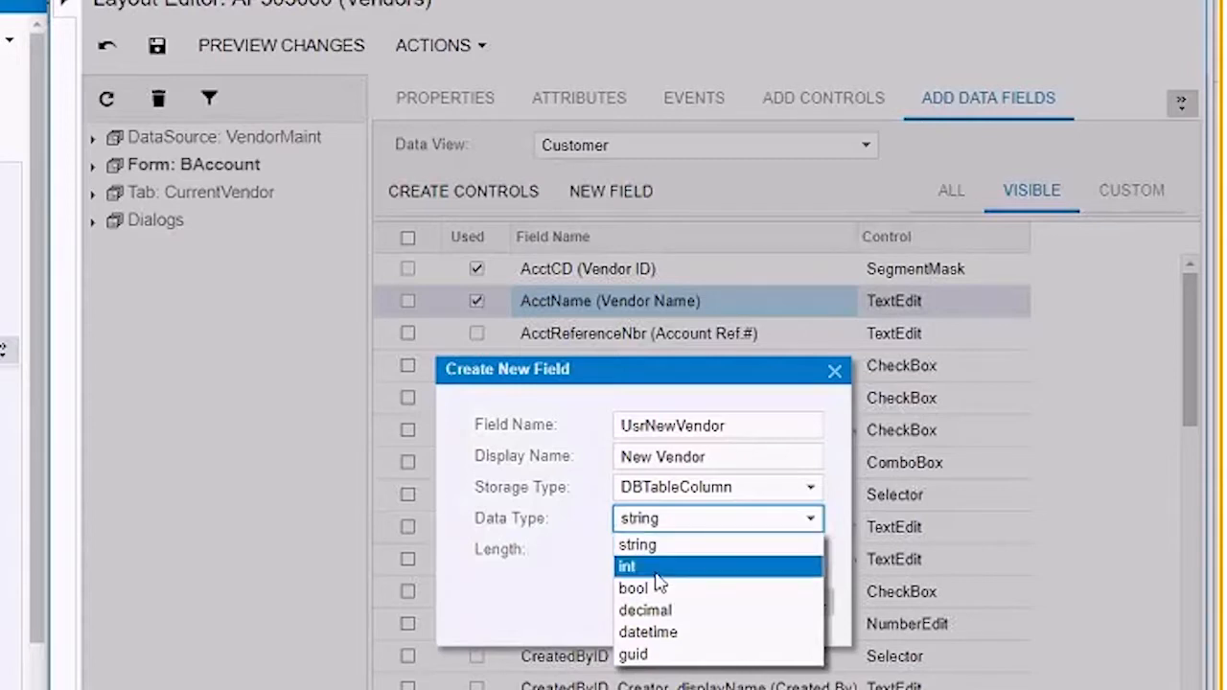
mouse_move(633, 589)
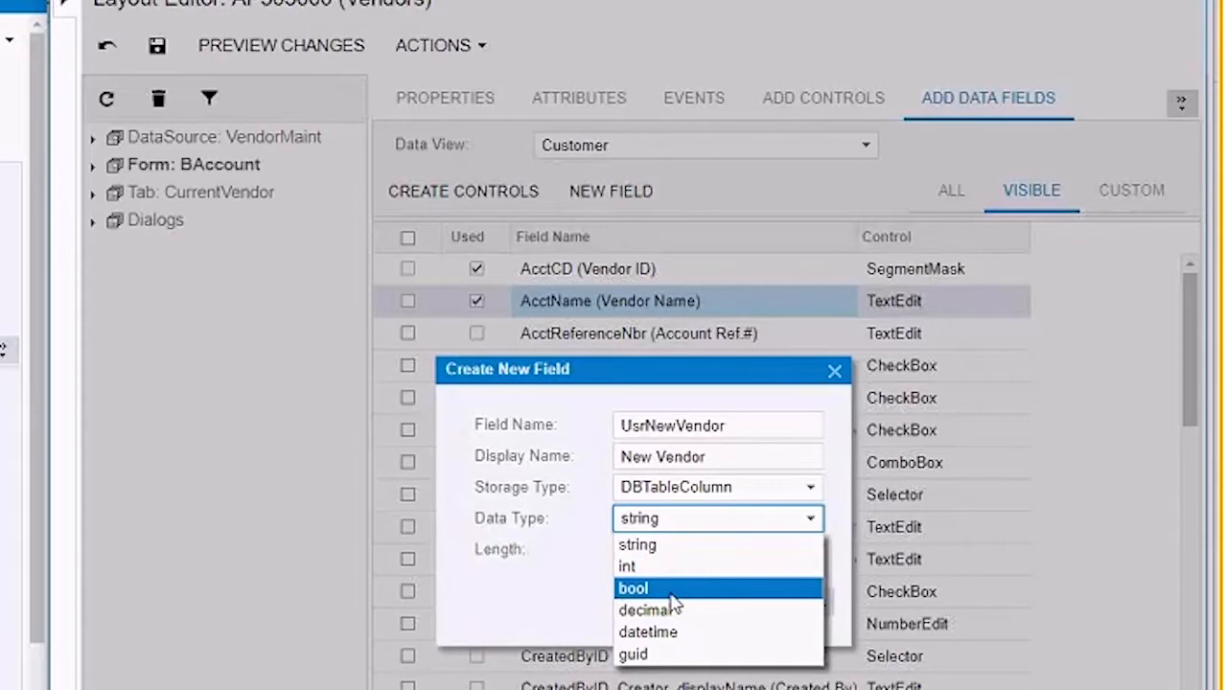
mouse_move(671, 610)
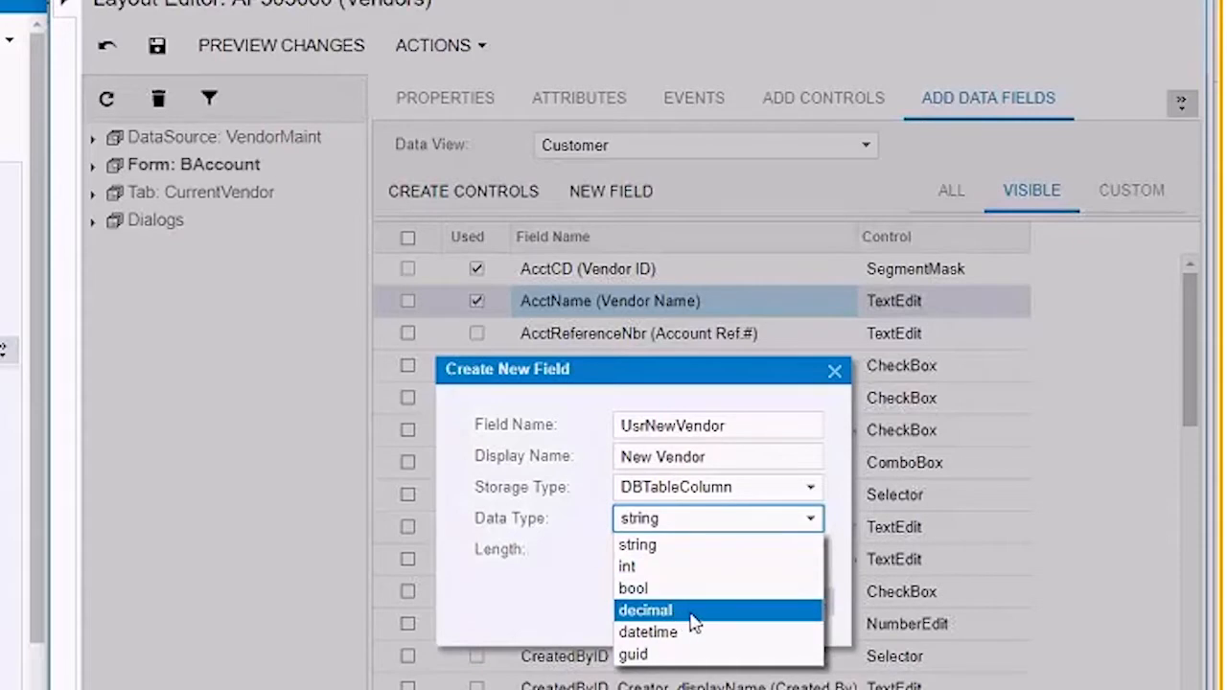
mouse_move(649, 633)
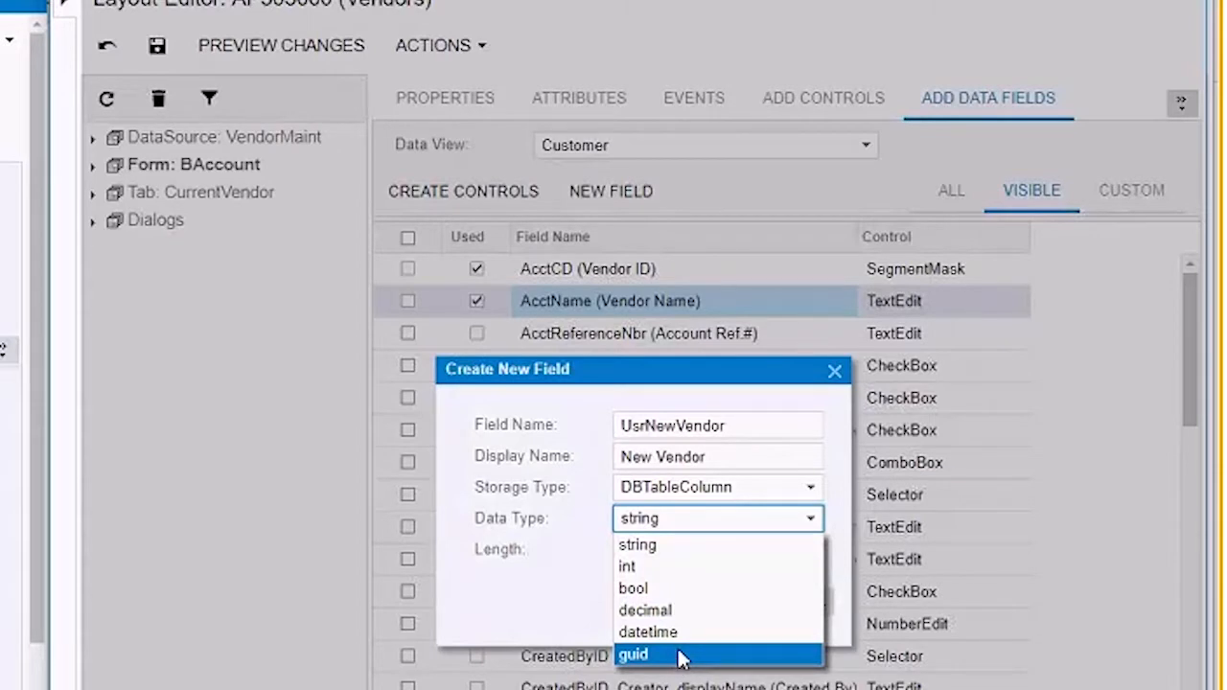
left_click(632, 587)
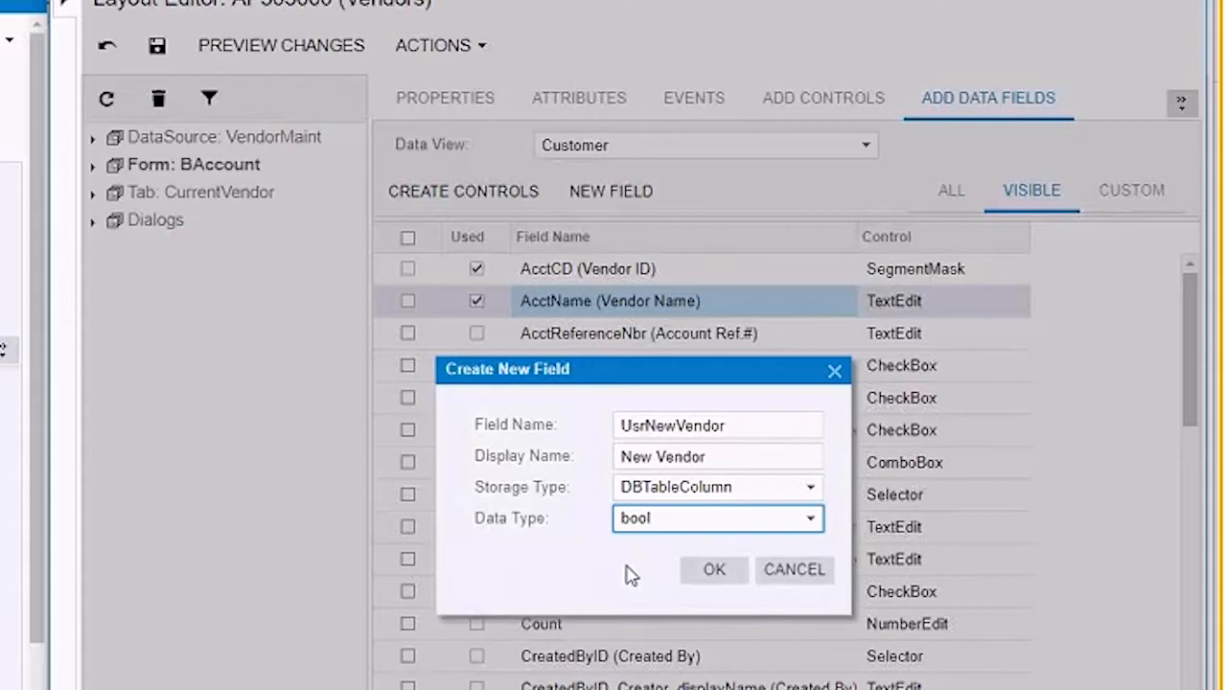
mouse_move(675, 541)
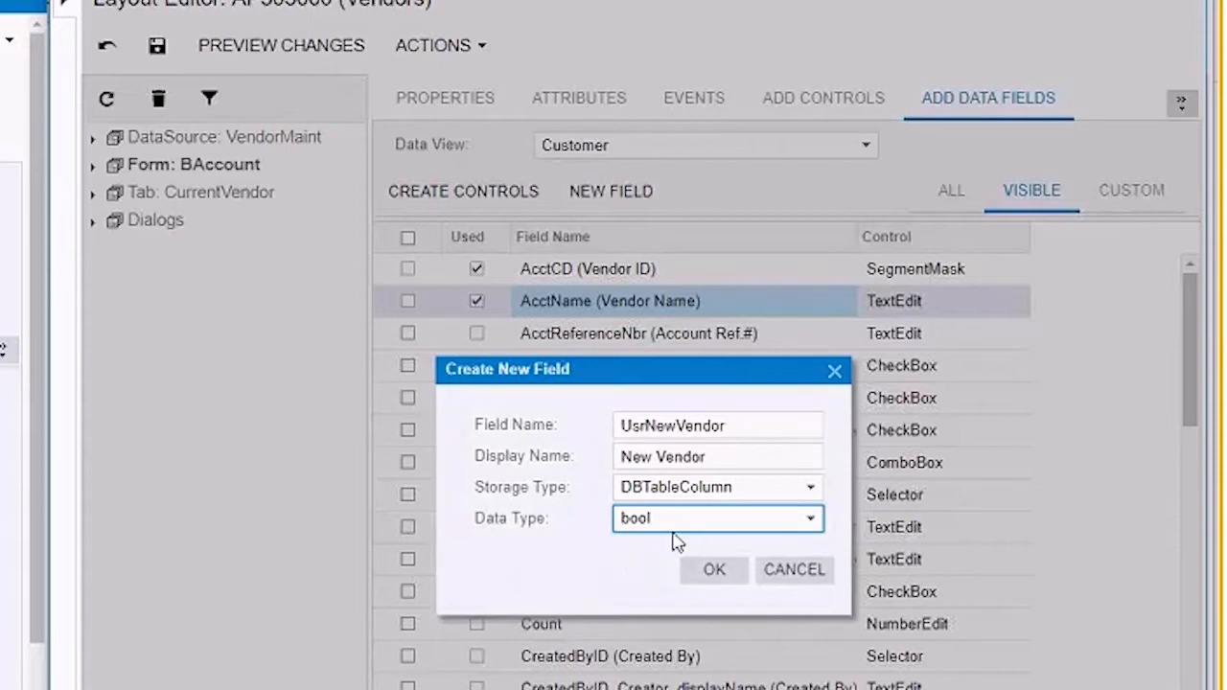
mouse_move(641, 587)
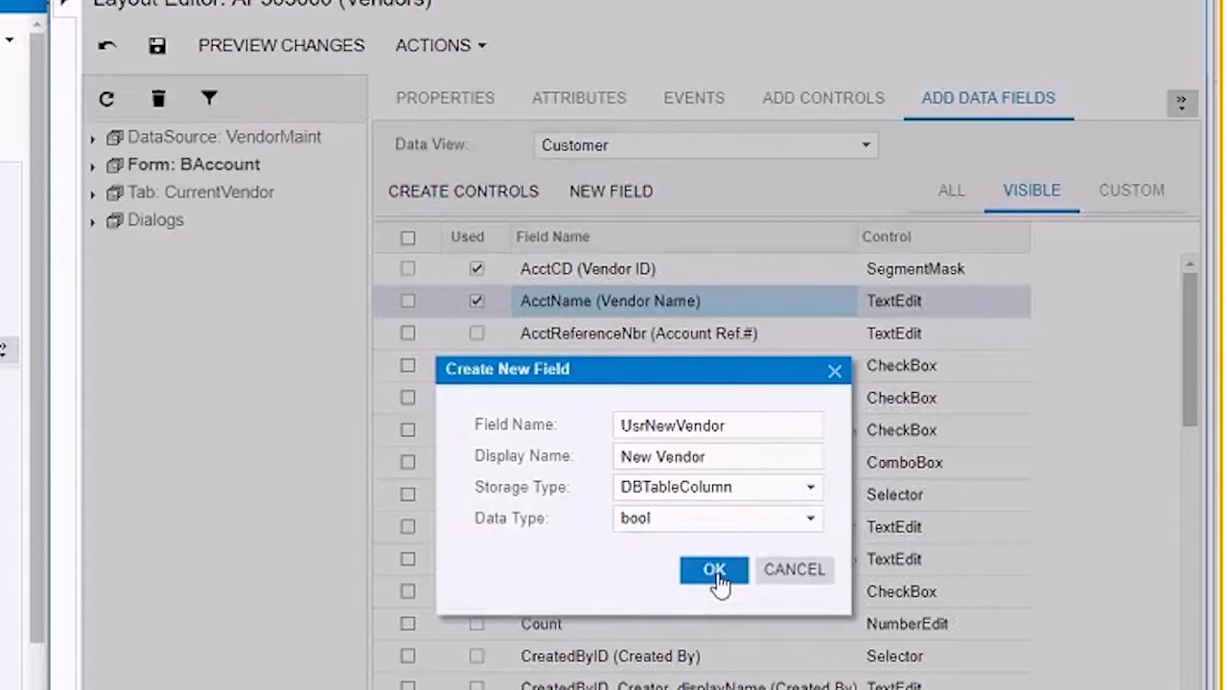
left_click(714, 570)
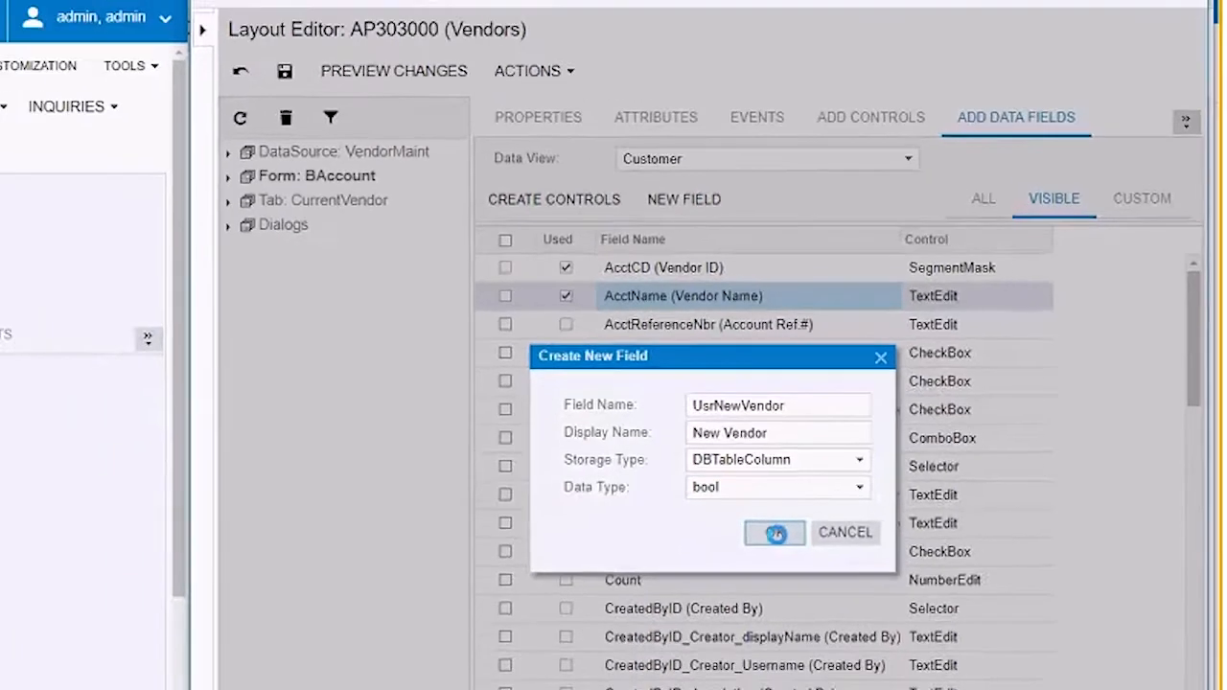
left_click(775, 533)
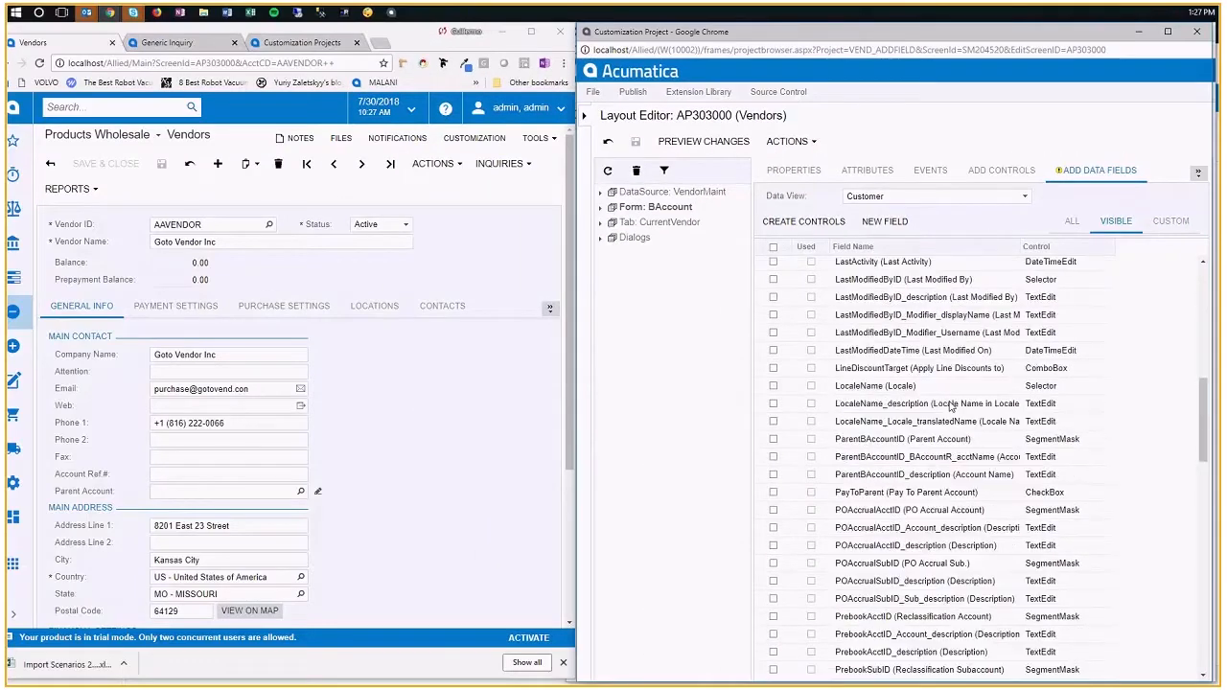
Locate UsrNewVendor in the field list and publish the current customization project
scroll("down", 3)
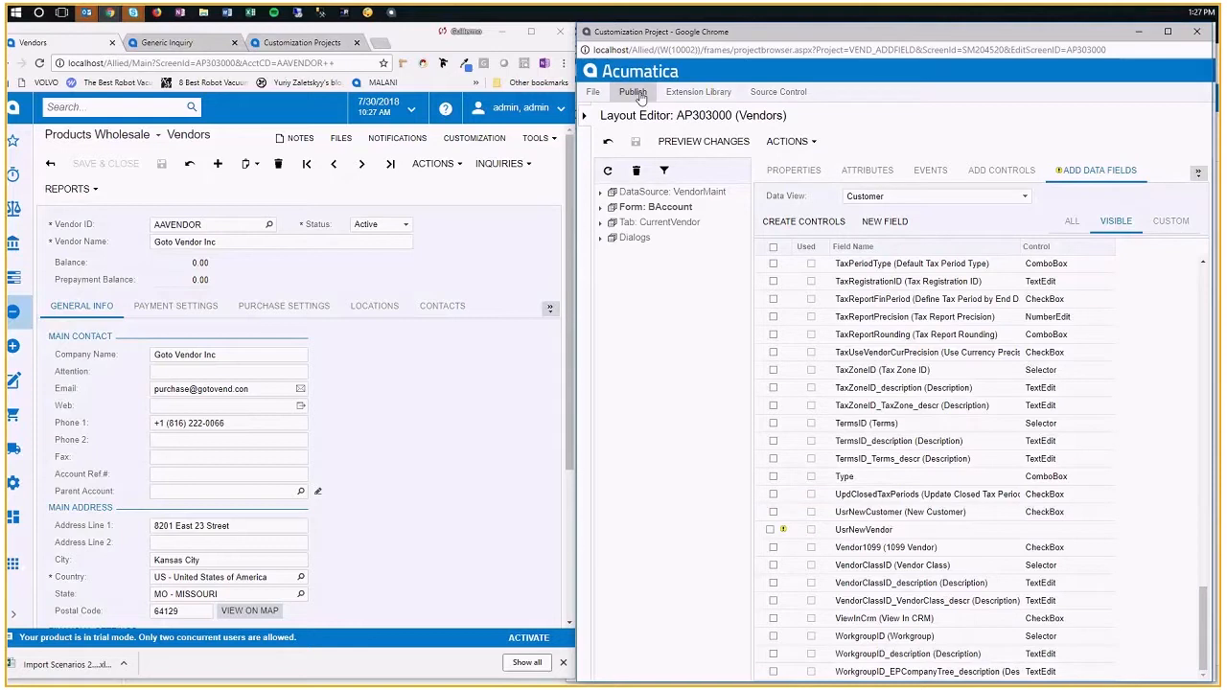
left_click(633, 92)
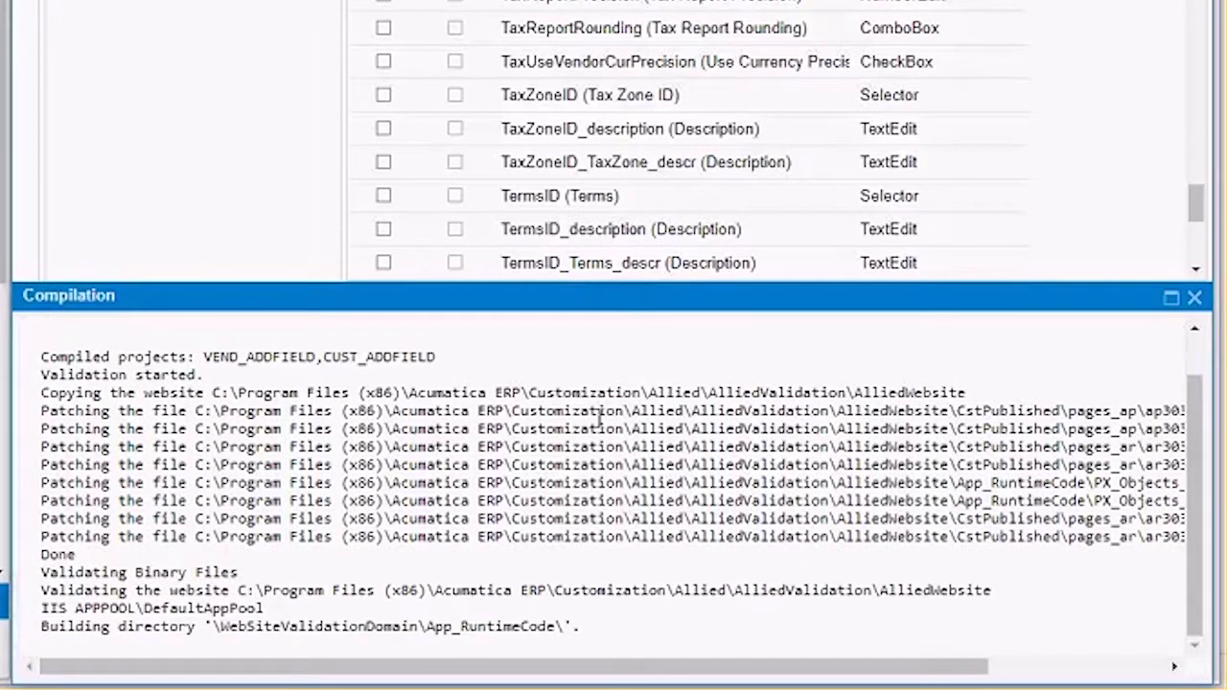
mouse_move(403, 384)
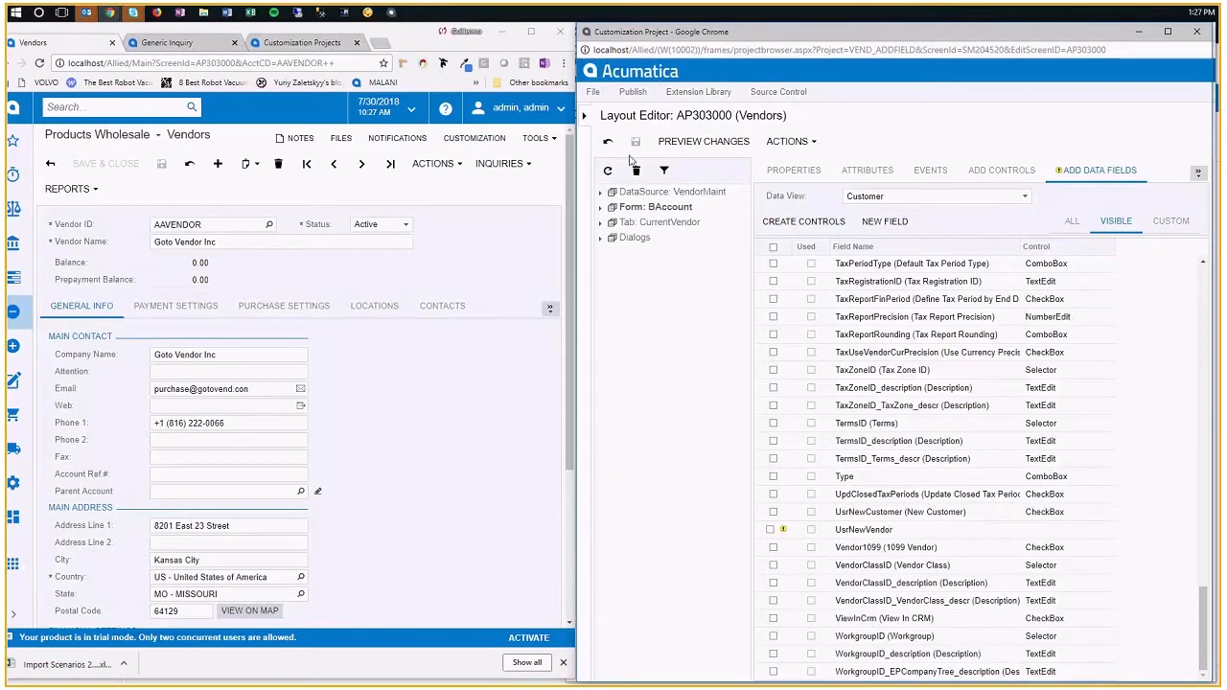
Reload Add Data Fields for Form: BAccount and pick the UsrNewVendor CheckBox field
left_click(848, 50)
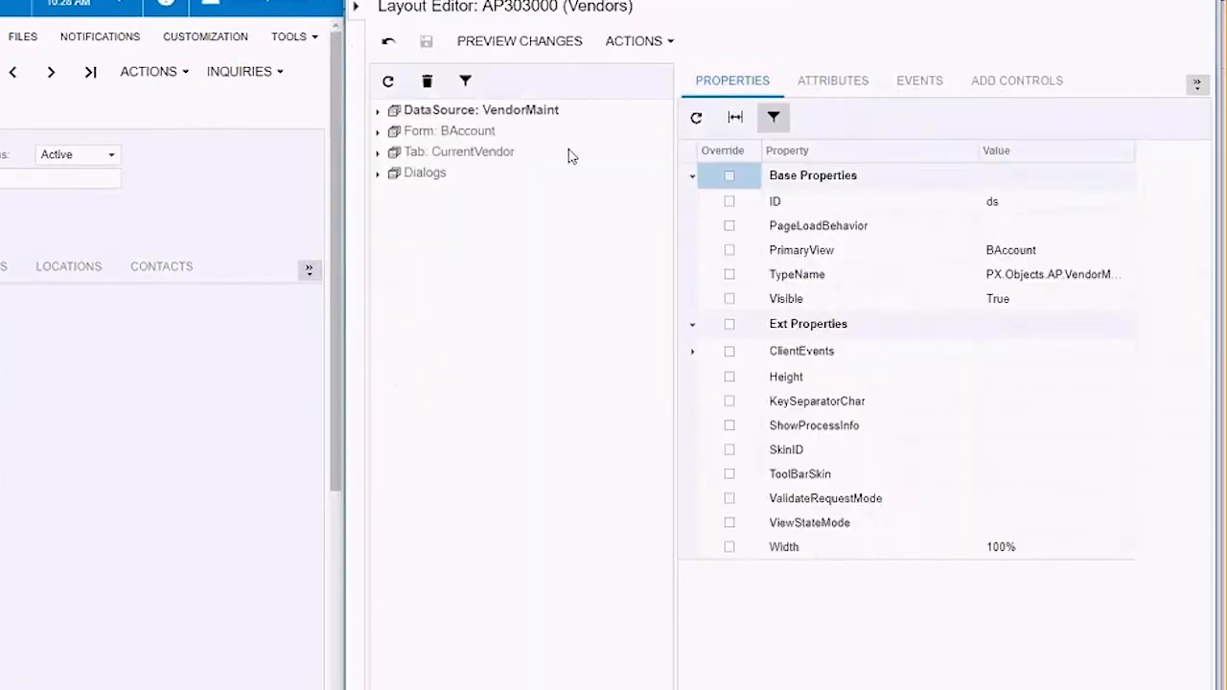
left_click(452, 130)
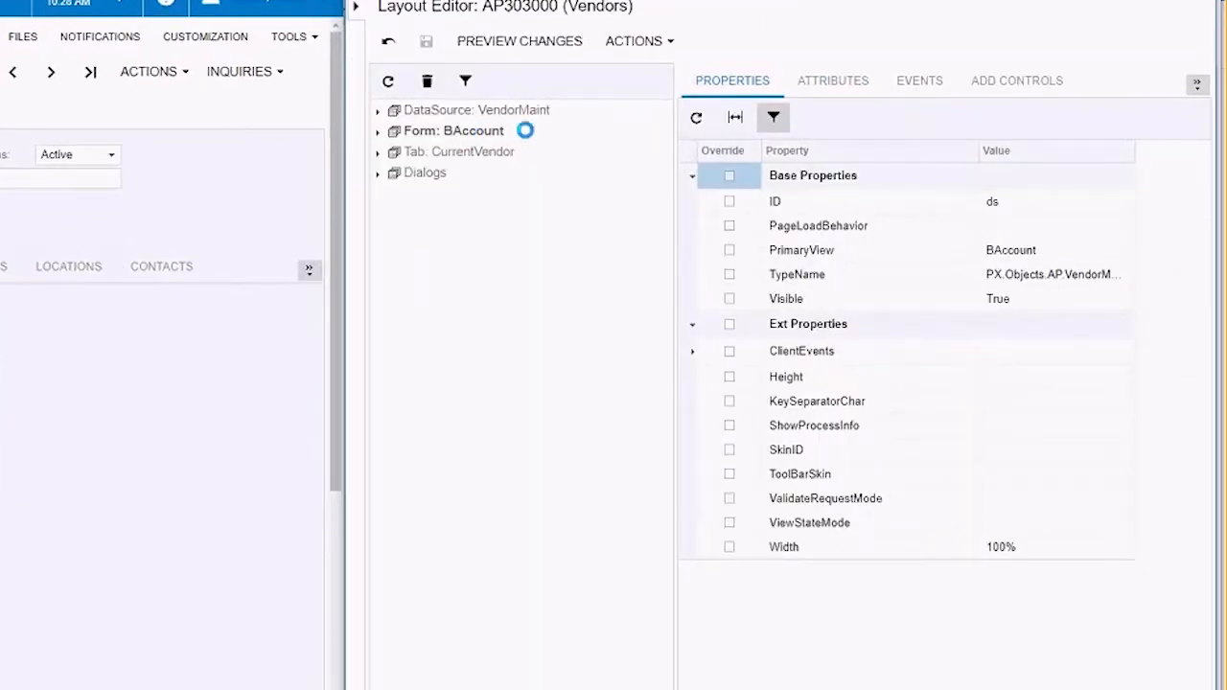
left_click(1197, 84)
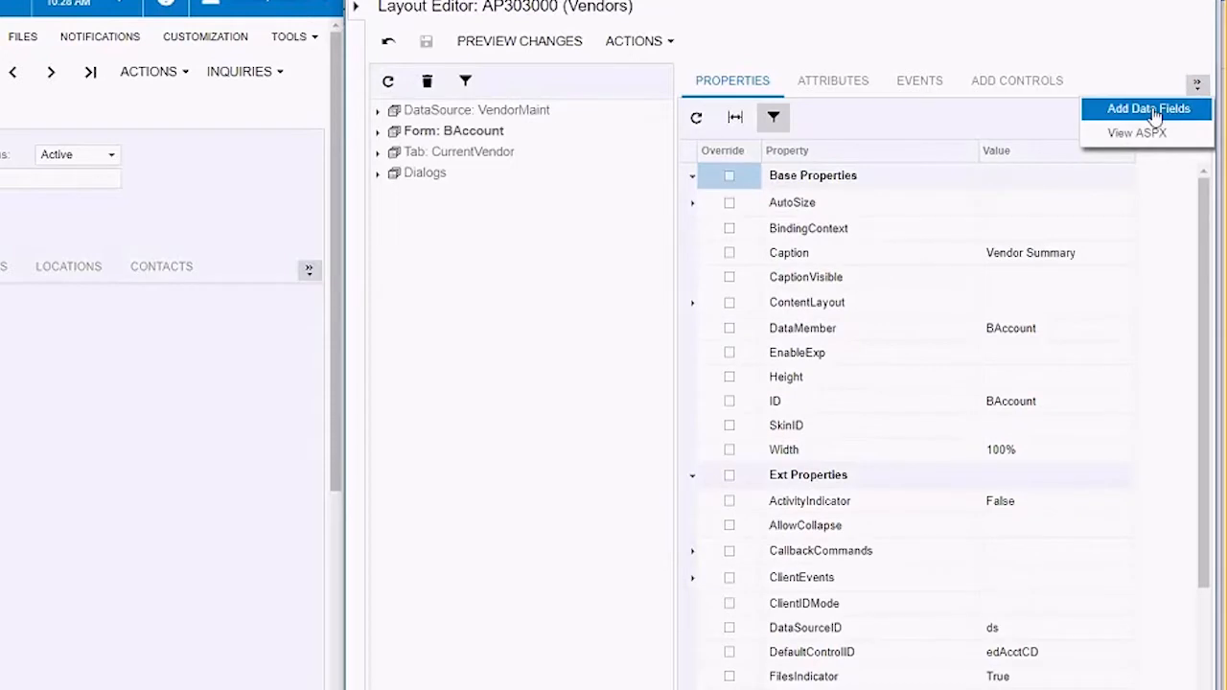
left_click(1147, 108)
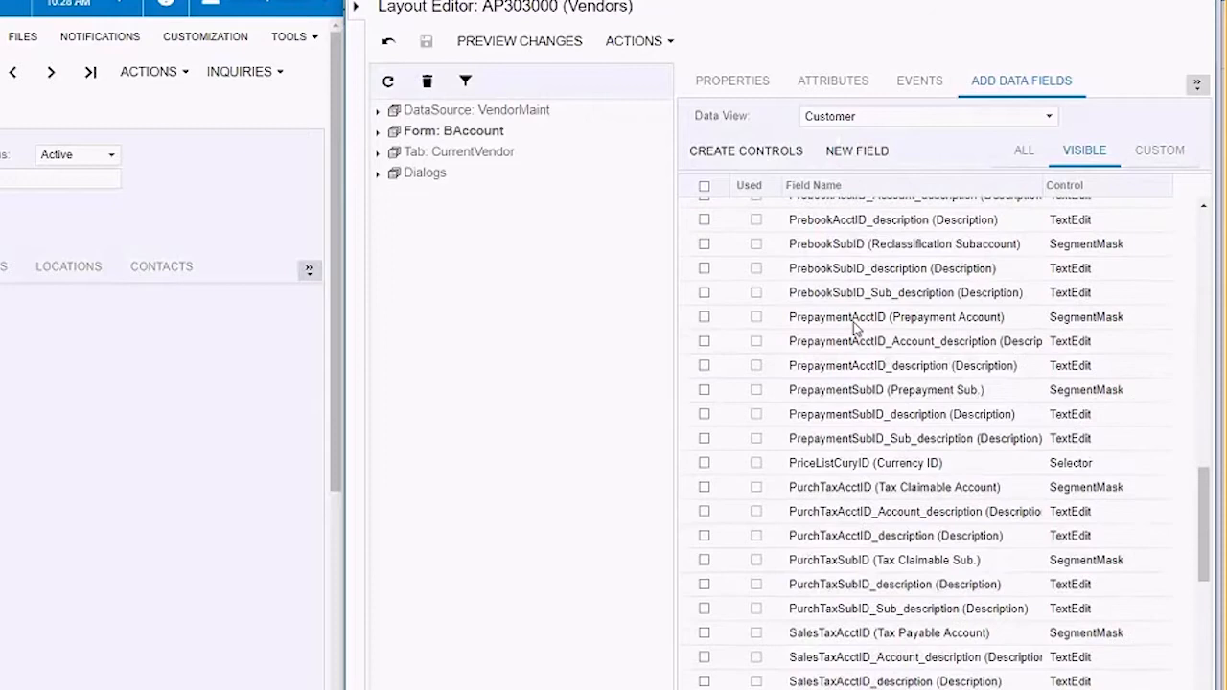
scroll("down", 3)
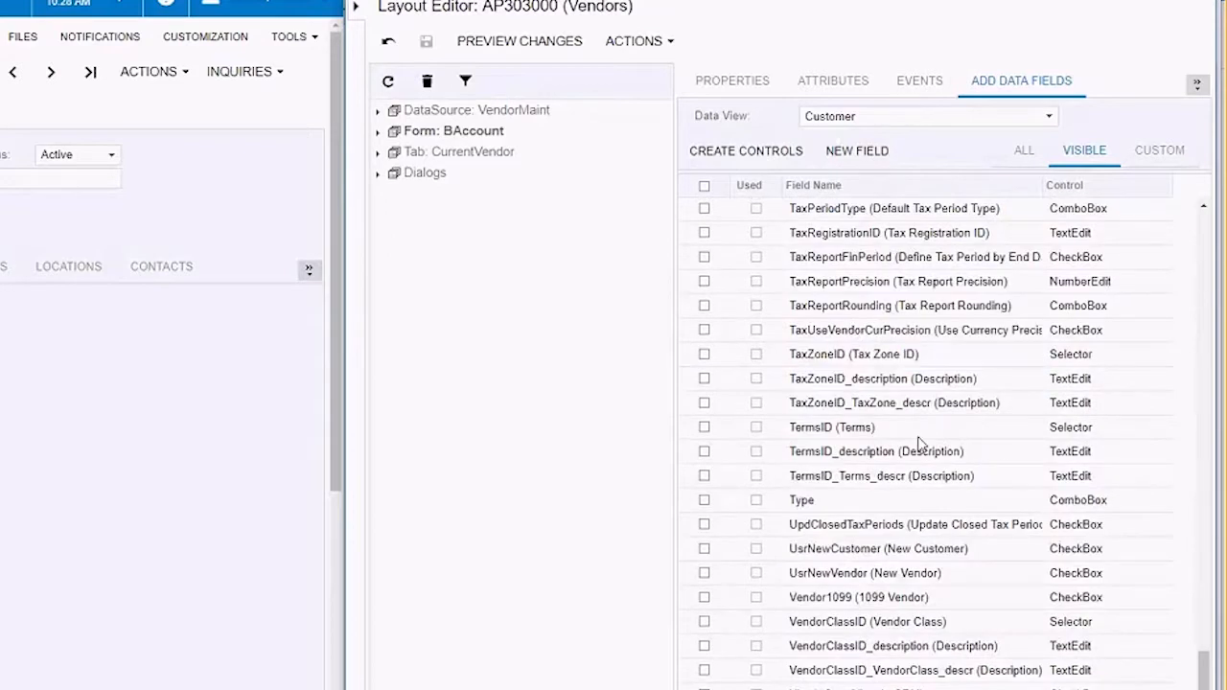
left_click(863, 572)
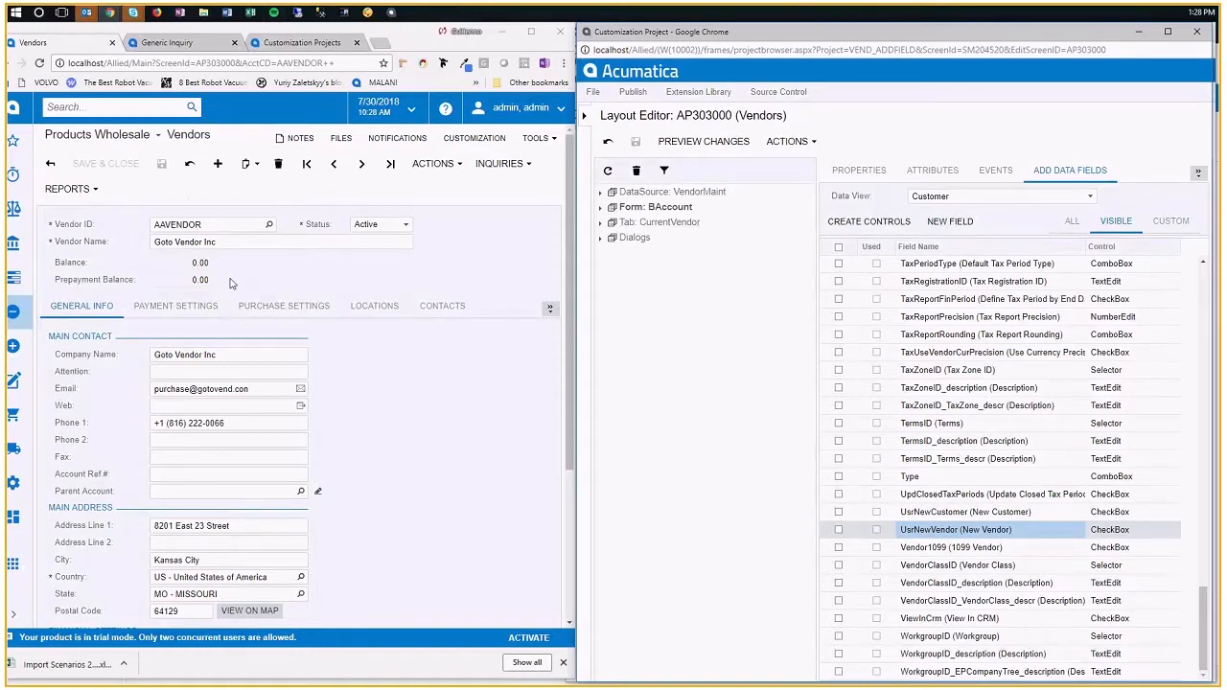
mouse_move(732, 383)
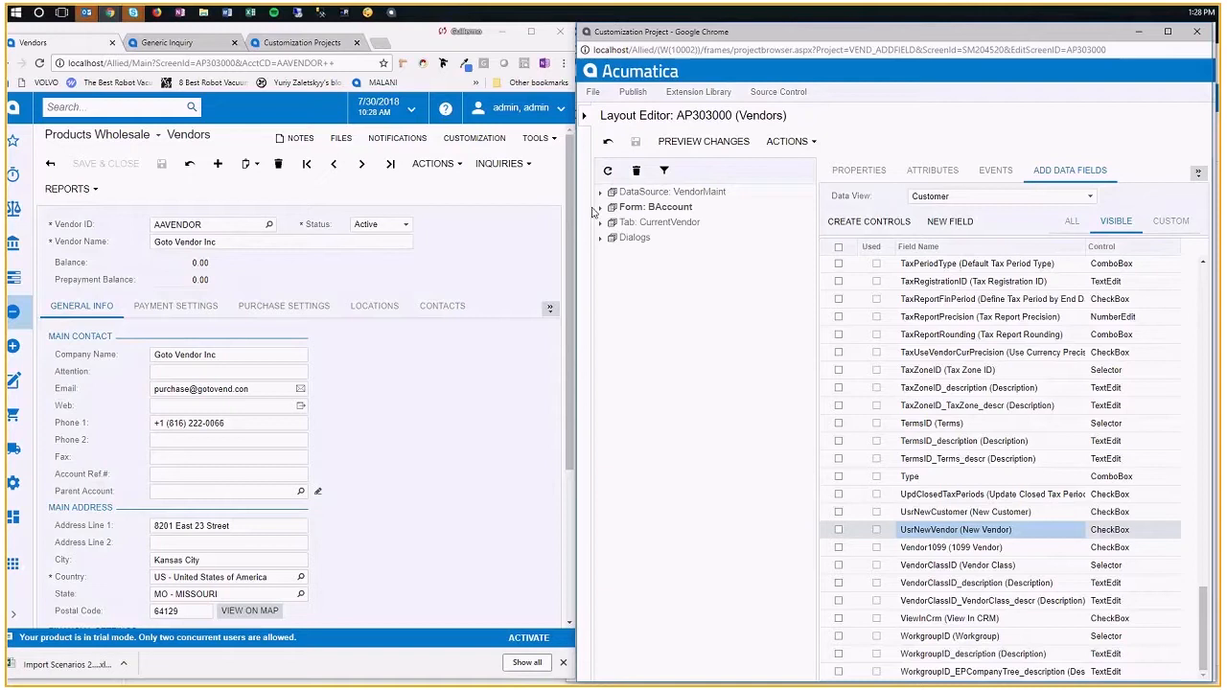
Expand the vendor summary form's columns and vendor balance, then the CurrentVendor tab layout
left_click(598, 207)
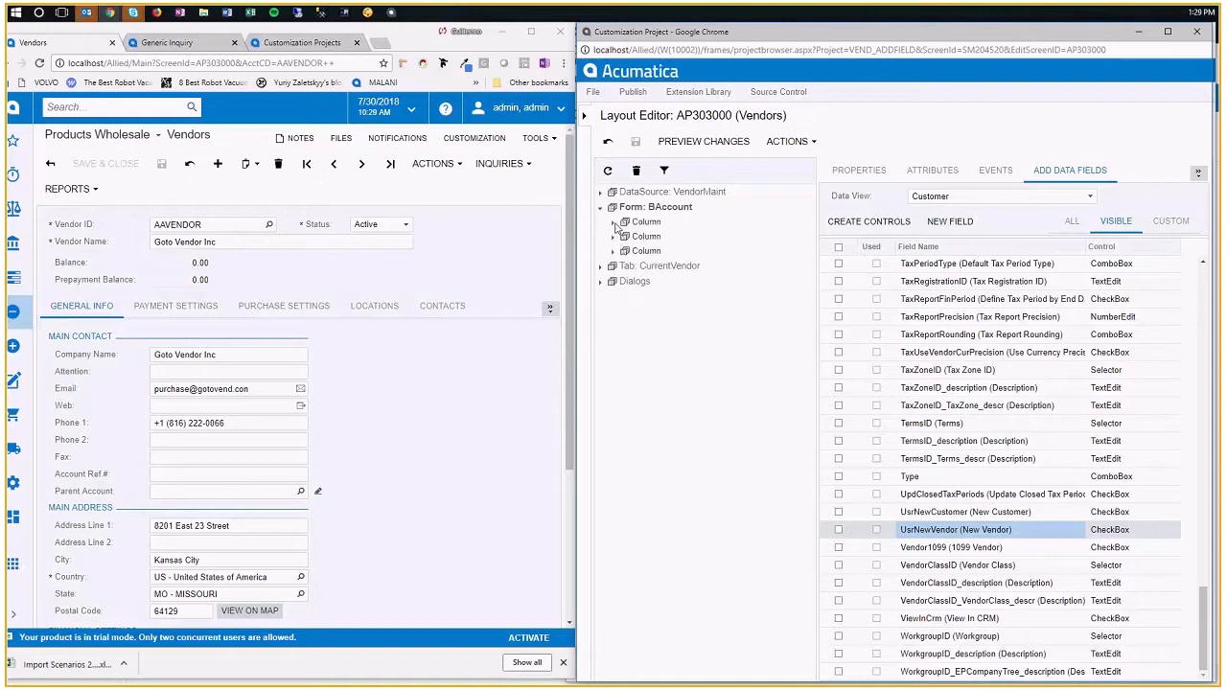
left_click(613, 223)
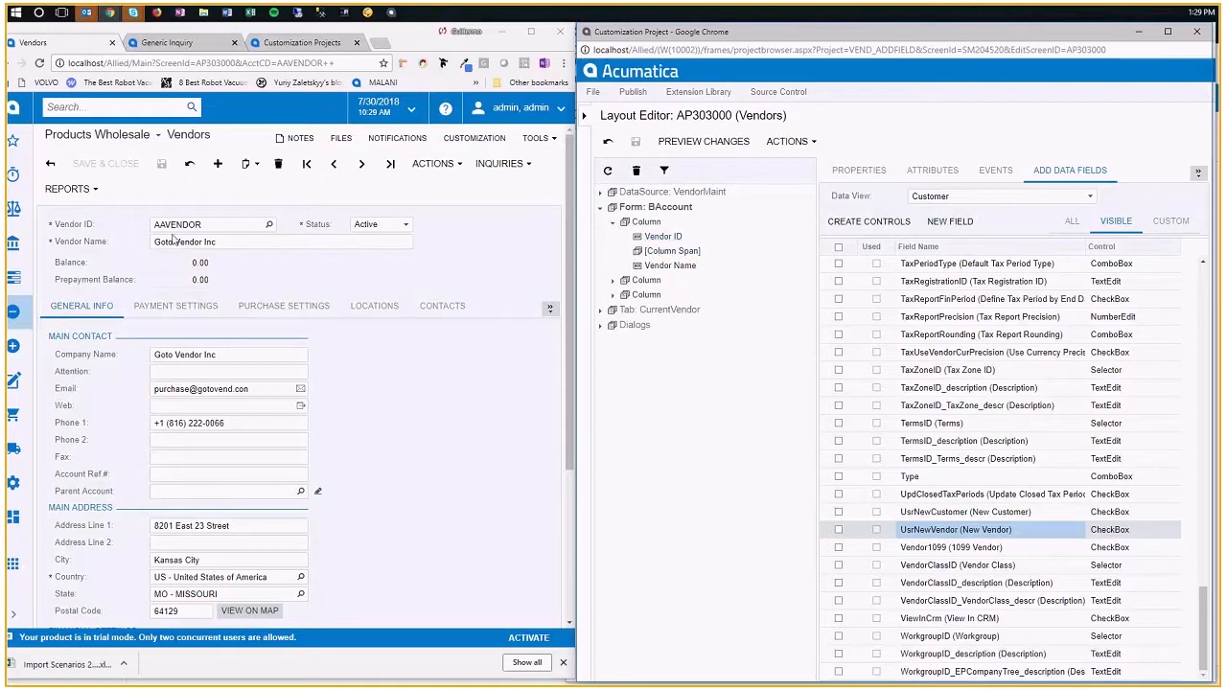
left_click(612, 280)
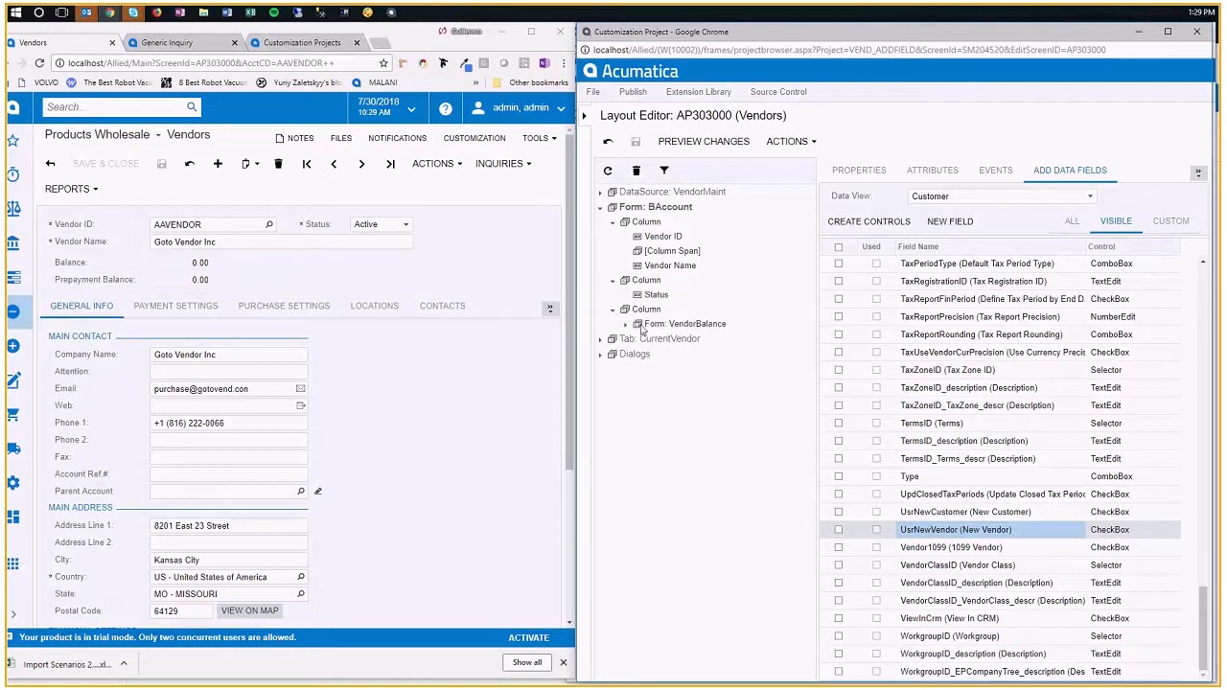
left_click(625, 322)
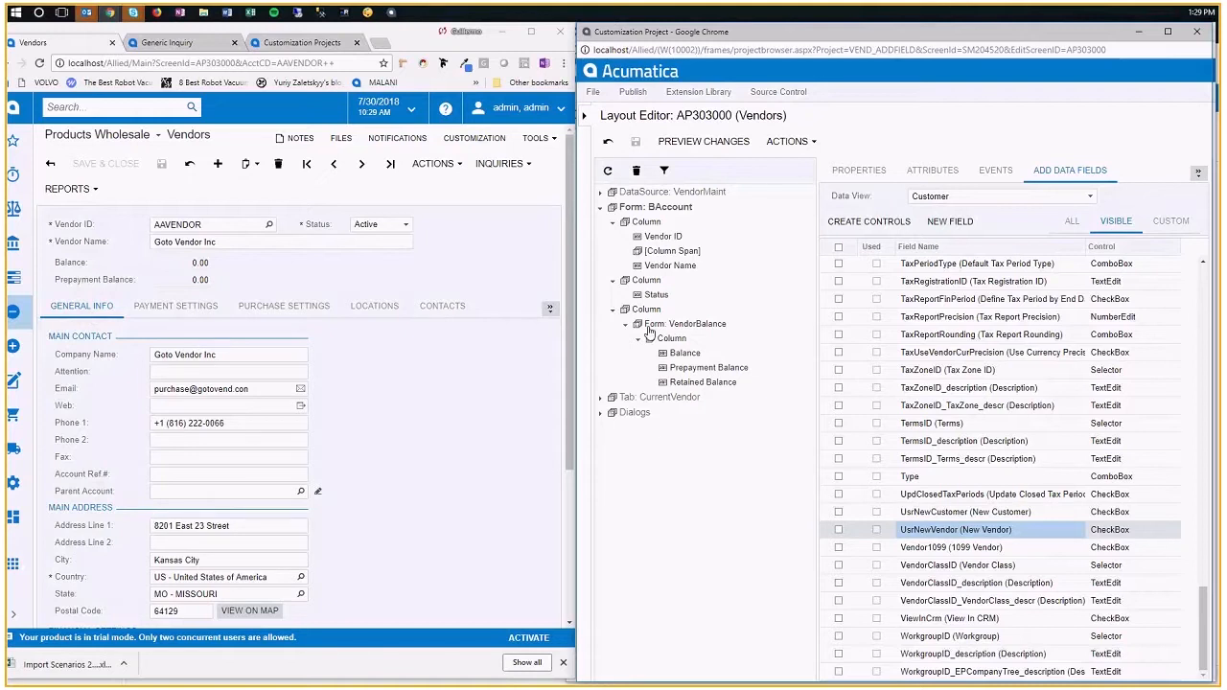
left_click(614, 223)
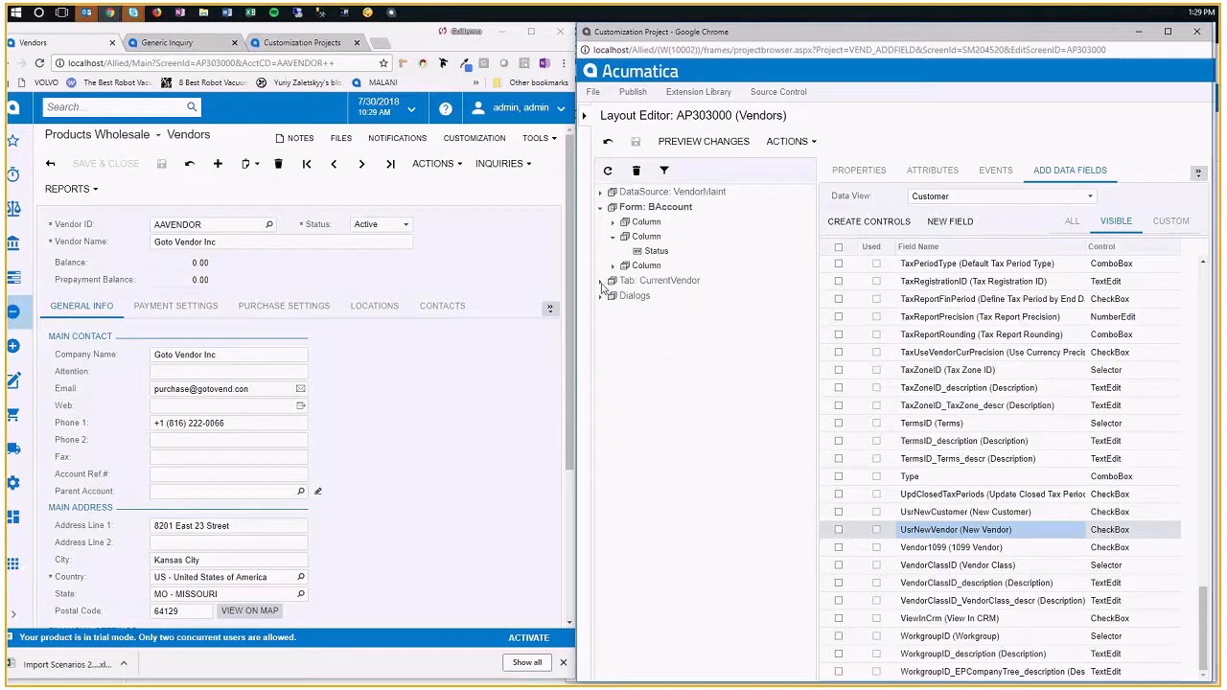
left_click(601, 280)
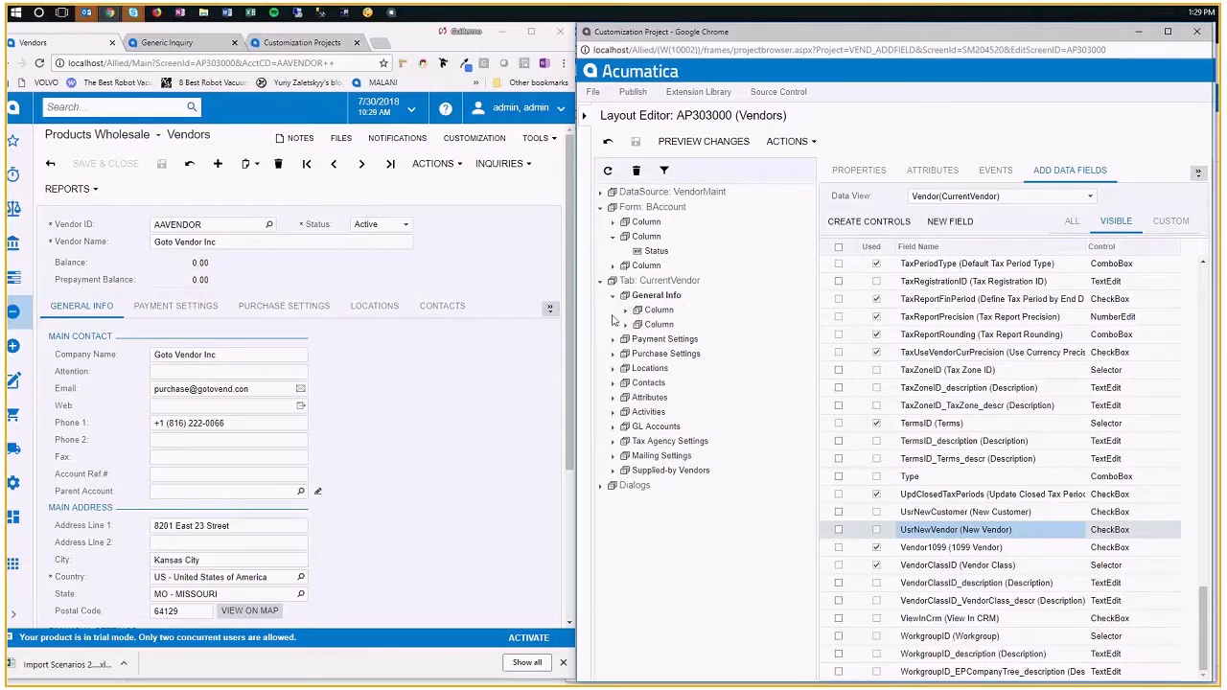
Reveal General Info contact fields around Account Ref # and mark UsrNewVendor for adding
left_click(626, 310)
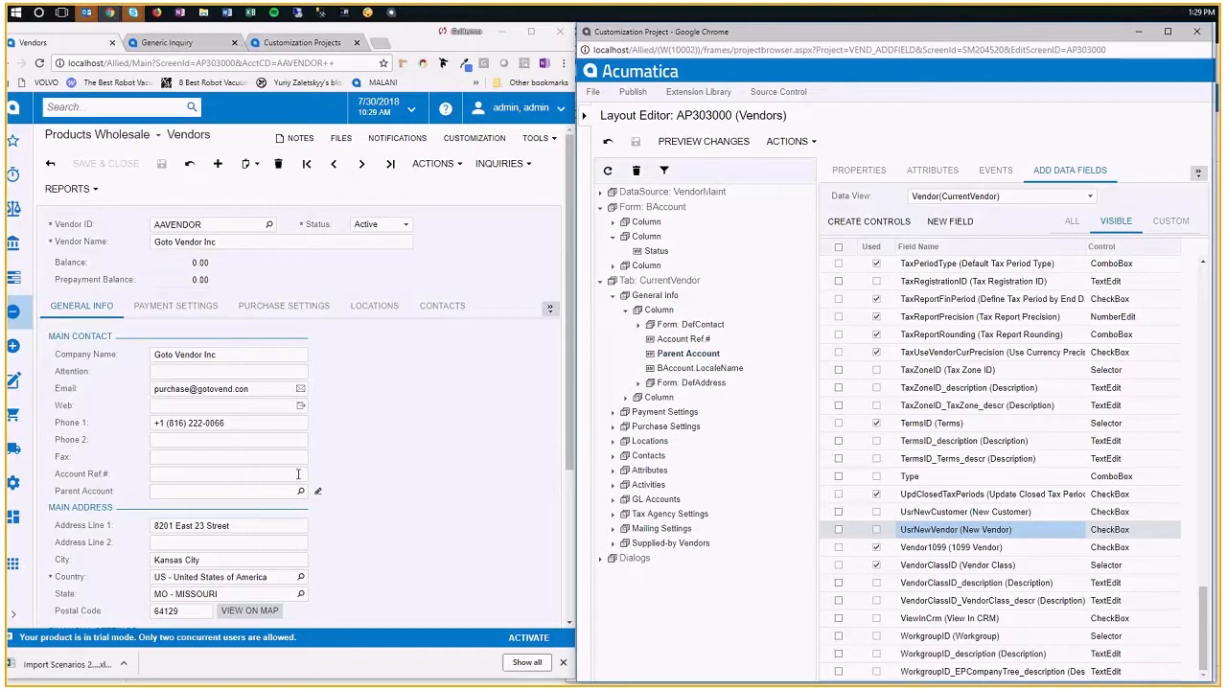
left_click(226, 491)
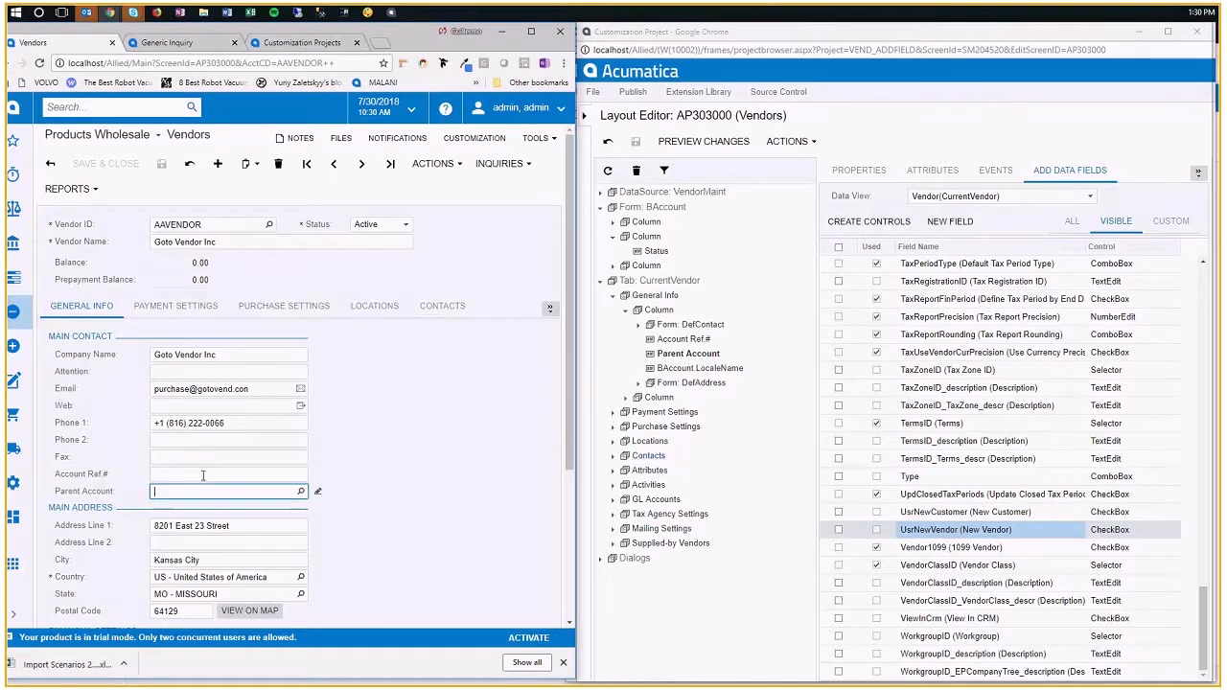
left_click(228, 474)
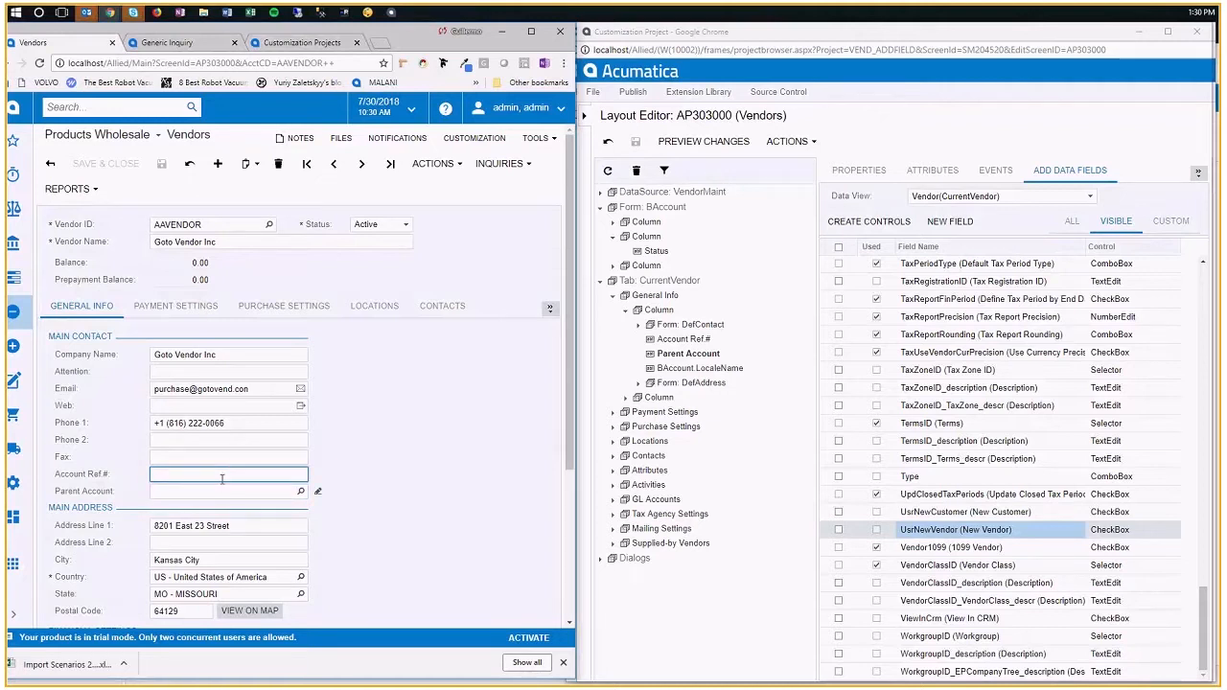
left_click(227, 491)
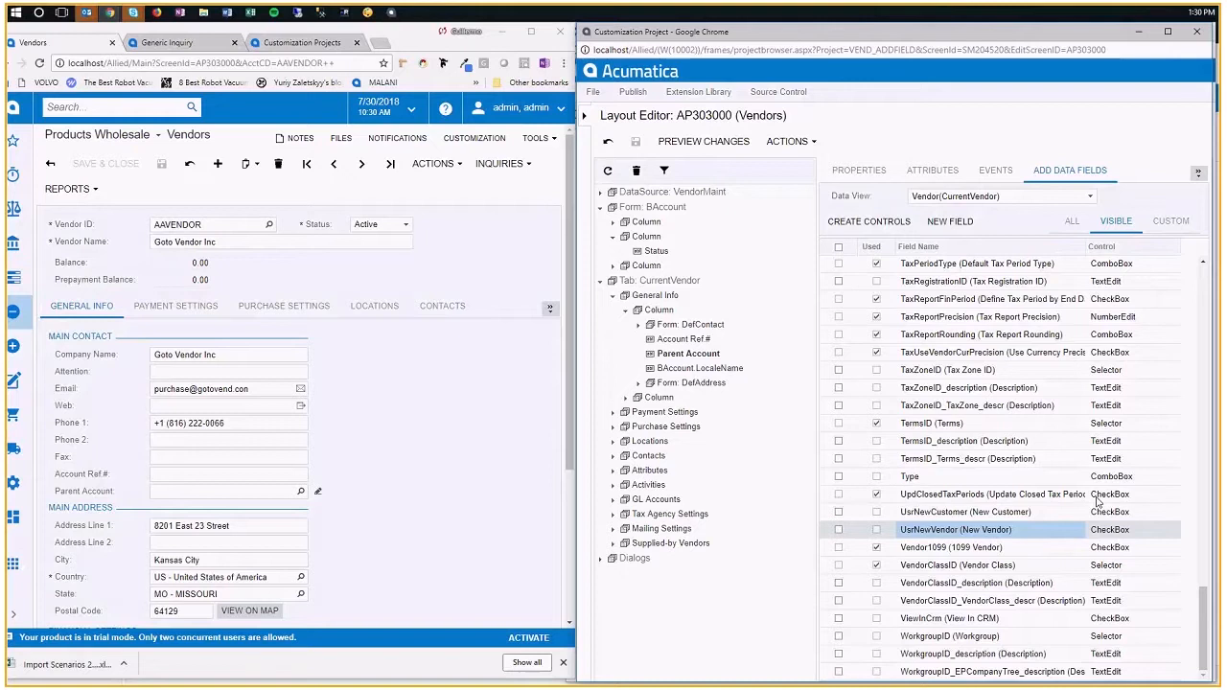
left_click(838, 529)
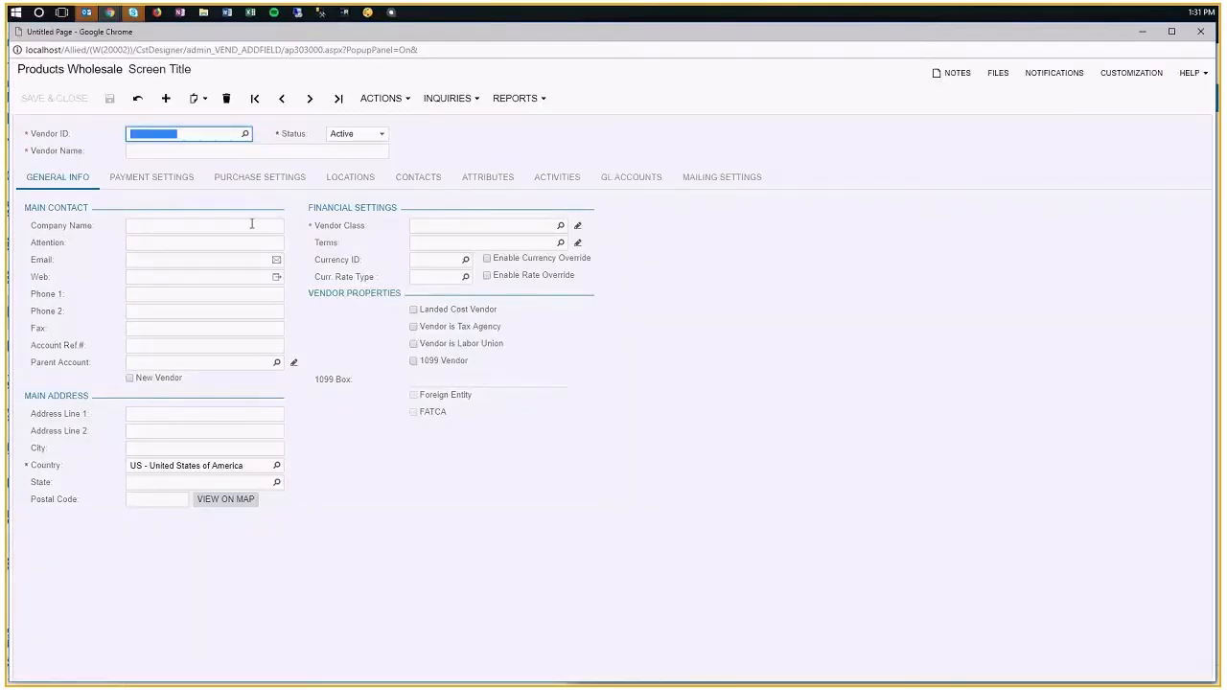
mouse_move(88, 207)
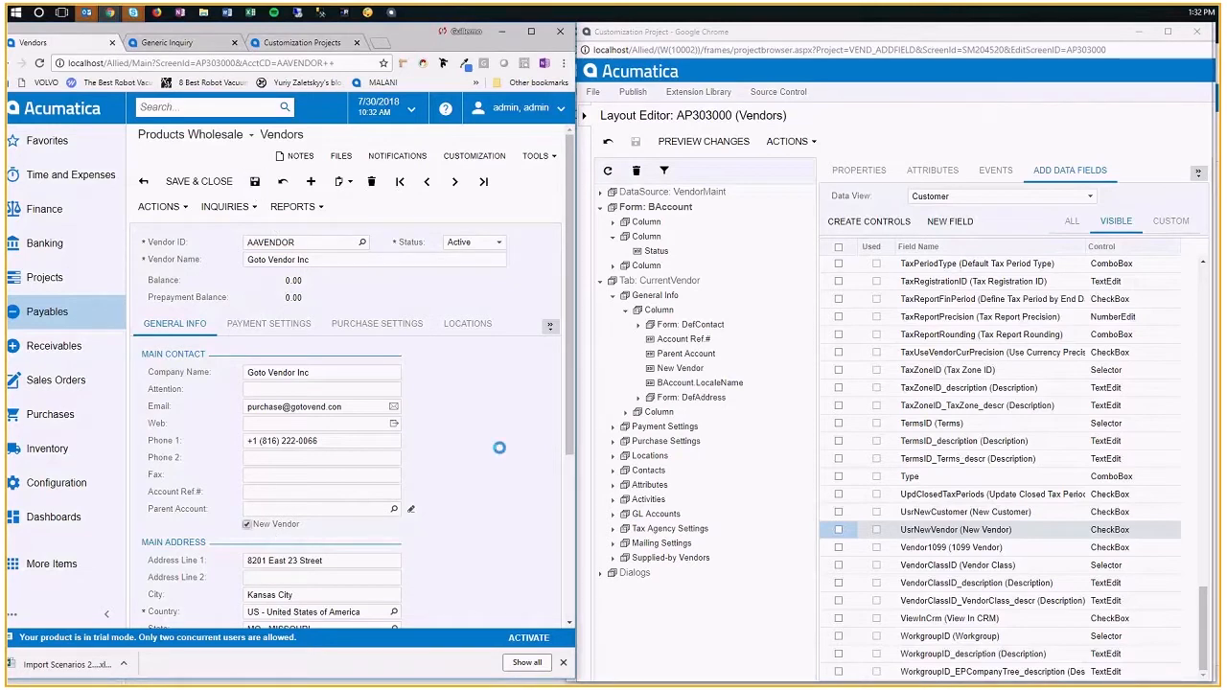
Bring up the newfield Generic Inquiry with its Results Grid
left_click(303, 242)
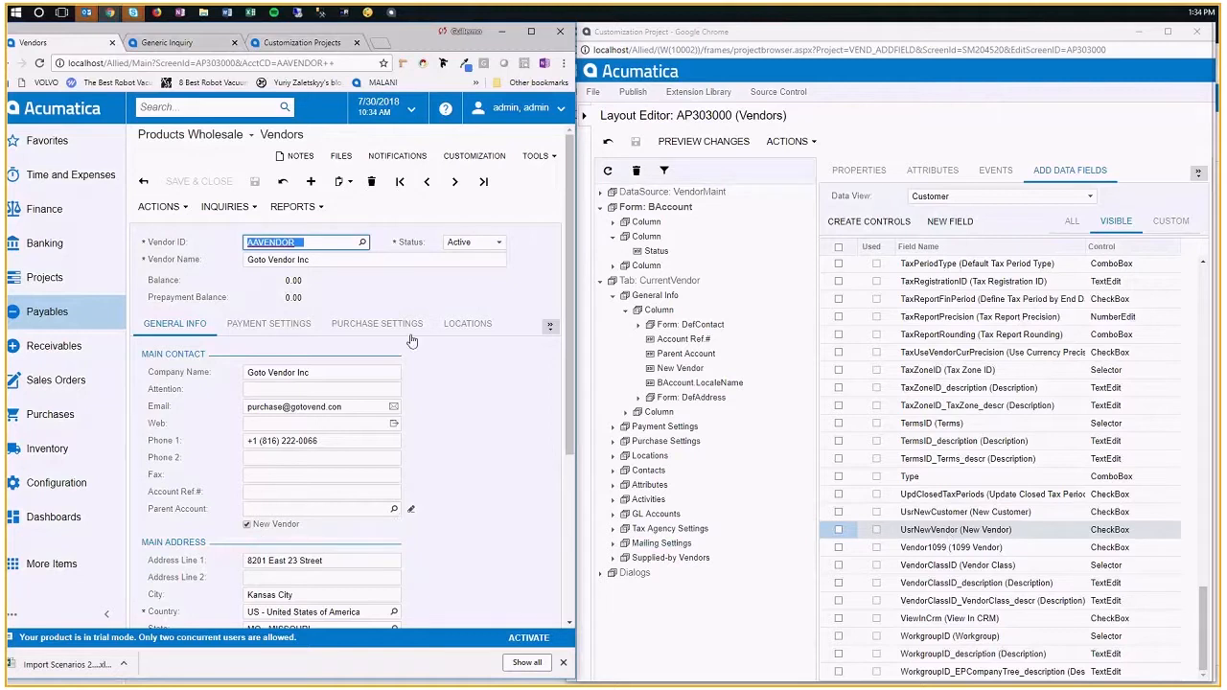
left_click(167, 42)
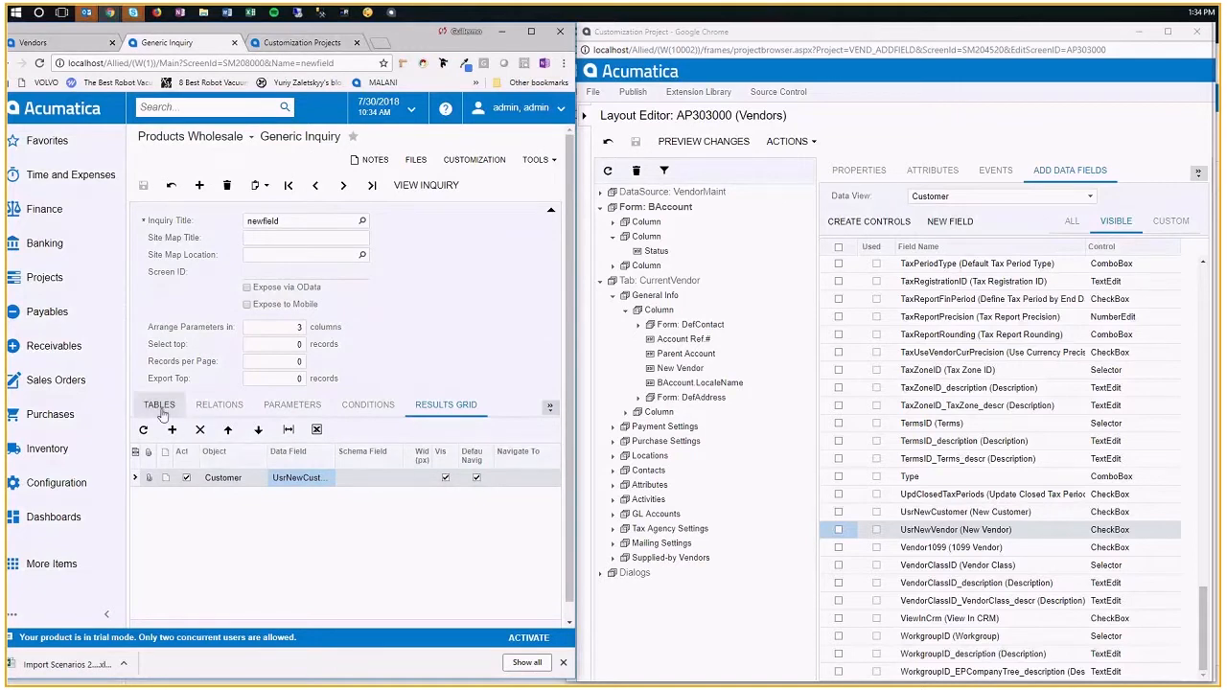
Set the result row's Object to Vendor
left_click(157, 403)
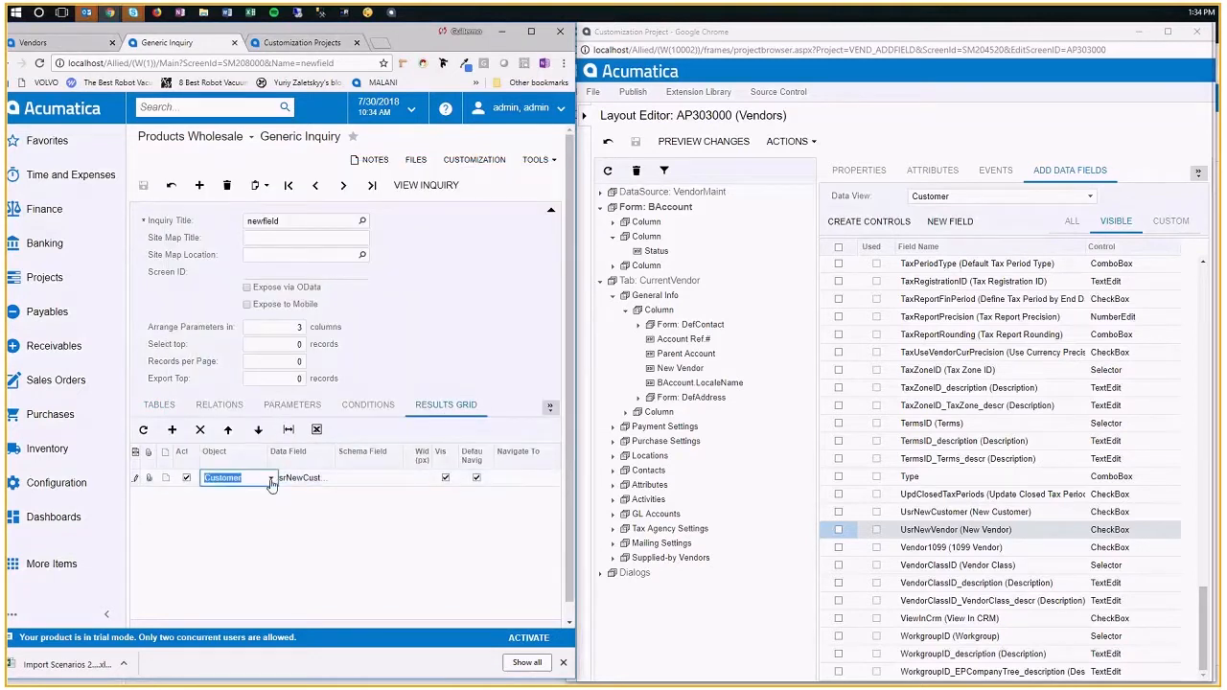
left_click(272, 478)
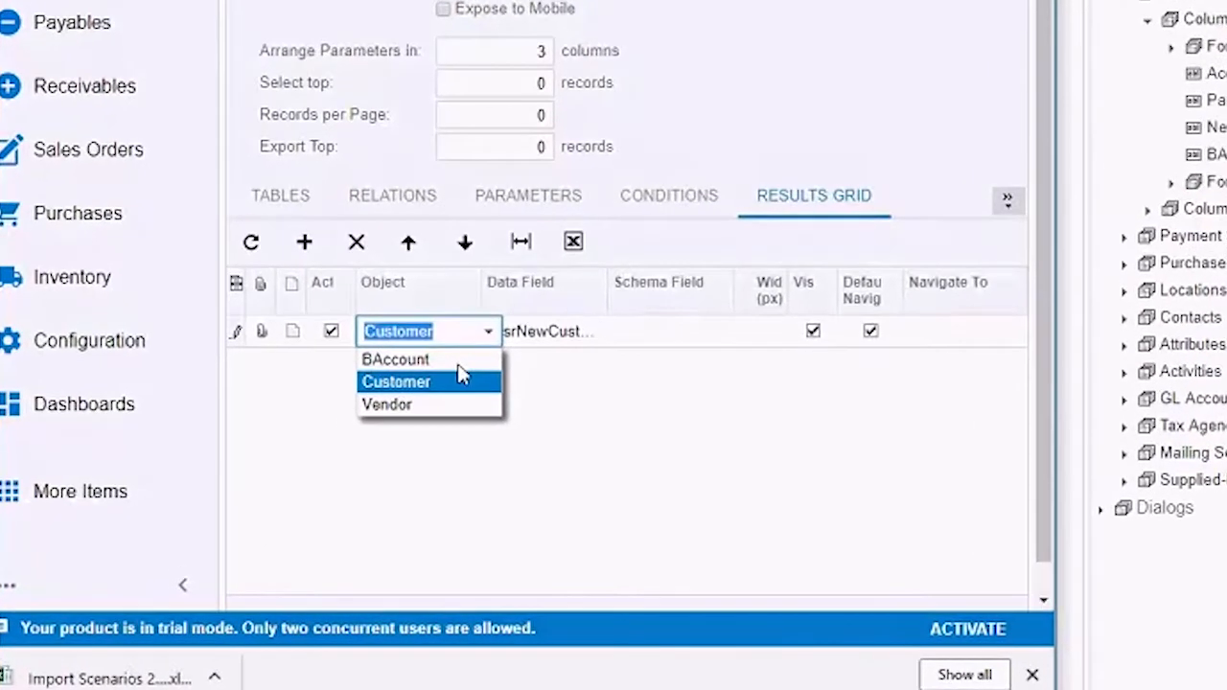
left_click(387, 403)
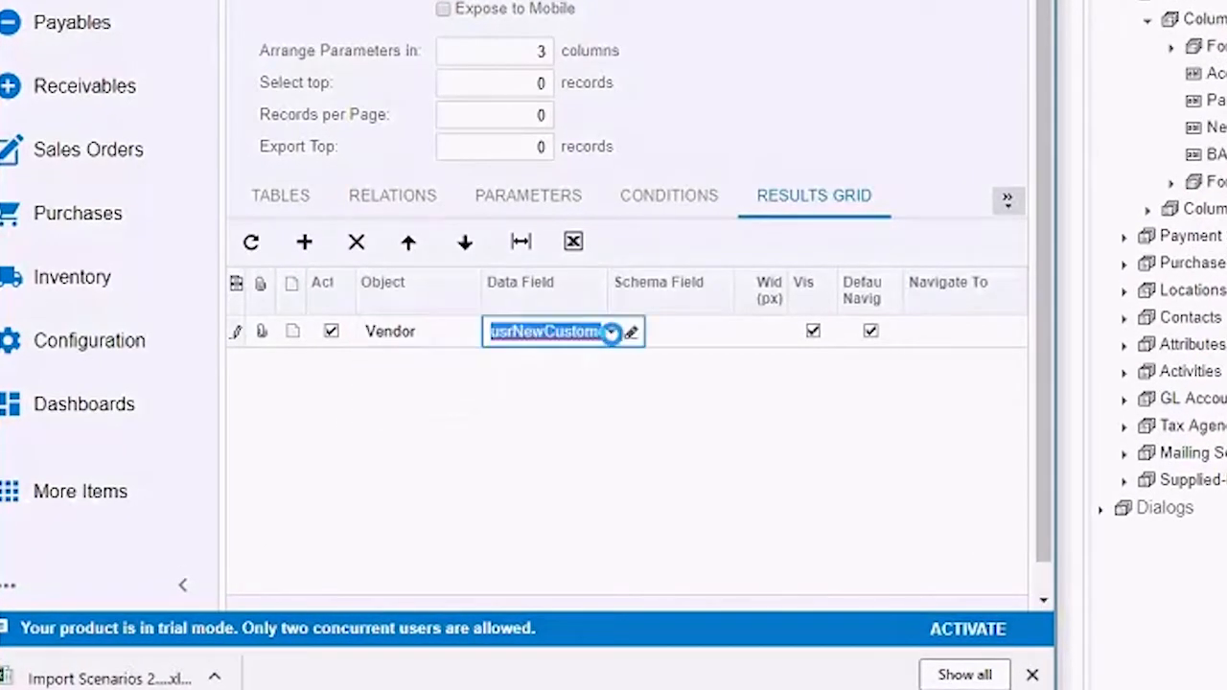
Confirm UsrNewVendor appears among the Vendor data fields and return to Vendors
left_click(611, 331)
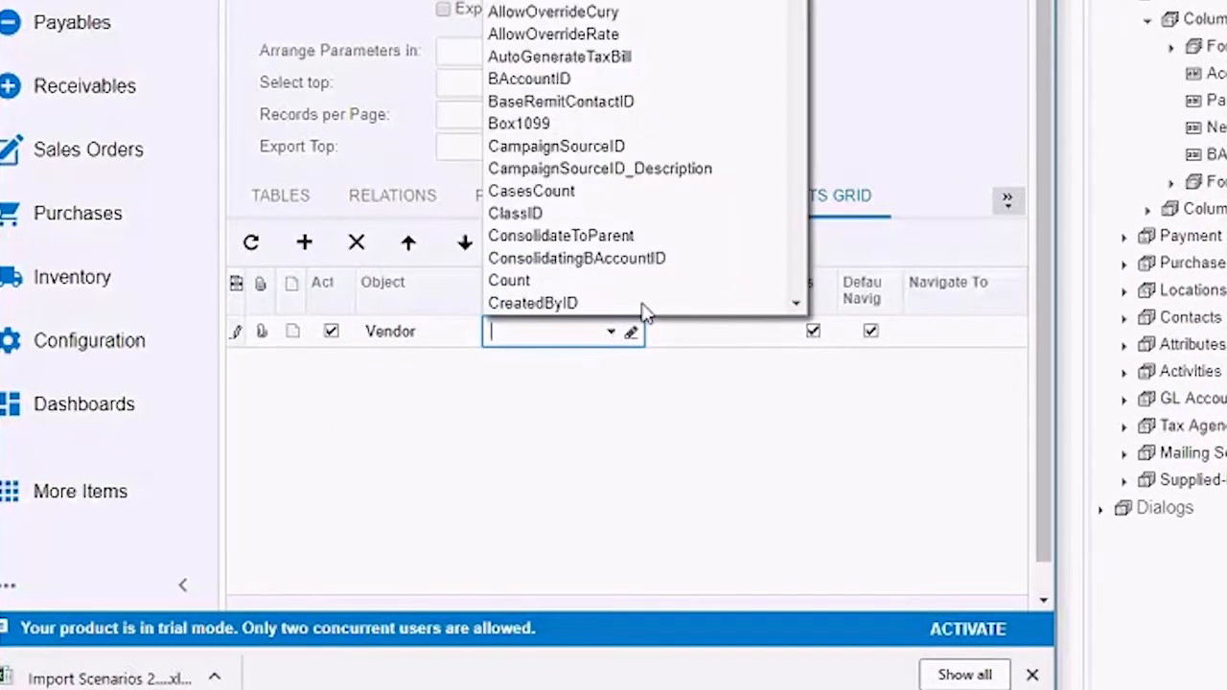
scroll("down", 3)
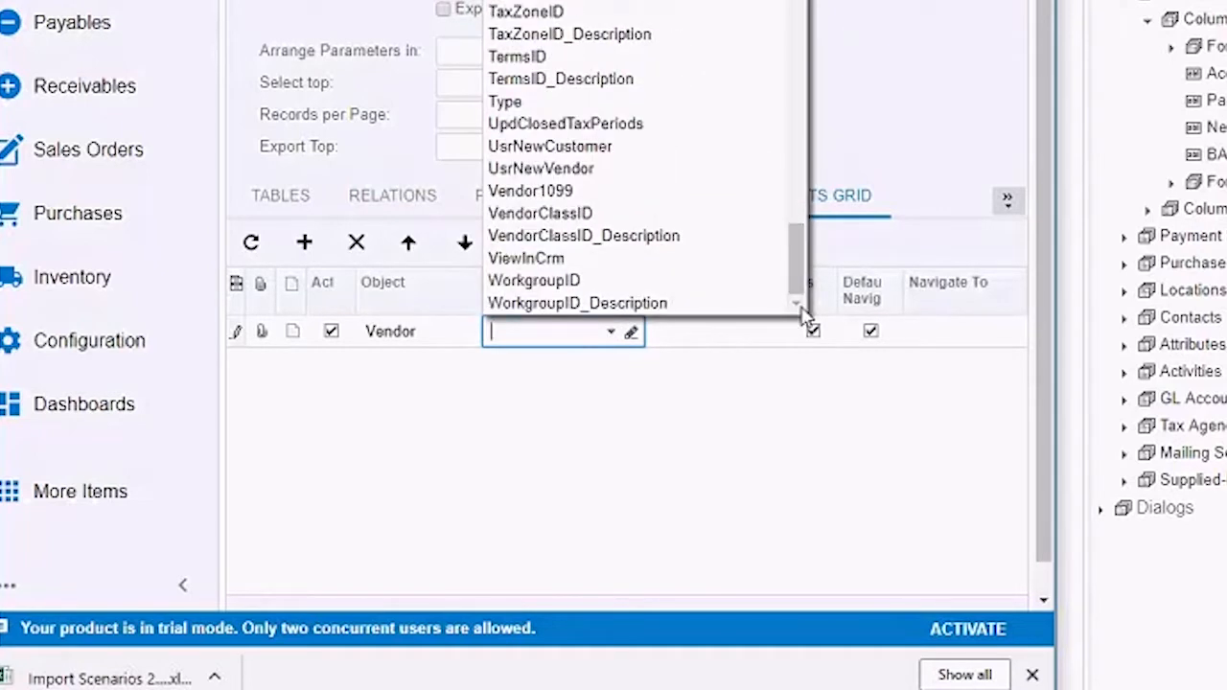
left_click(541, 168)
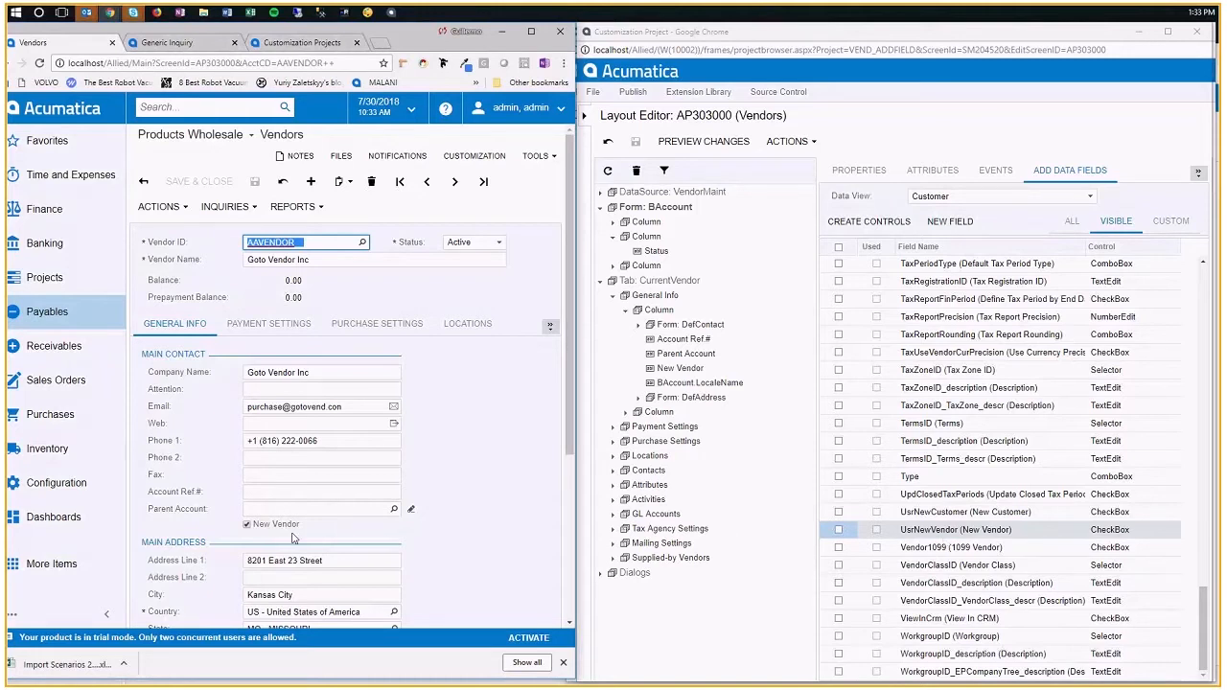
mouse_move(763, 468)
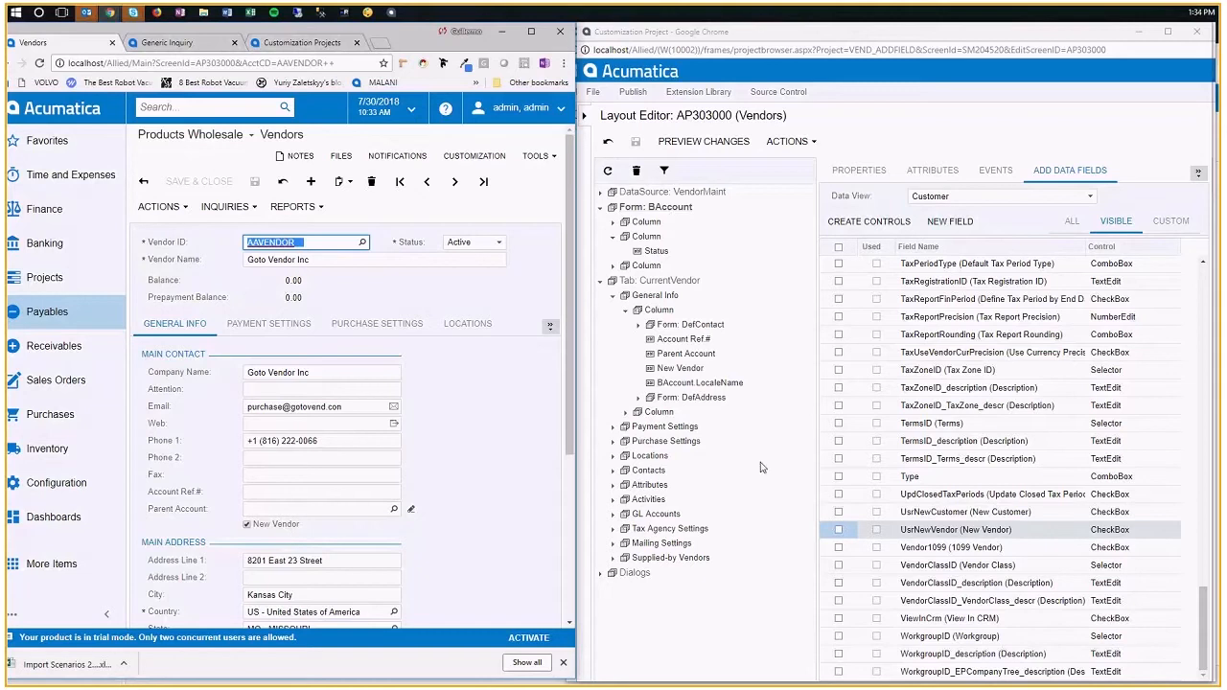